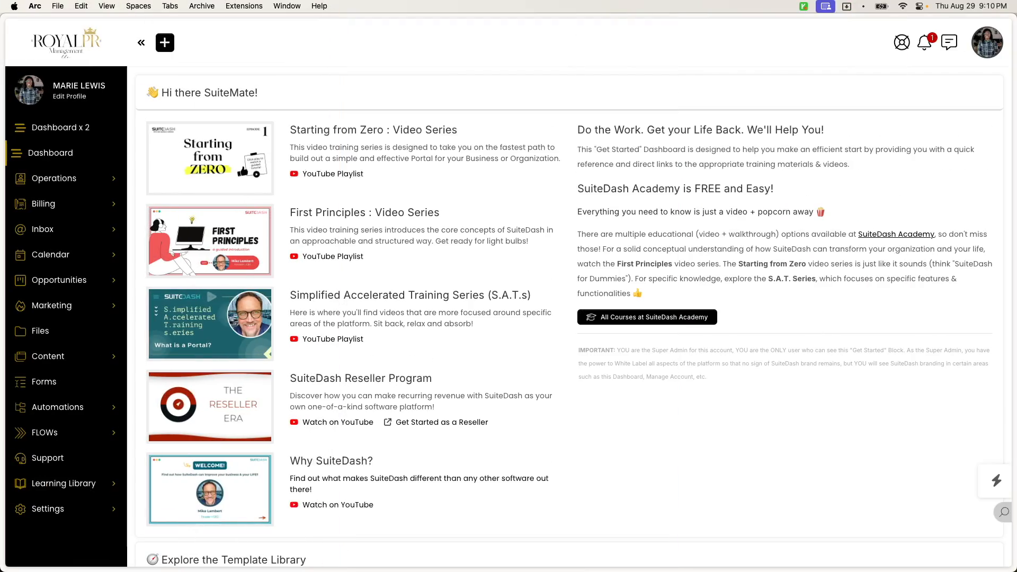
mouse_move(77, 372)
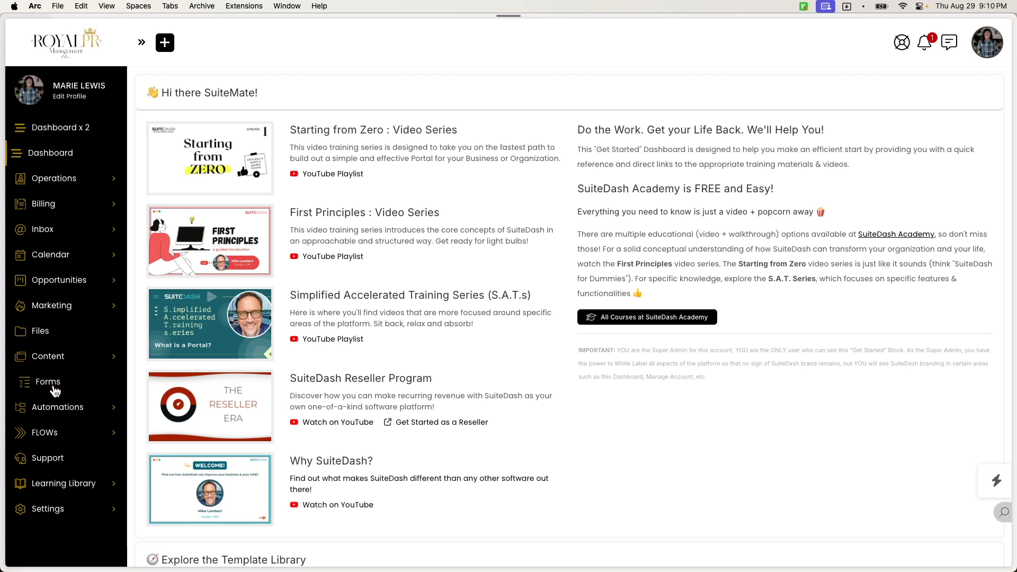
- Show the Forms list with existing forms, their types and submission counts
left_click(48, 382)
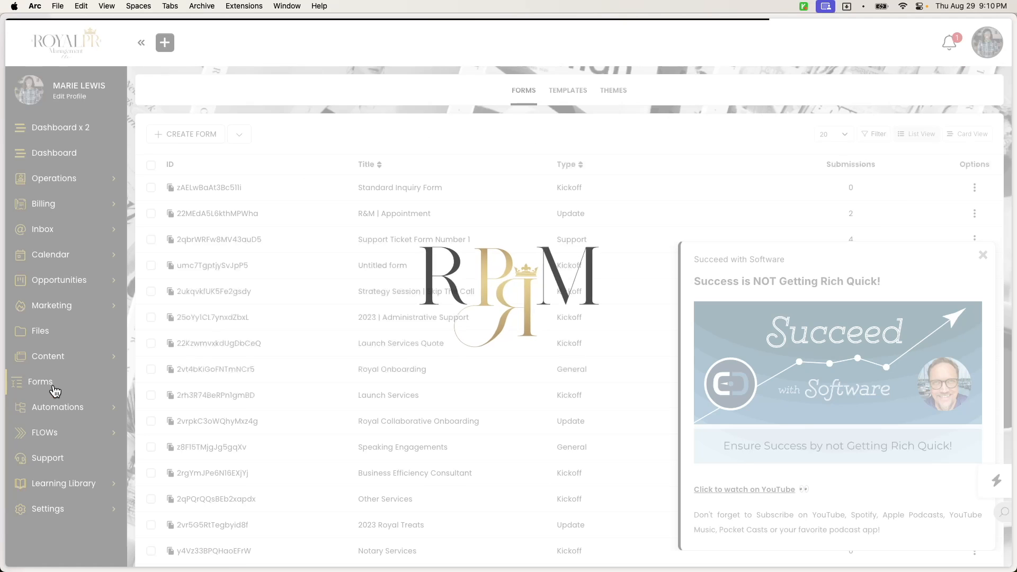
left_click(983, 253)
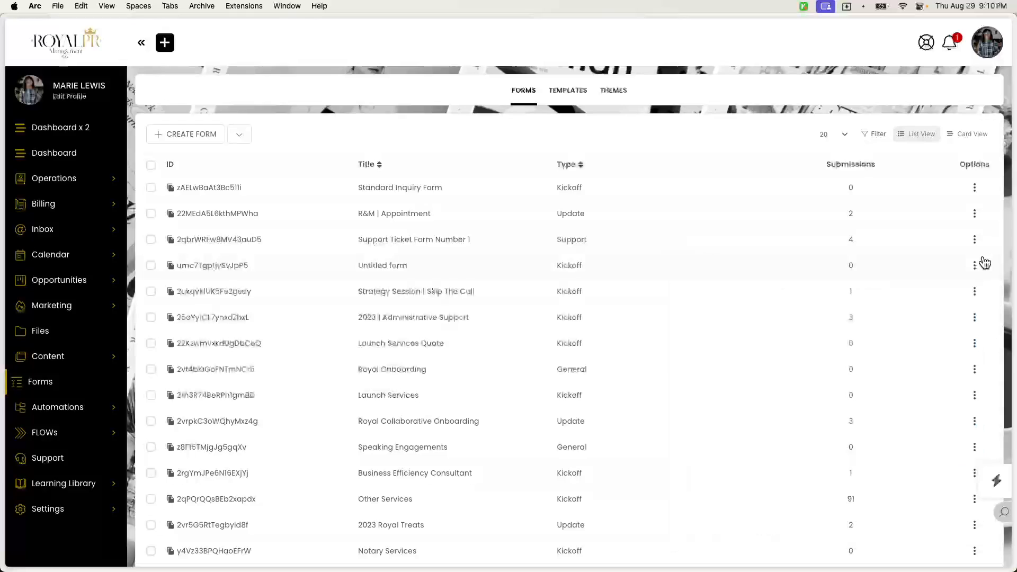
- Begin creating a new form, bringing up the form-type chooser
left_click(190, 134)
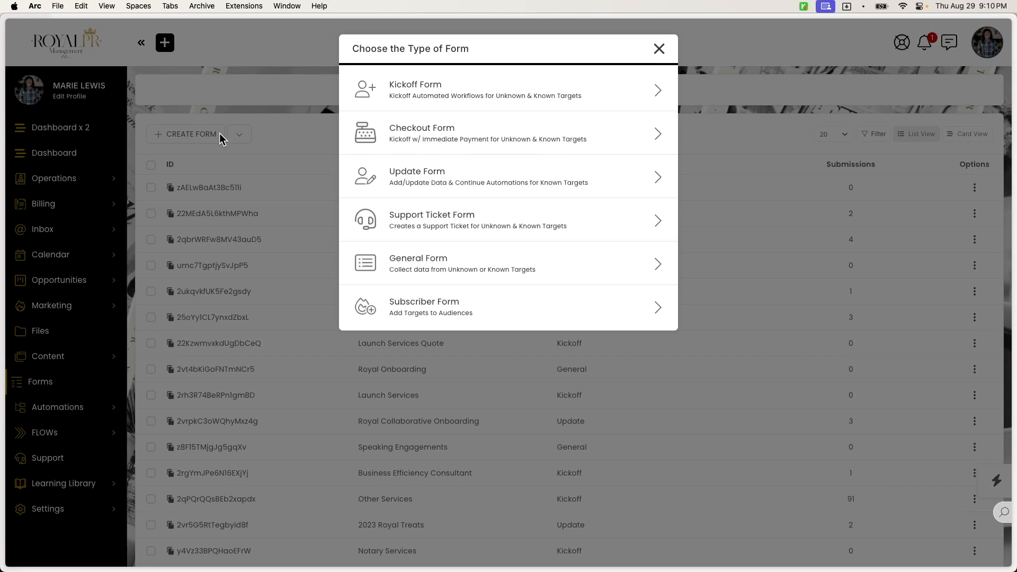
mouse_move(424, 129)
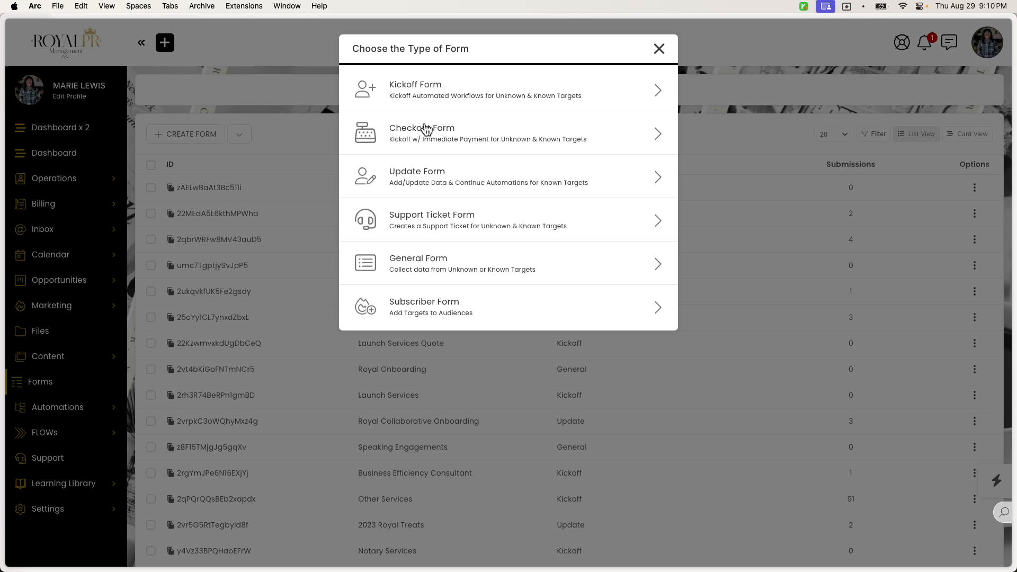
mouse_move(406, 262)
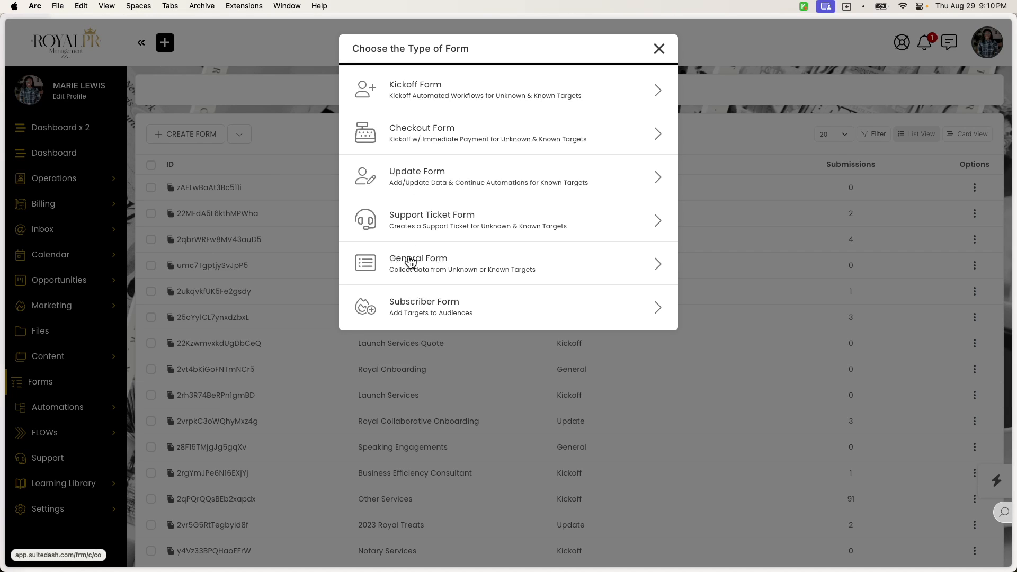
mouse_move(514, 145)
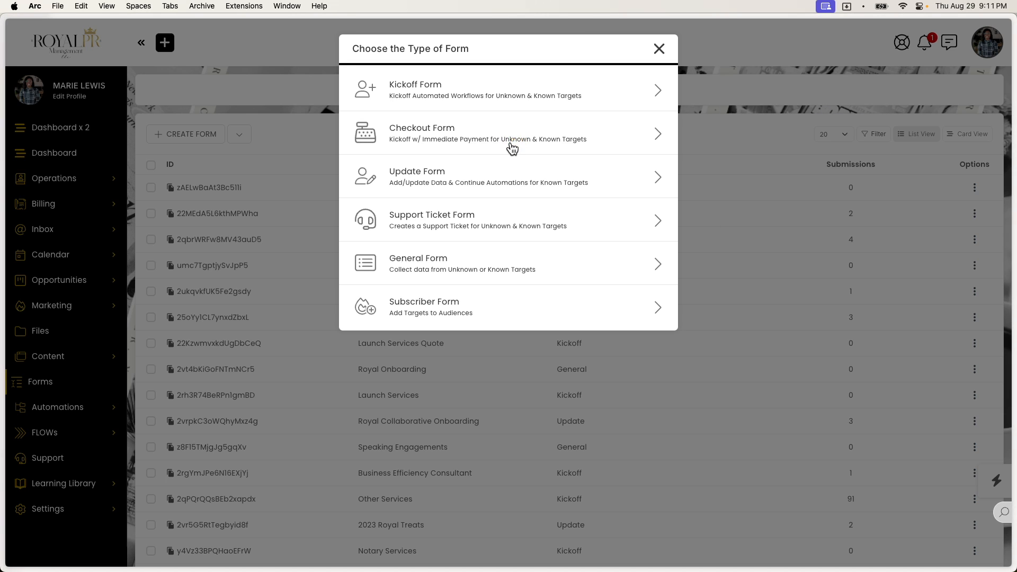
mouse_move(479, 141)
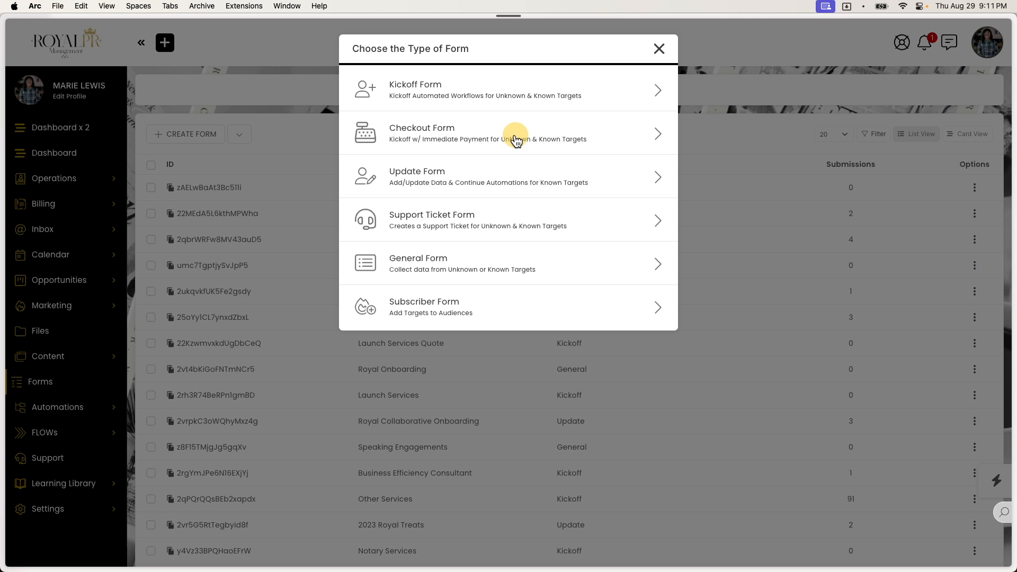
mouse_move(516, 140)
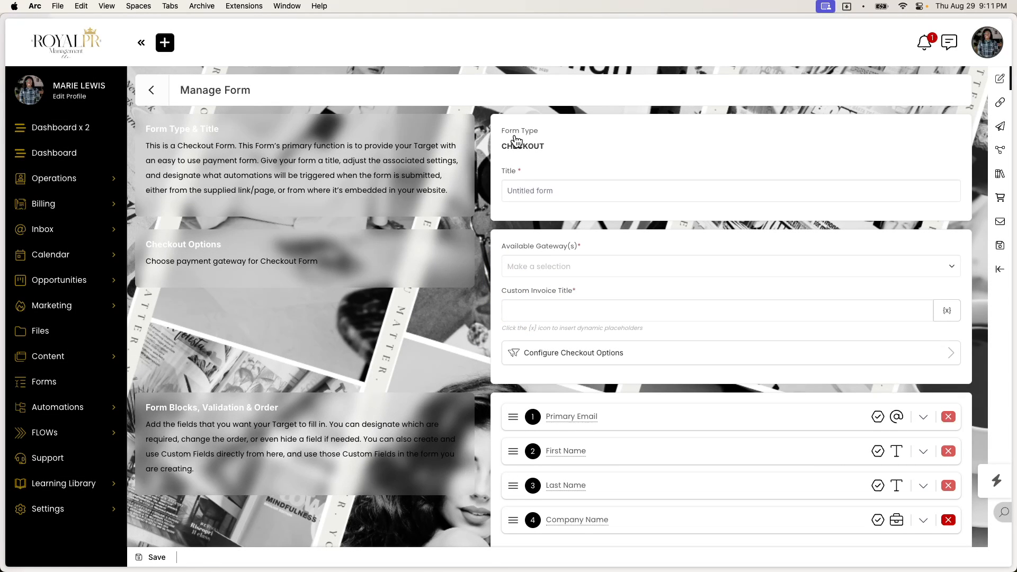
mouse_move(585, 181)
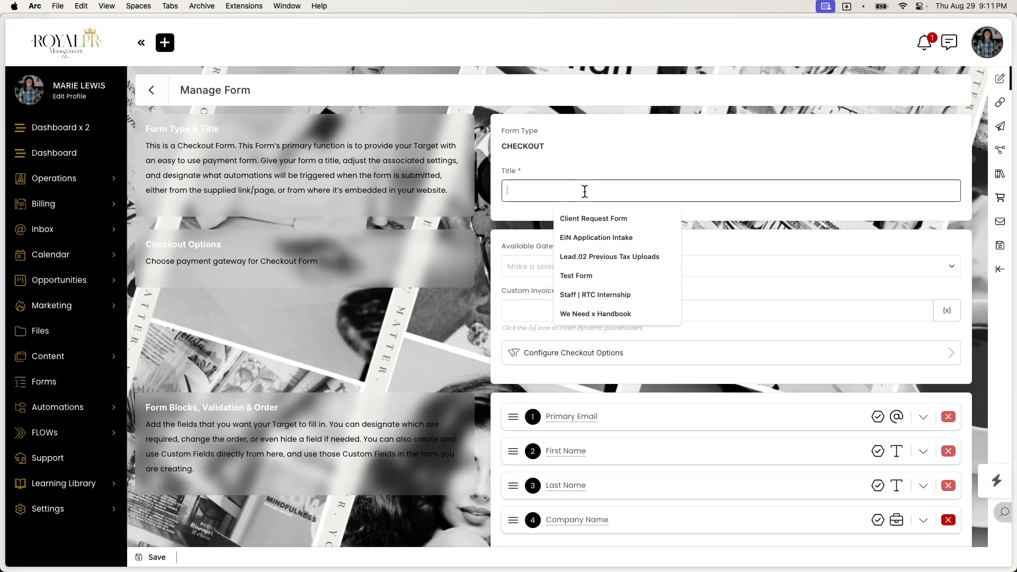
mouse_move(542, 197)
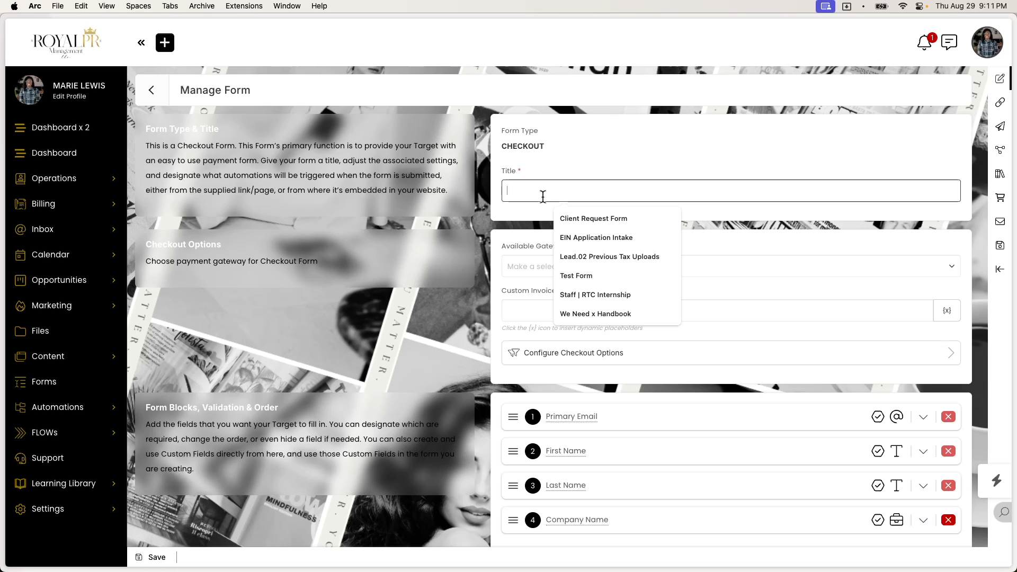
mouse_move(570, 178)
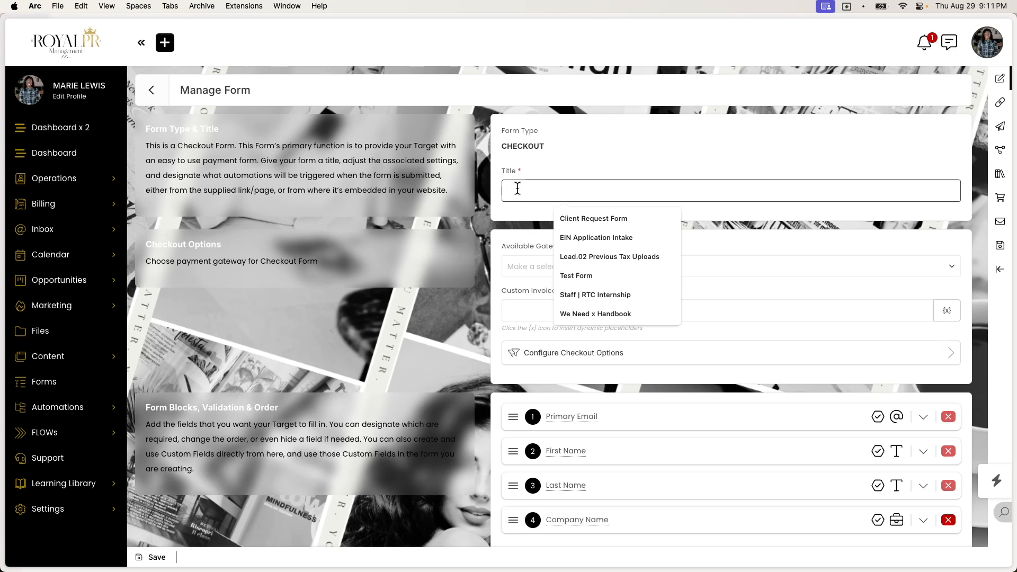
mouse_move(543, 191)
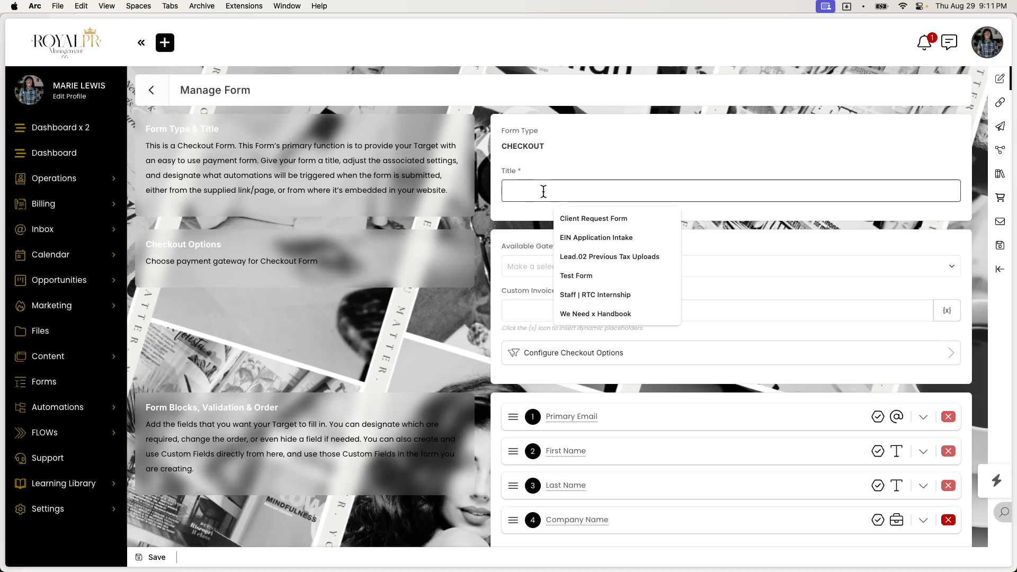
- Name the form 'Client Request Form' and choose Stripe as the payment gateway
left_click(592, 218)
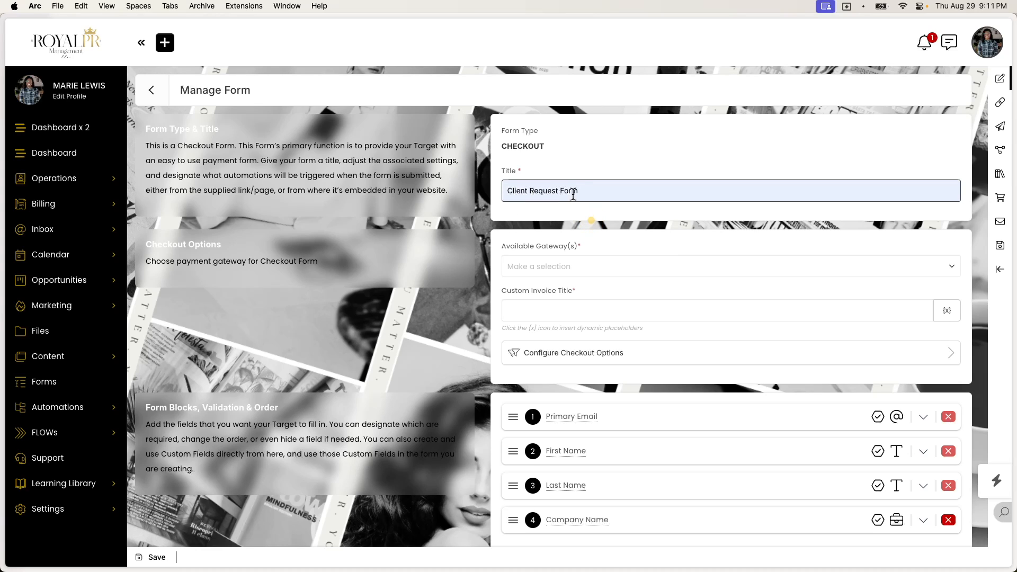
left_click(727, 266)
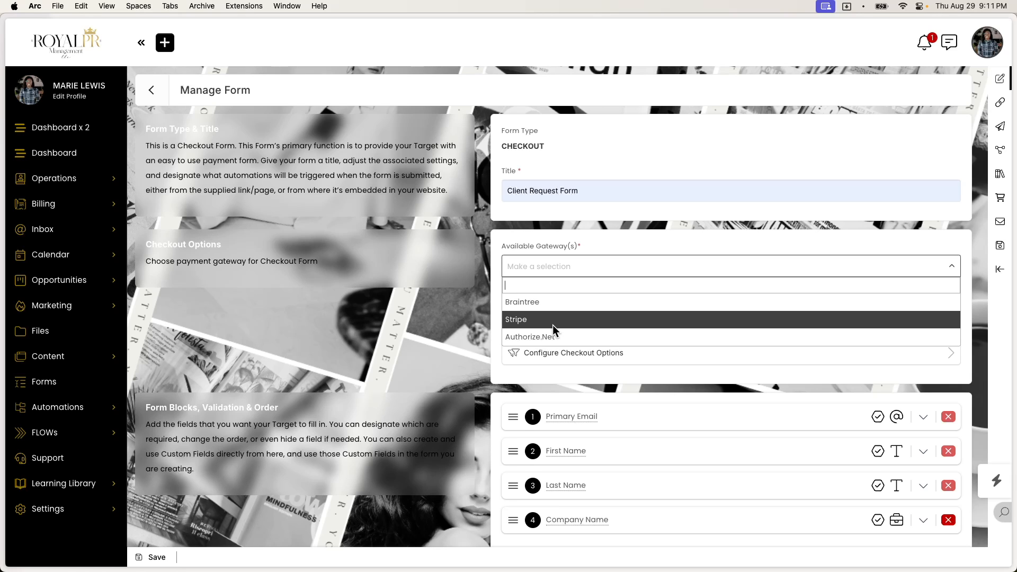
left_click(516, 319)
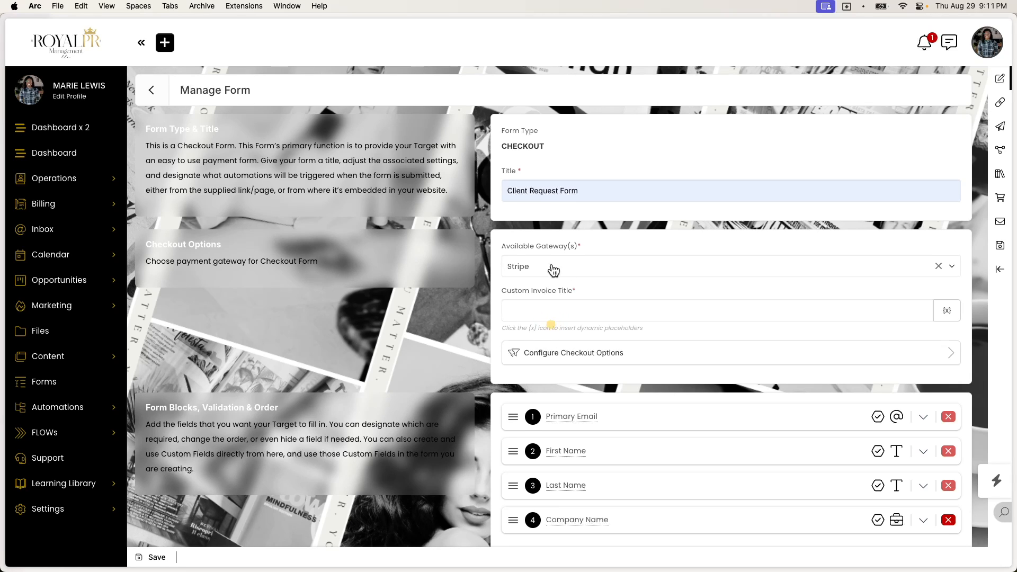
mouse_move(568, 280)
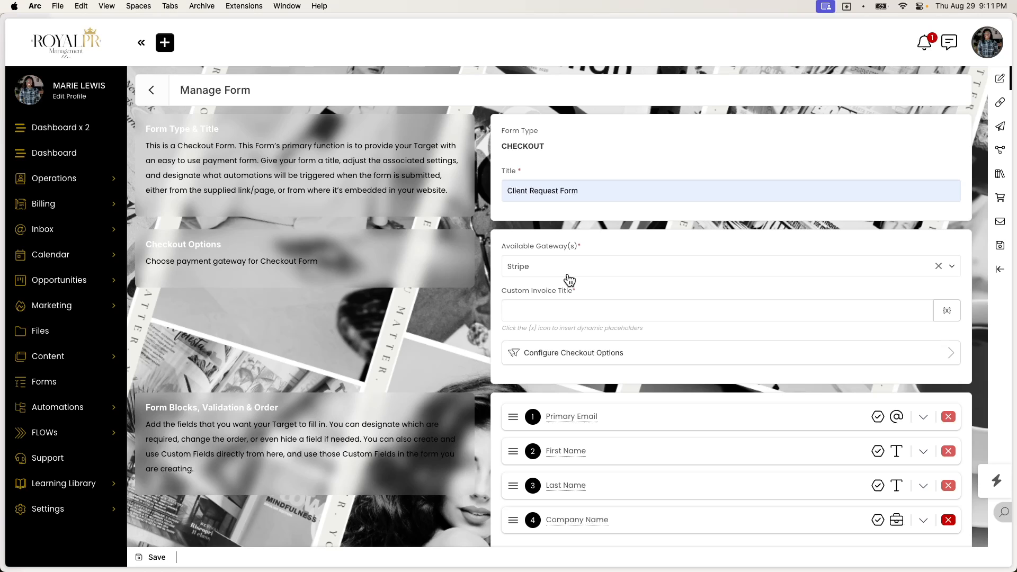
left_click(713, 311)
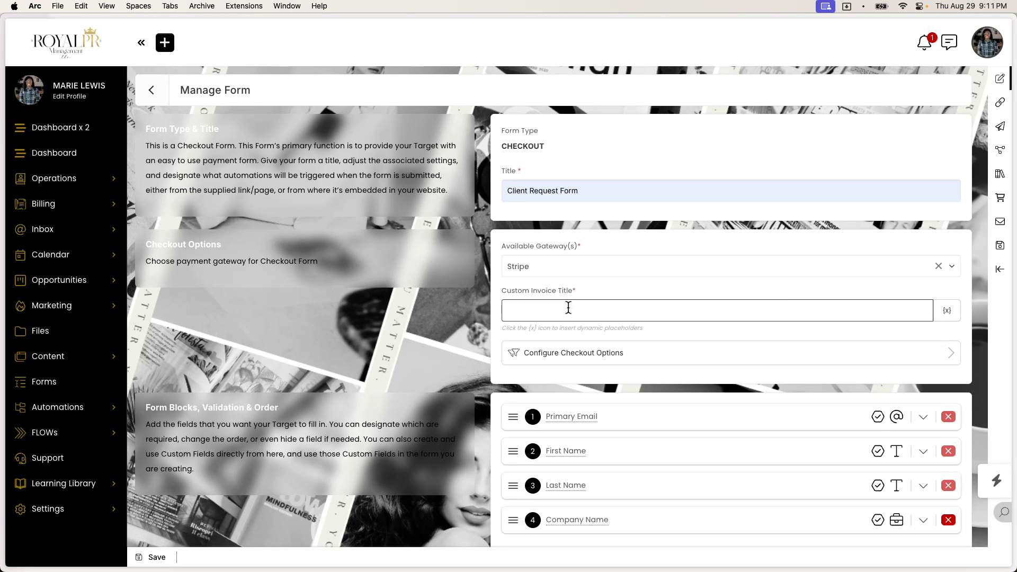
- Build the custom invoice title from the clientFullName placeholder followed by 'Test'
left_click(946, 310)
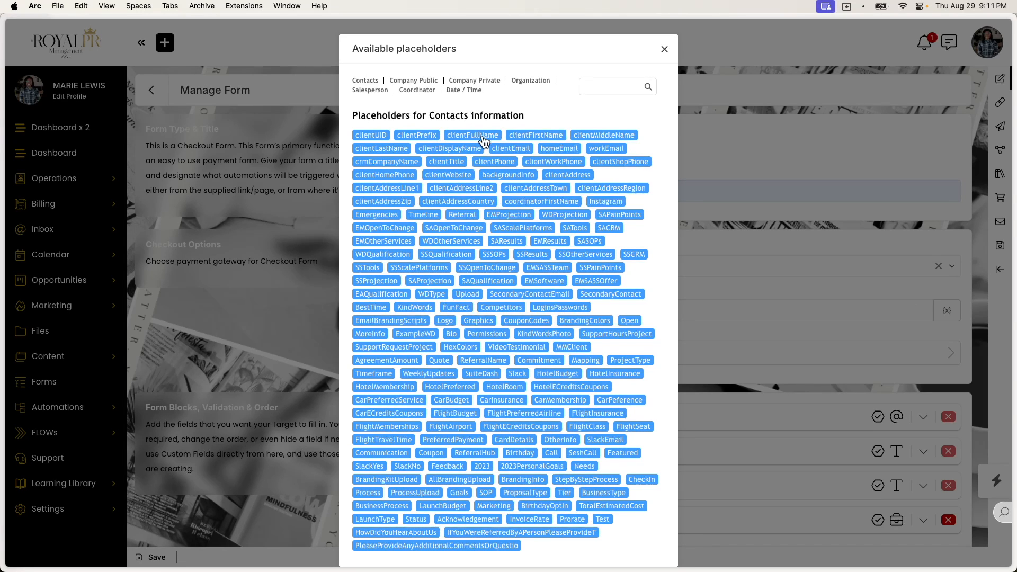
left_click(473, 134)
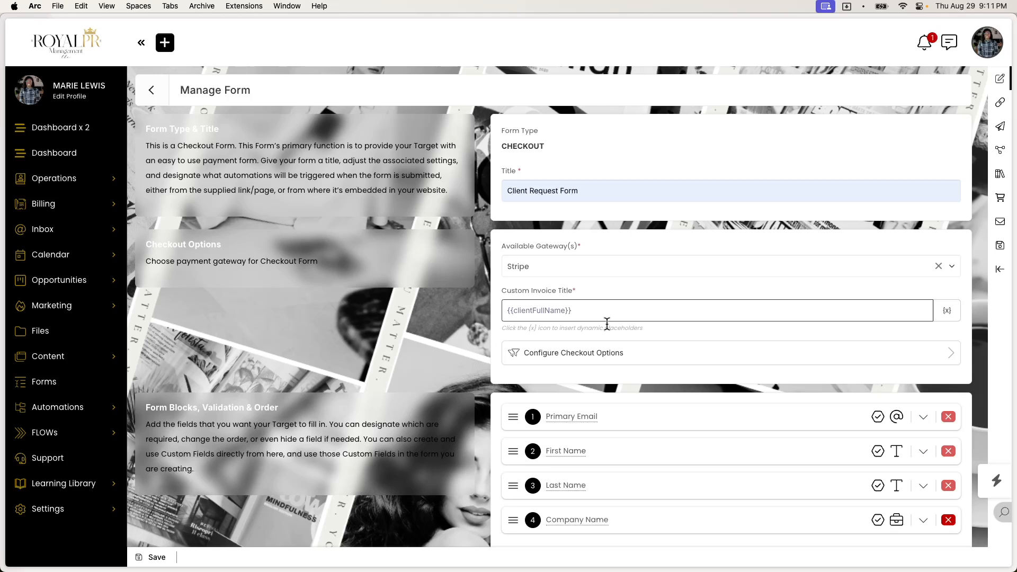
type("x")
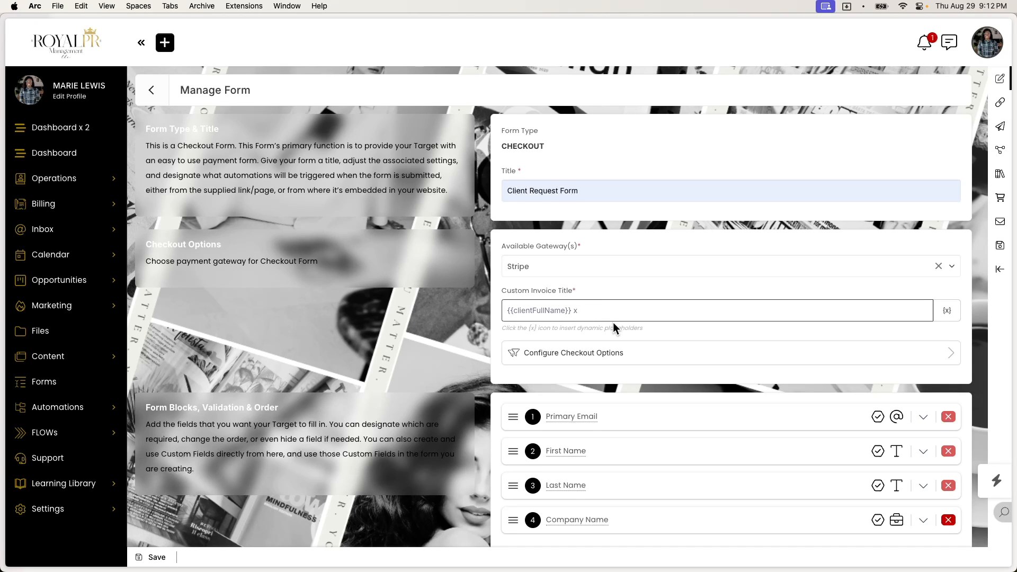
type("Test")
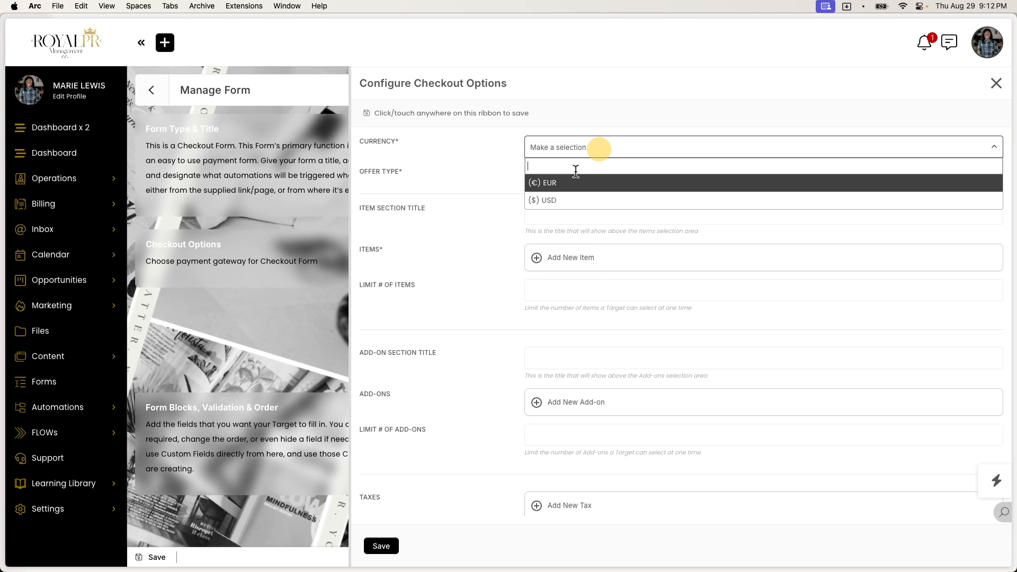
- Use USD currency, offer Packages, and title the package section 'Test Package'
left_click(543, 200)
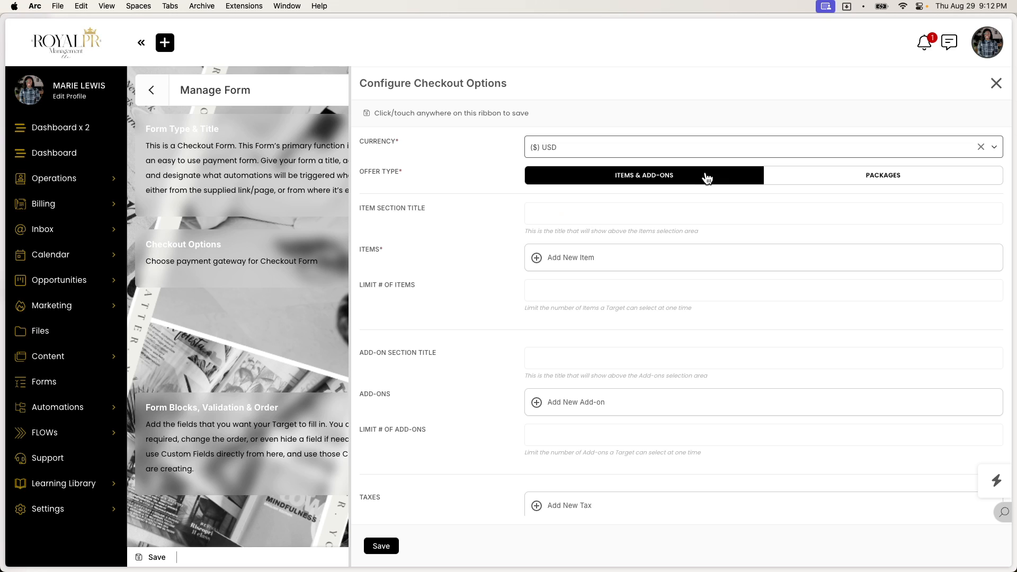
mouse_move(776, 182)
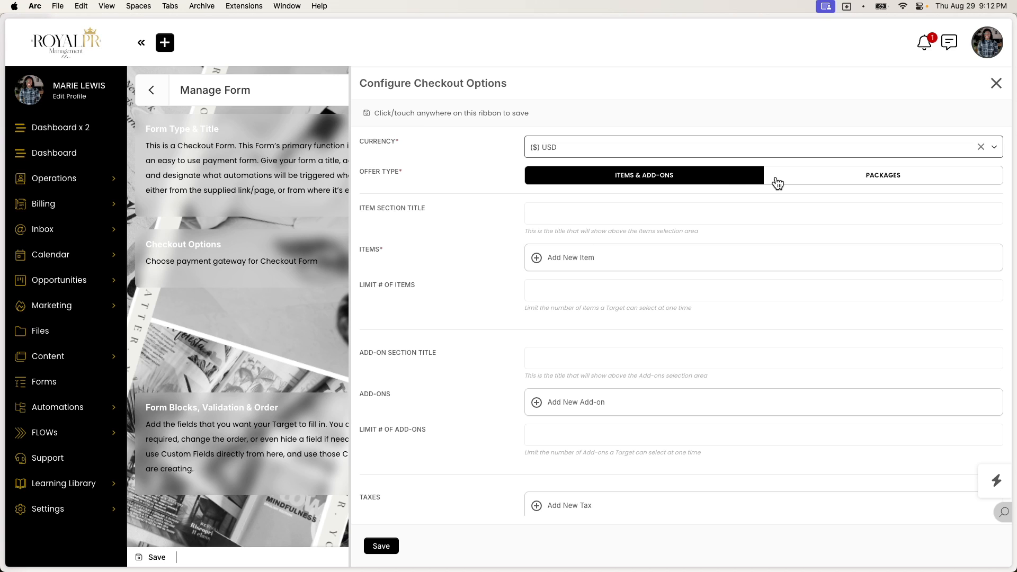
mouse_move(776, 182)
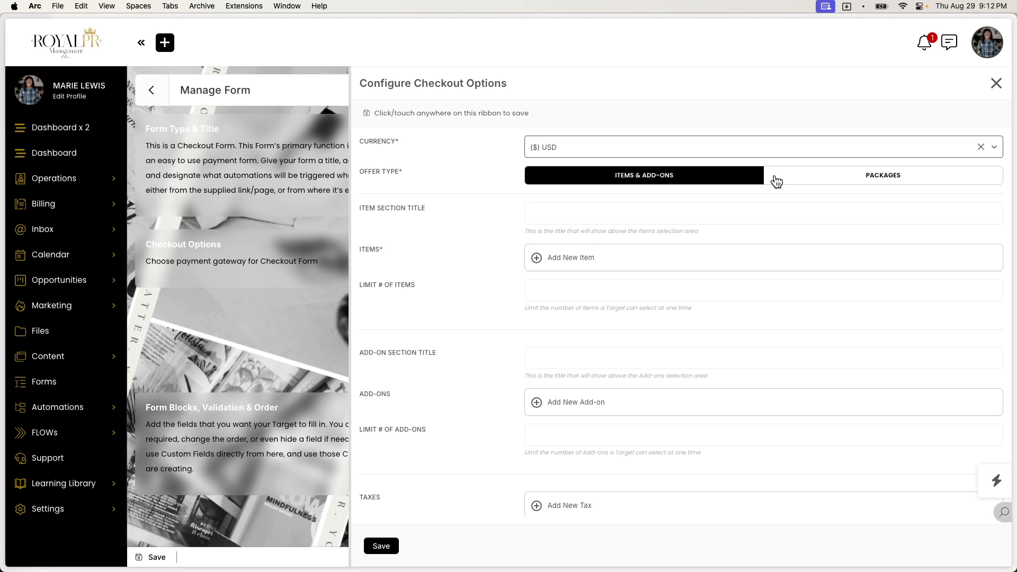
left_click(882, 174)
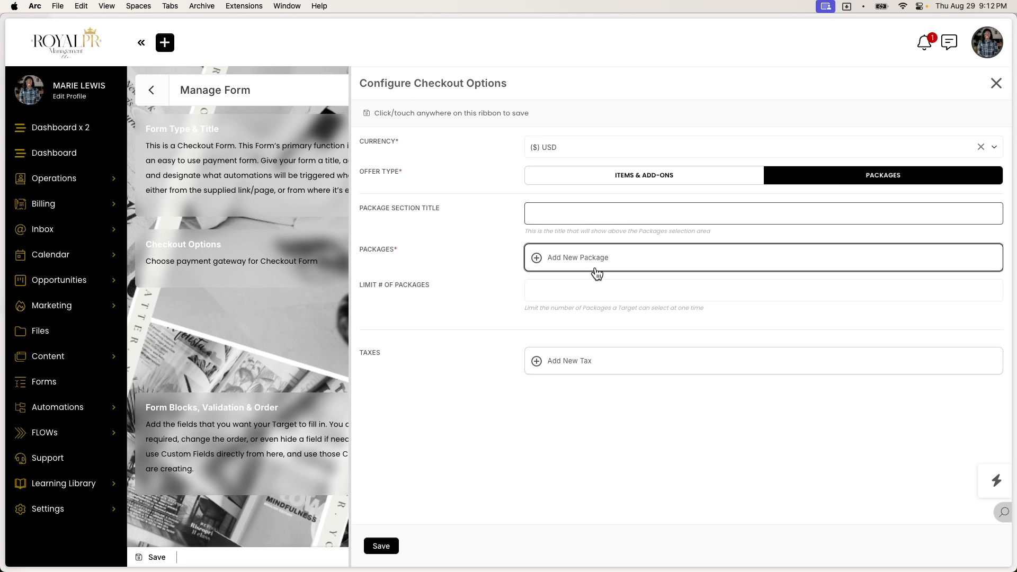
mouse_move(685, 250)
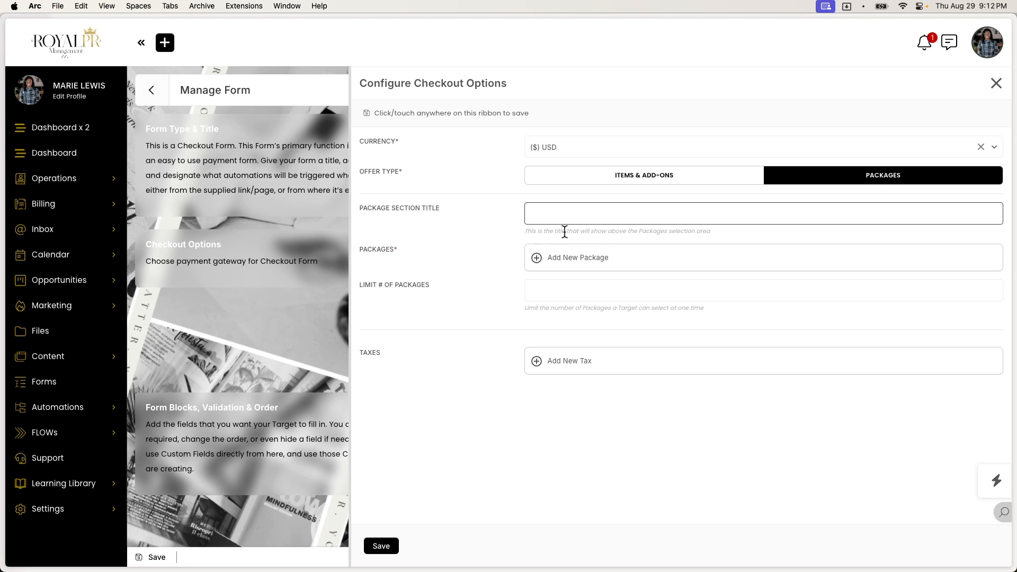
mouse_move(602, 248)
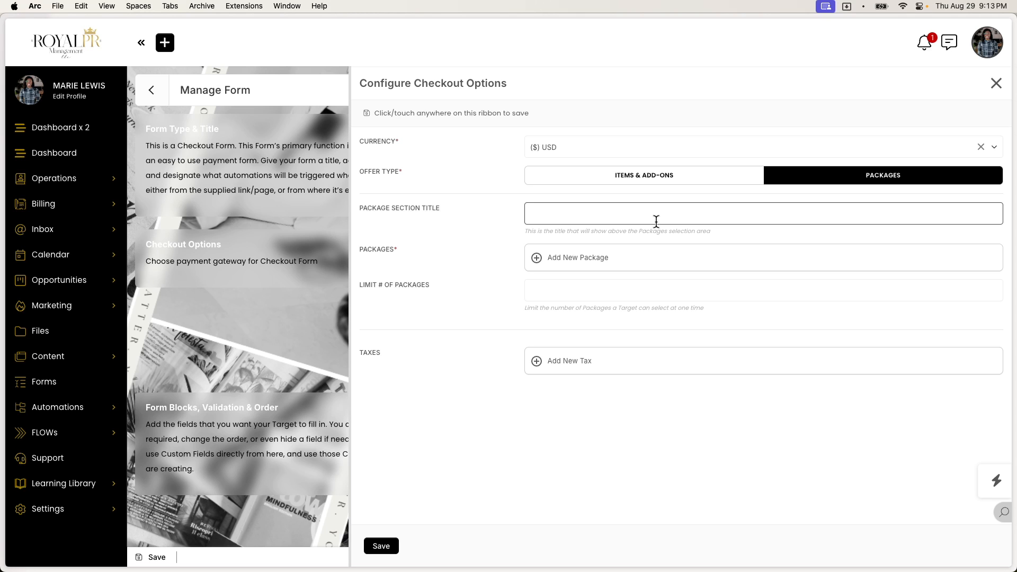
type("Test Pack")
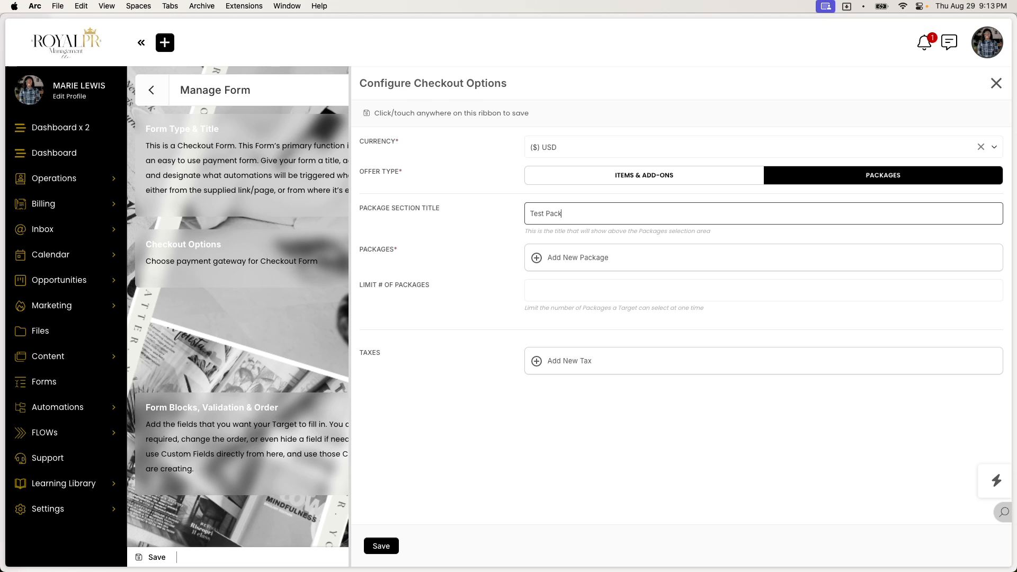
type("age")
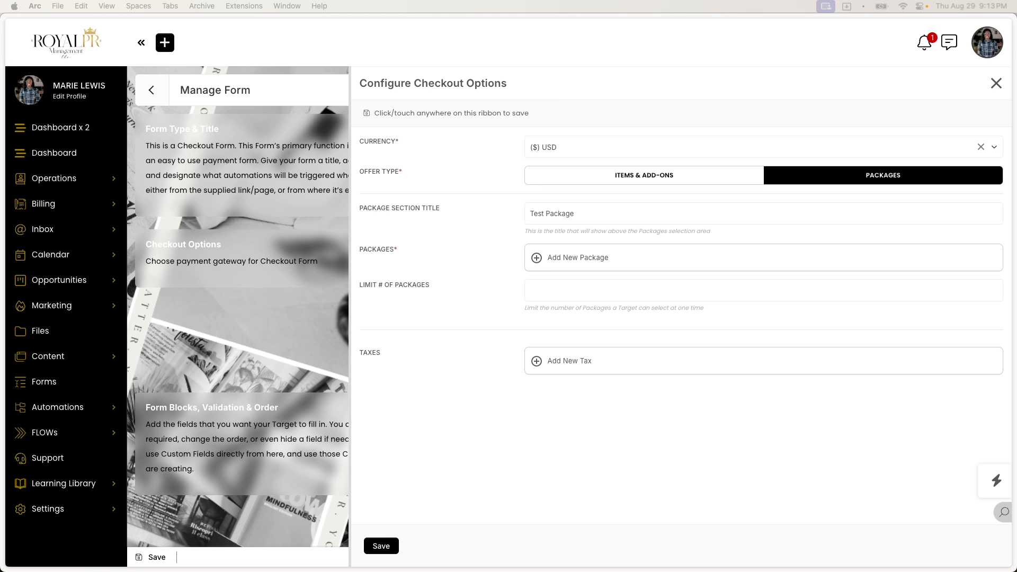
mouse_move(726, 289)
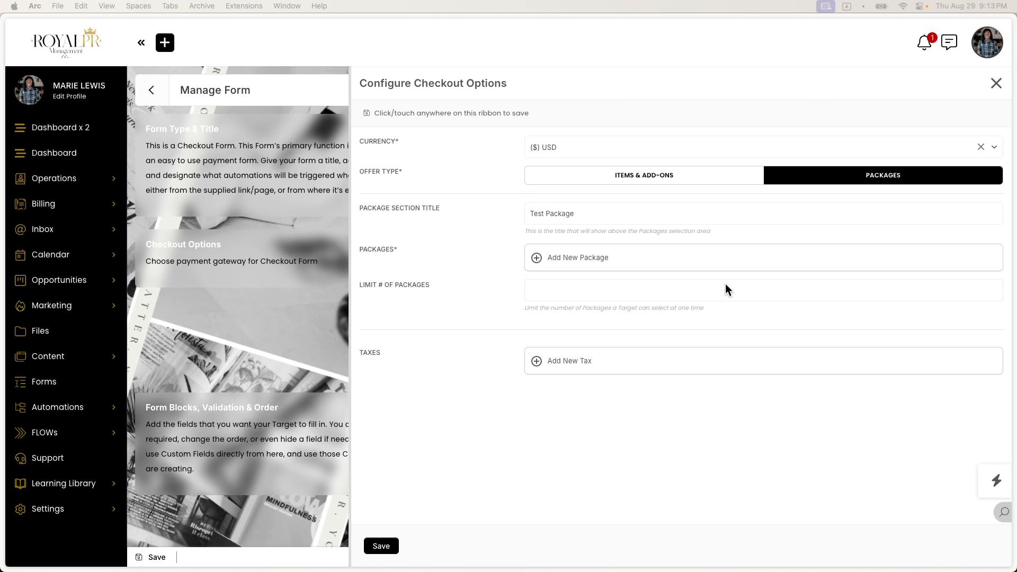
- Add Package 1 - One Time to the form's packages
left_click(576, 257)
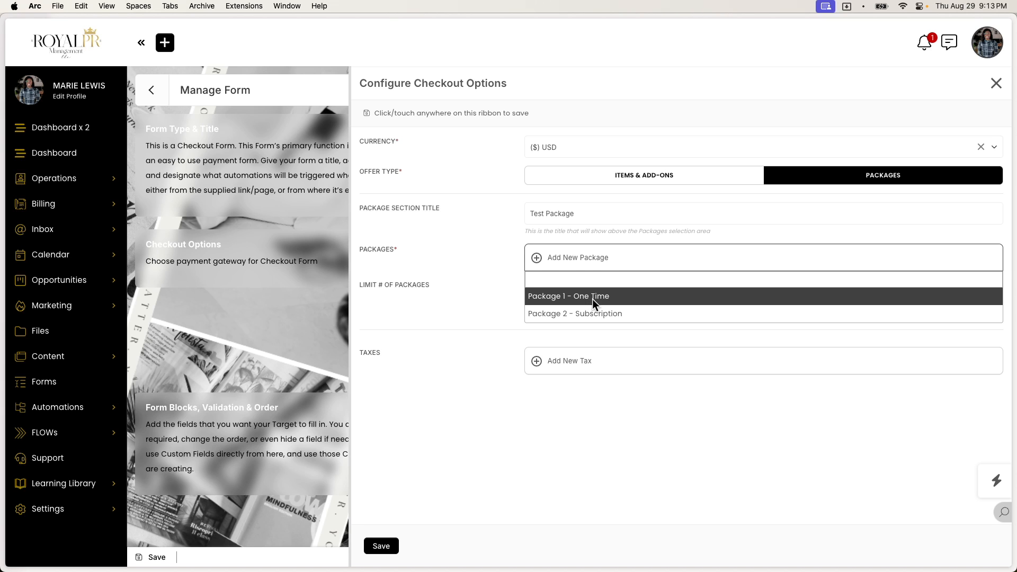
left_click(569, 296)
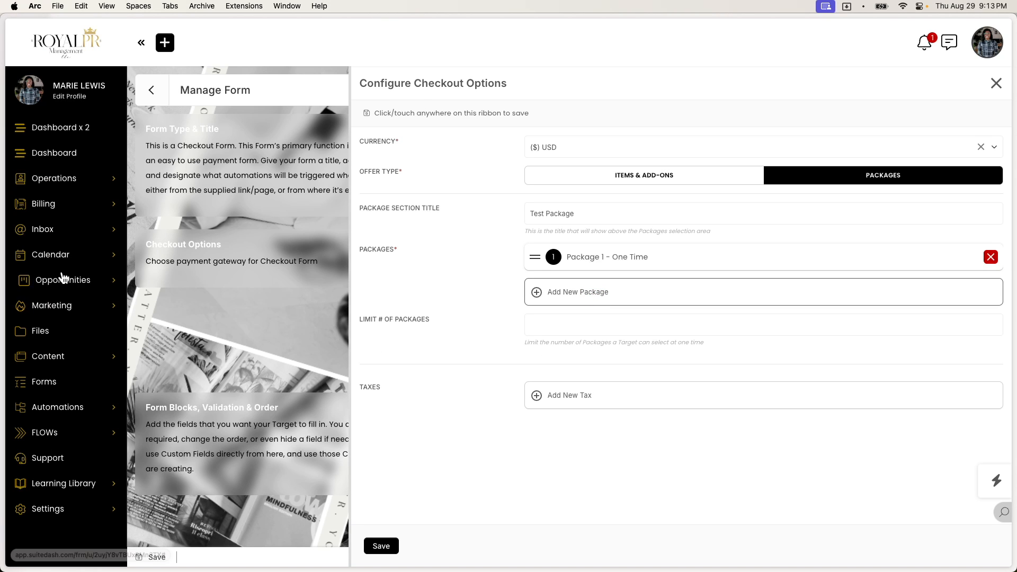
- Launch the Billing section in a separate browser window
left_click(43, 203)
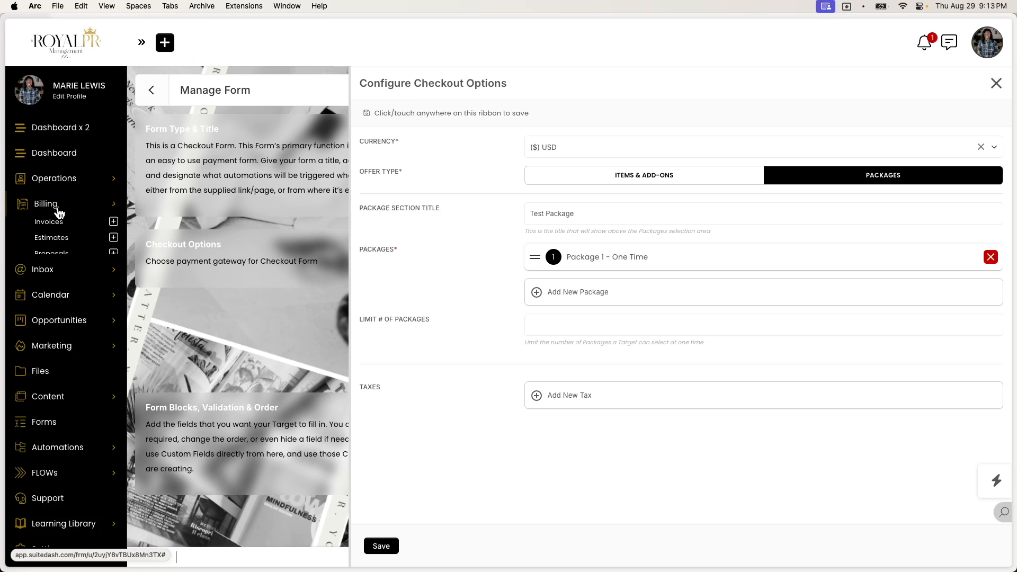
right_click(49, 207)
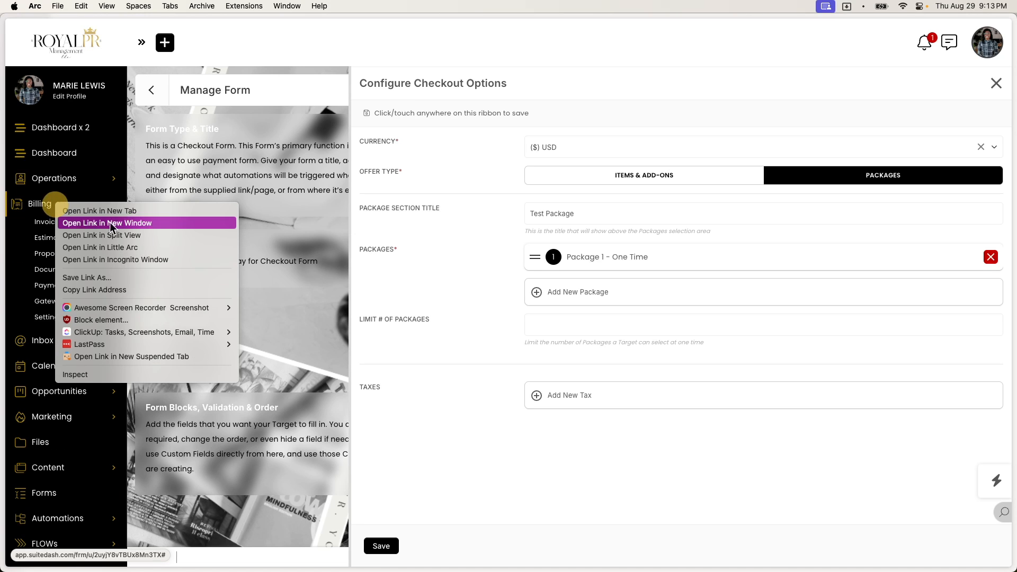
left_click(107, 222)
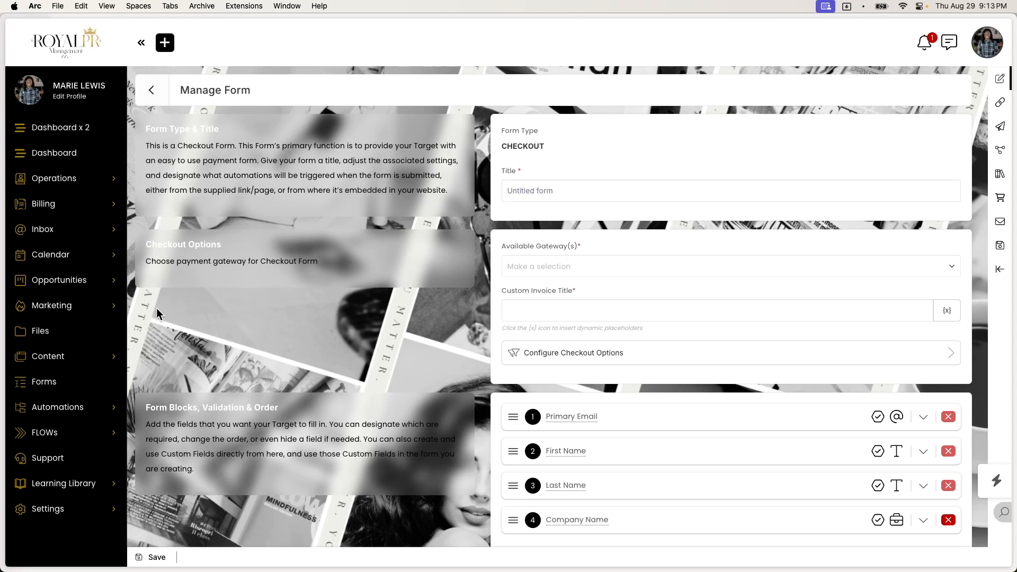
mouse_move(80, 232)
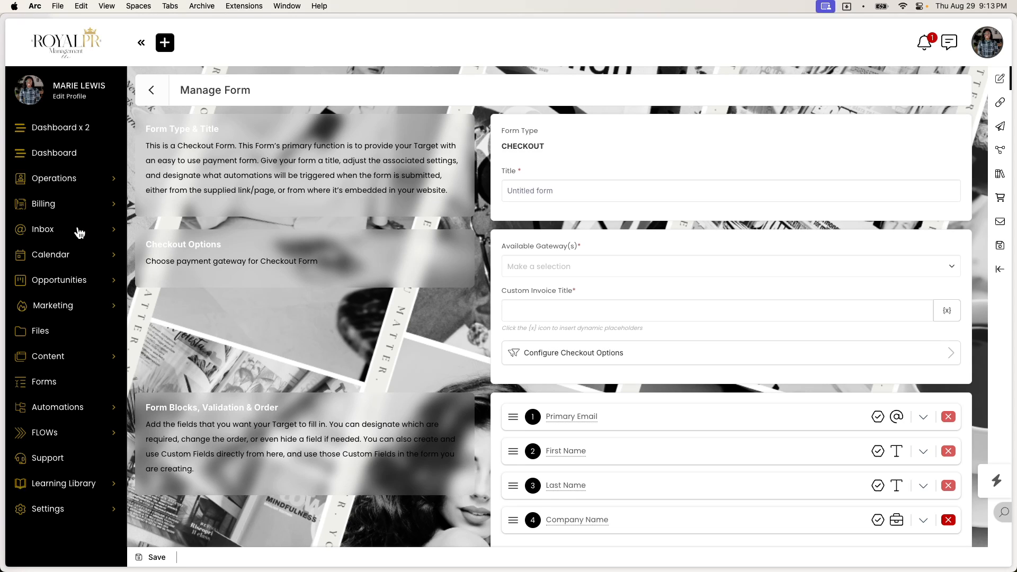
- Go to Billing Settings, confirming leaving the unsaved form page
left_click(42, 203)
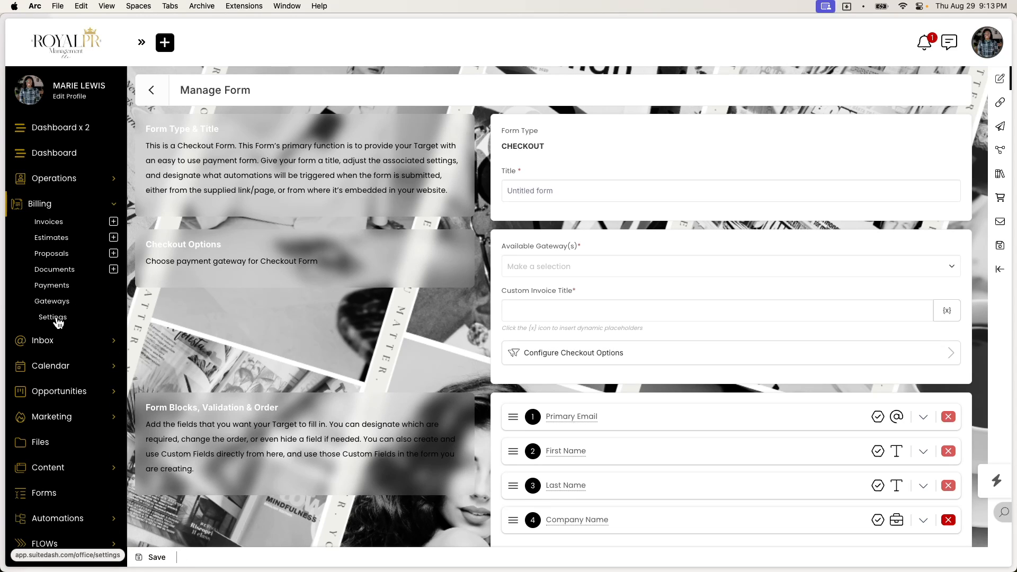
left_click(53, 316)
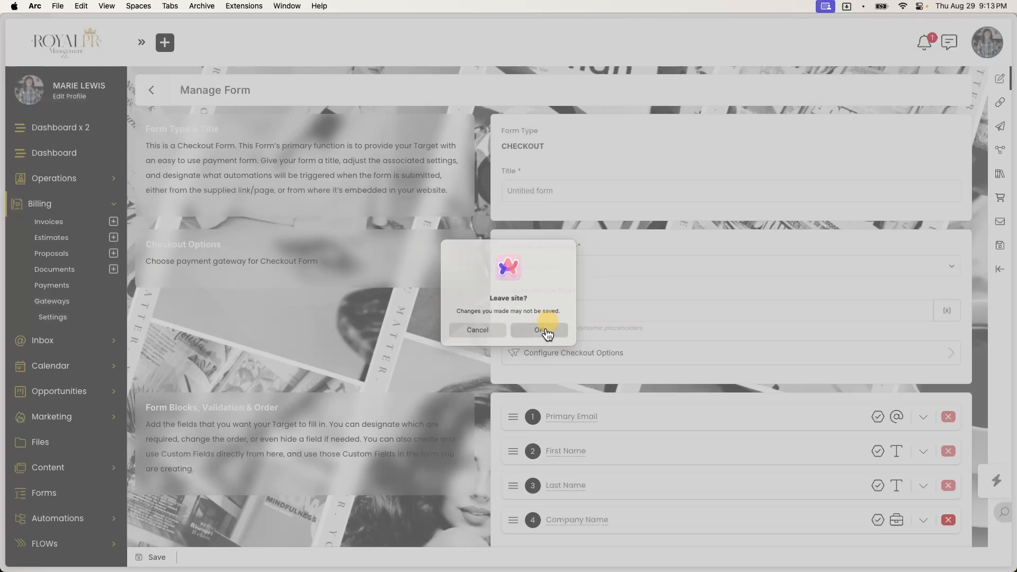
left_click(538, 330)
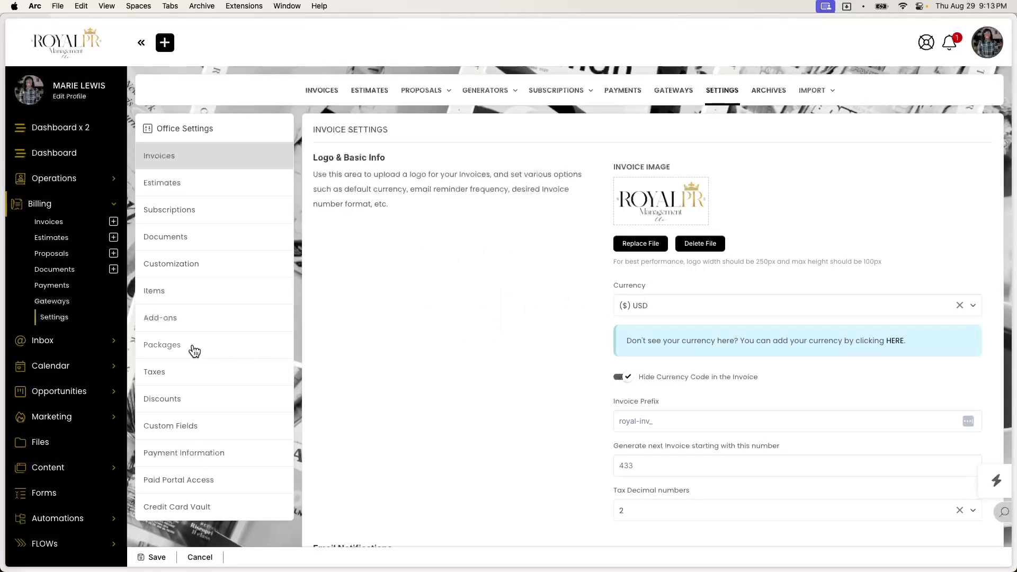
- Review the Packages list and save Package 2 - Subscription with Option 3 and Add On 1
left_click(161, 344)
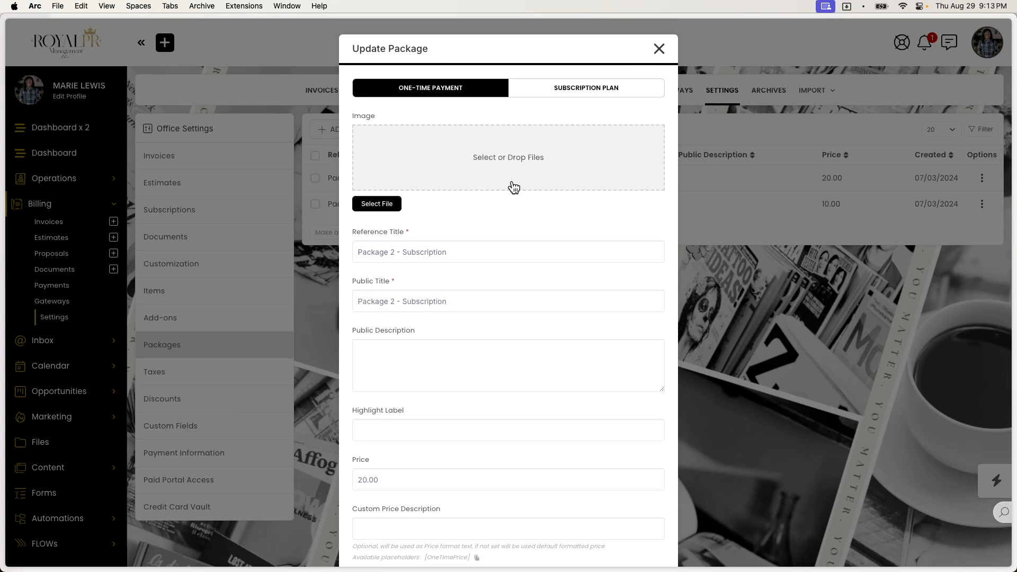
mouse_move(531, 139)
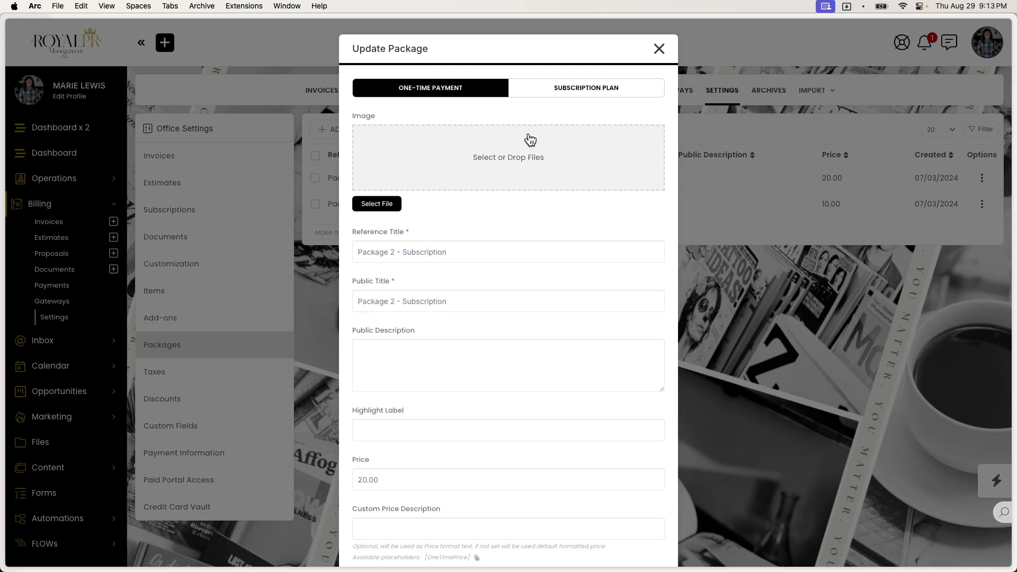
scroll("down", 3)
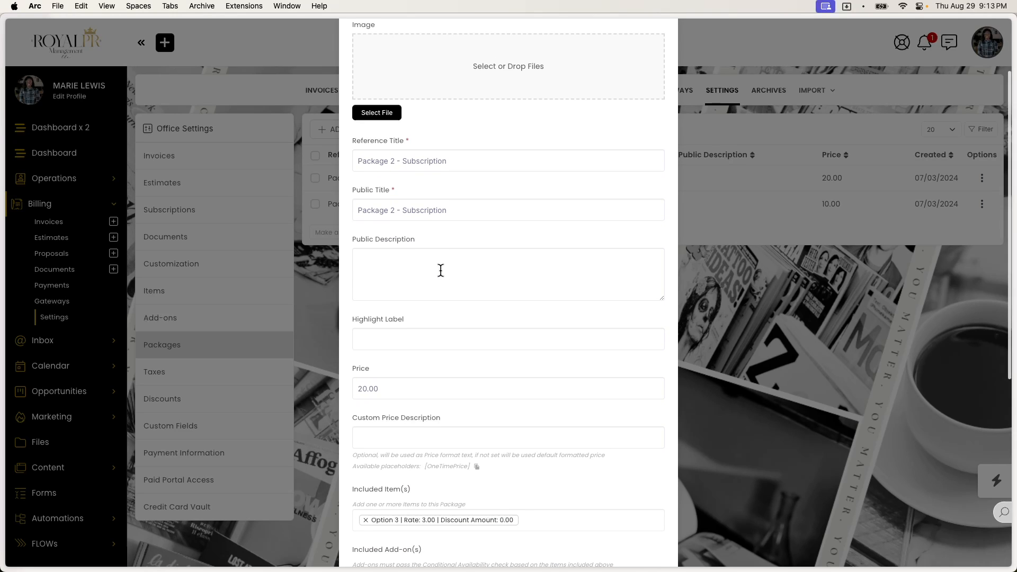
scroll("down", 3)
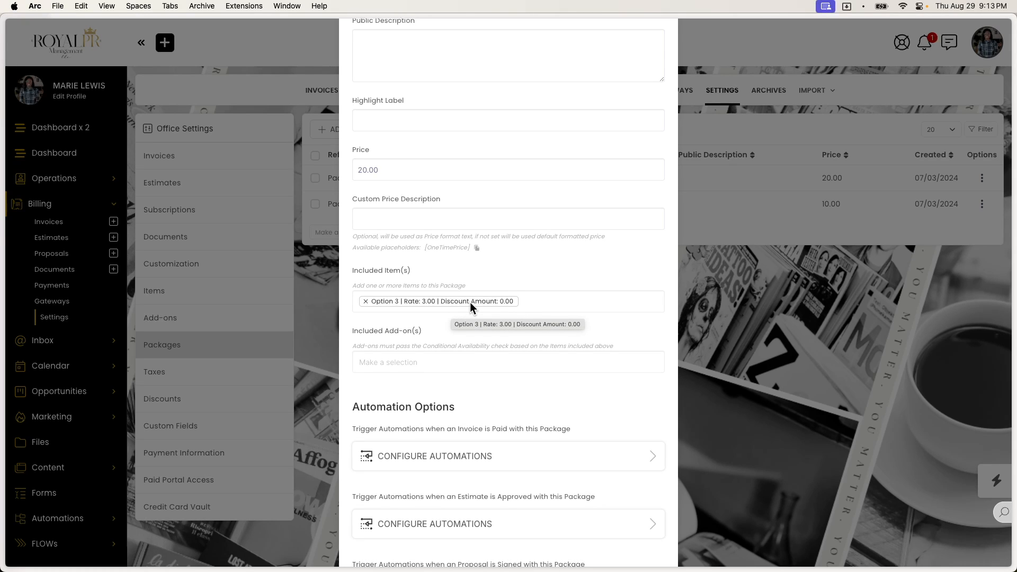
mouse_move(511, 340)
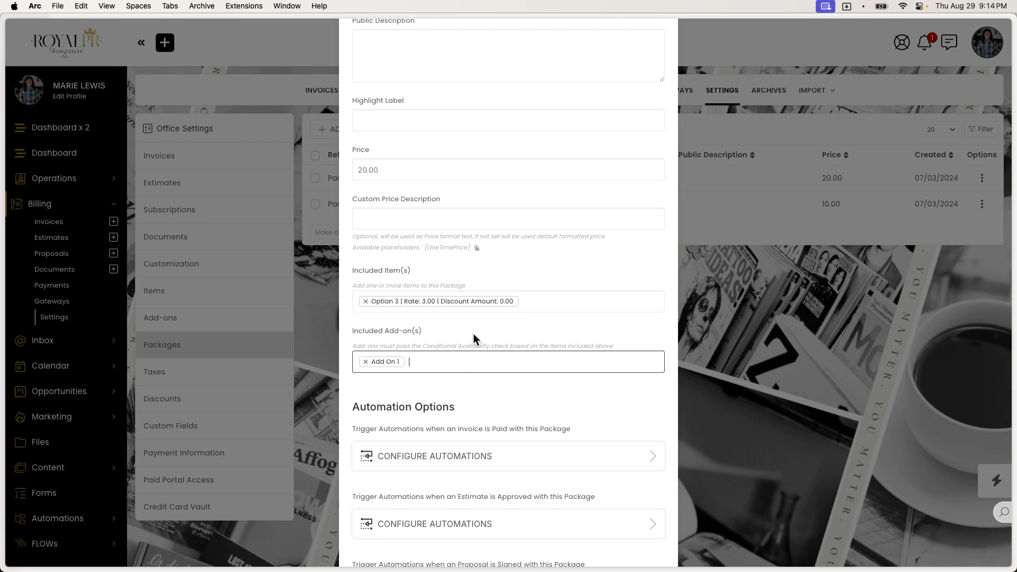
scroll("down", 3)
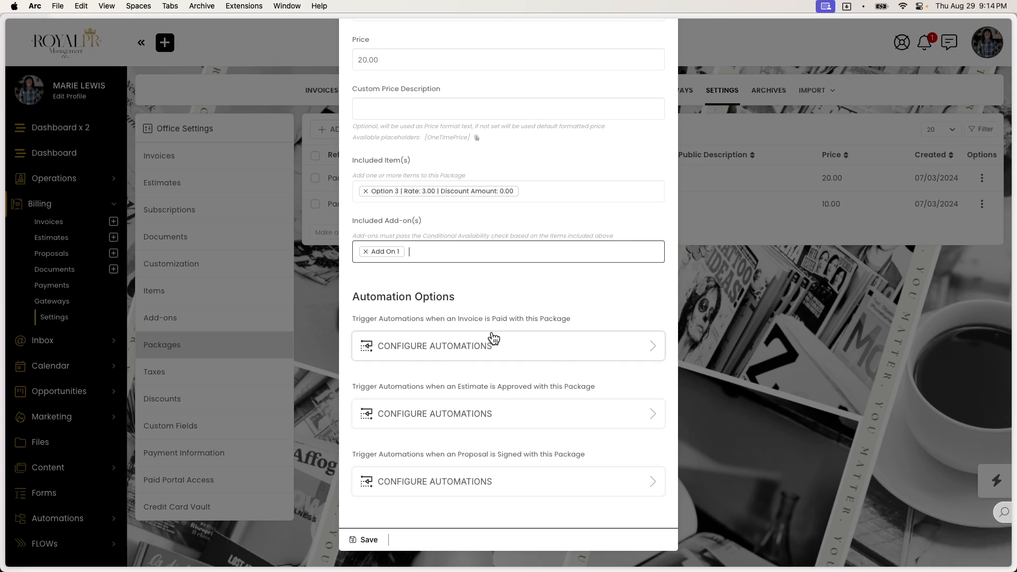
mouse_move(491, 349)
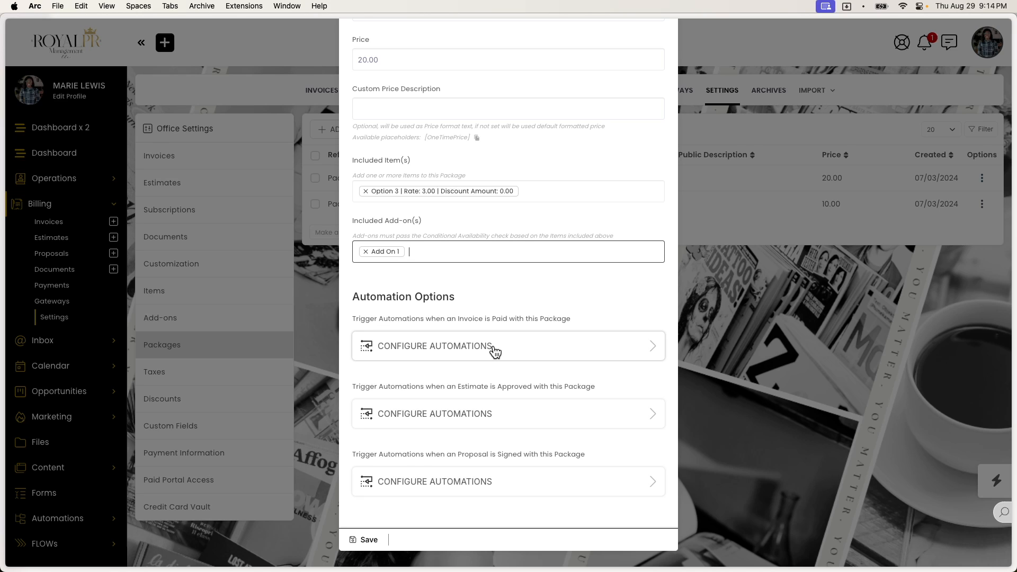
mouse_move(496, 352)
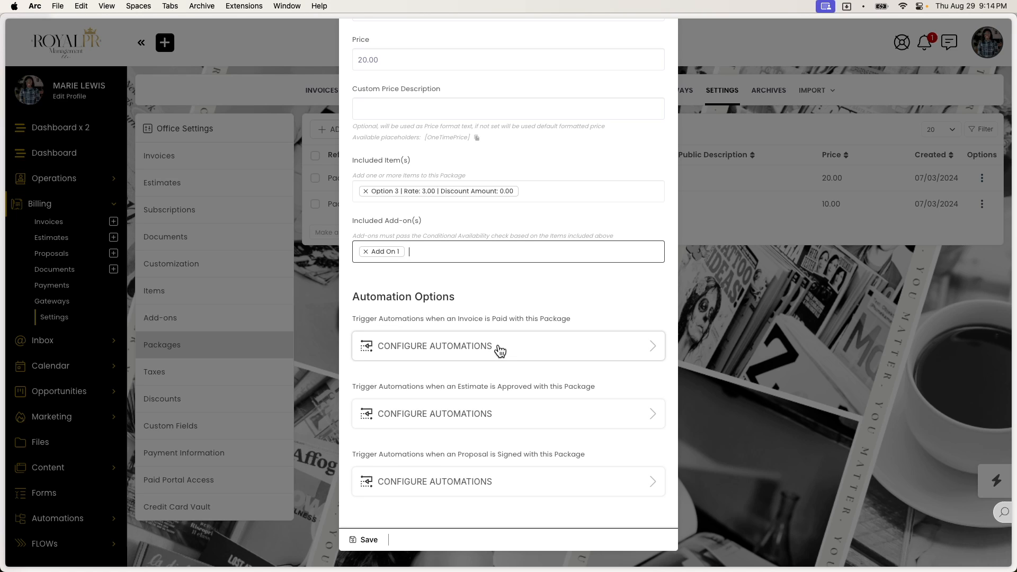
mouse_move(502, 358)
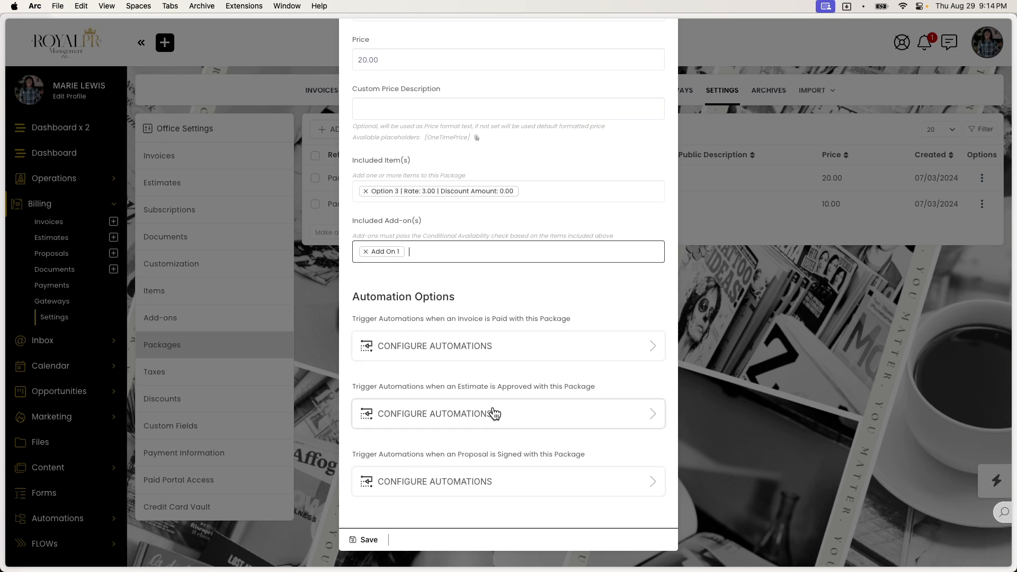
mouse_move(472, 463)
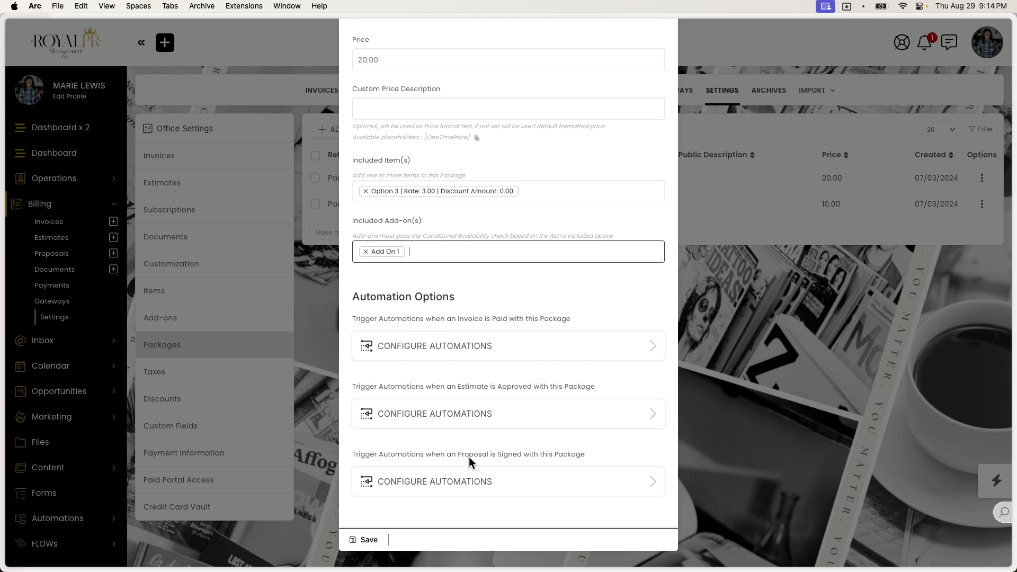
mouse_move(568, 527)
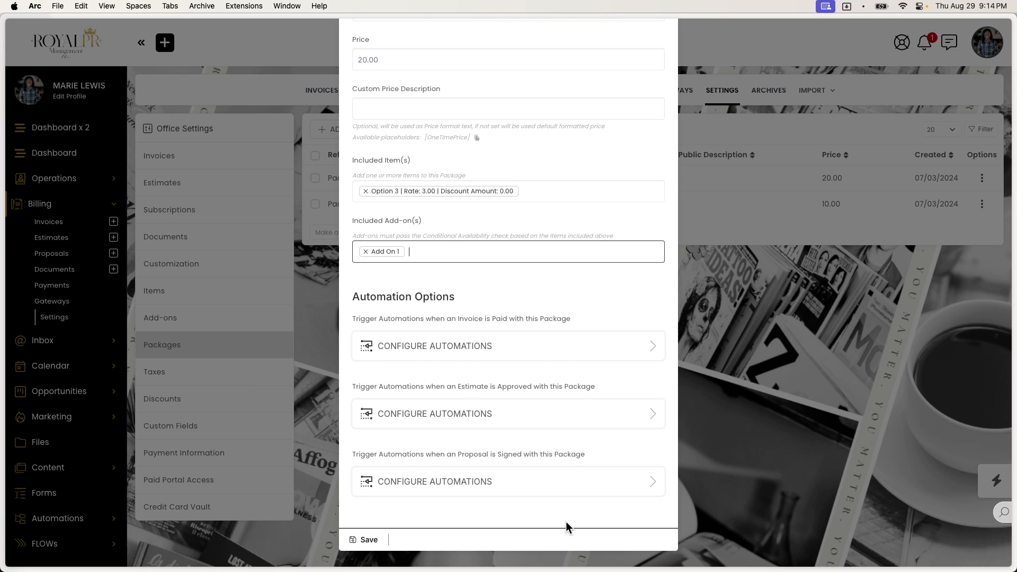
mouse_move(463, 518)
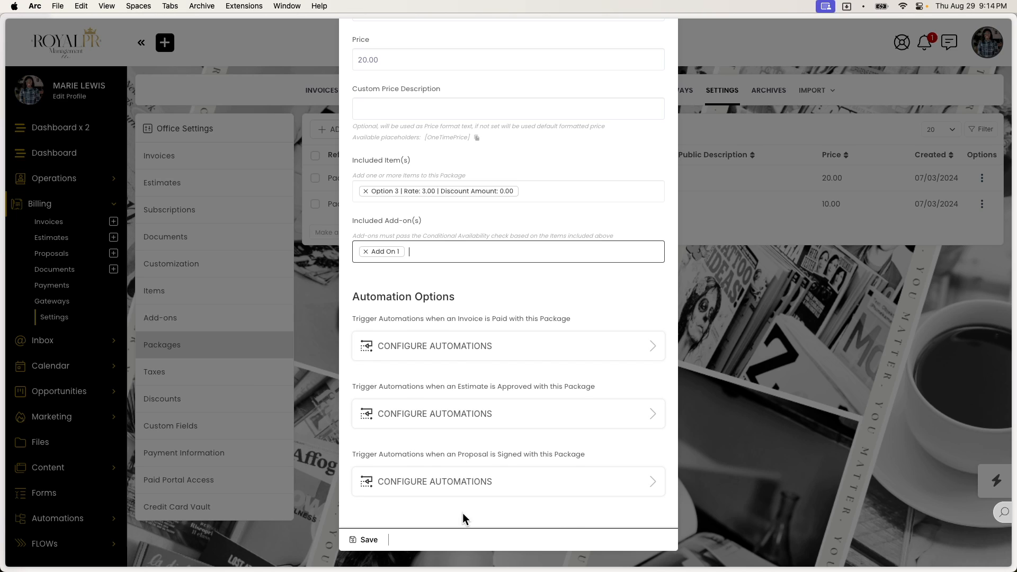
mouse_move(495, 512)
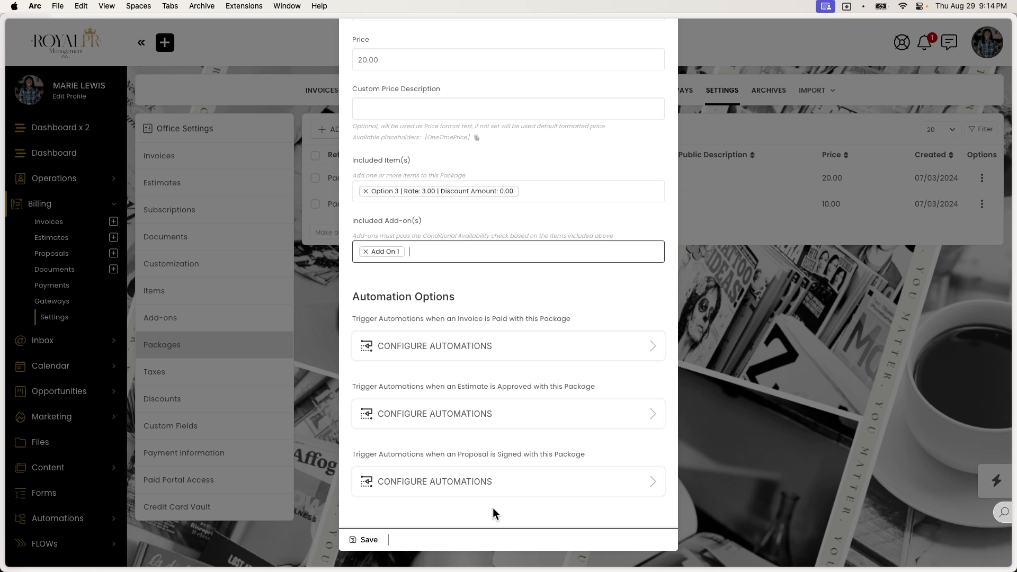
mouse_move(559, 452)
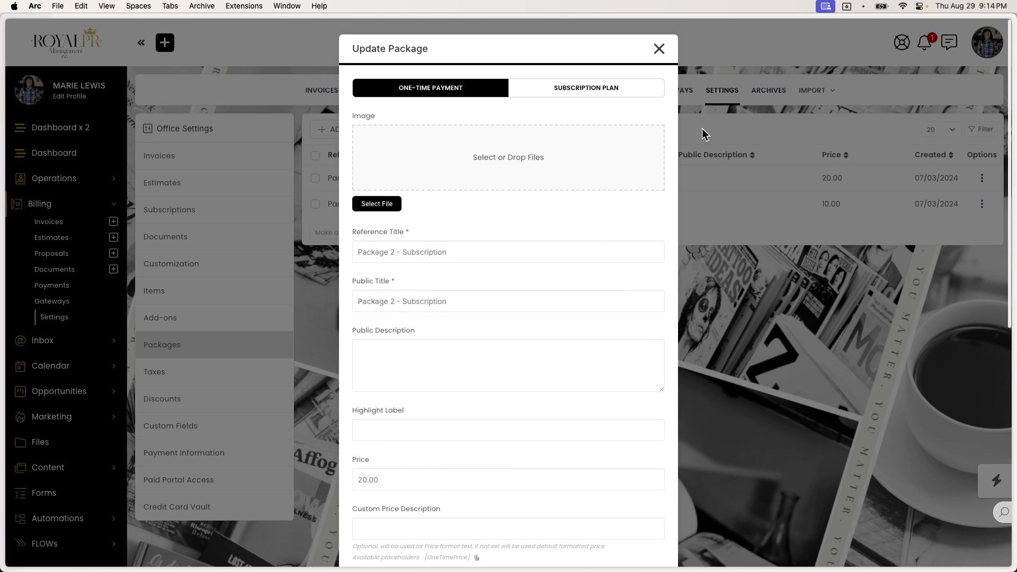
scroll("down", 3)
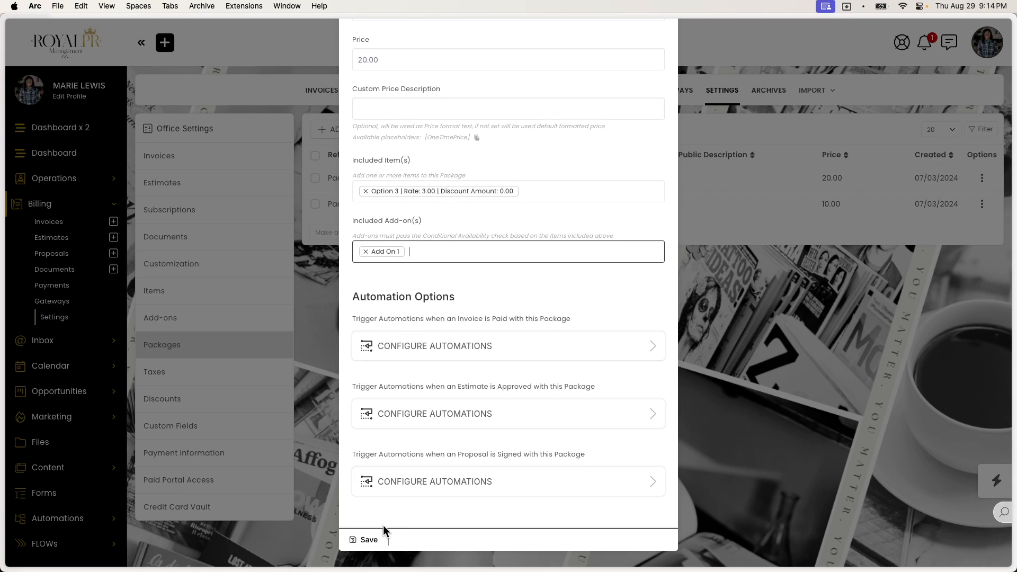
left_click(368, 539)
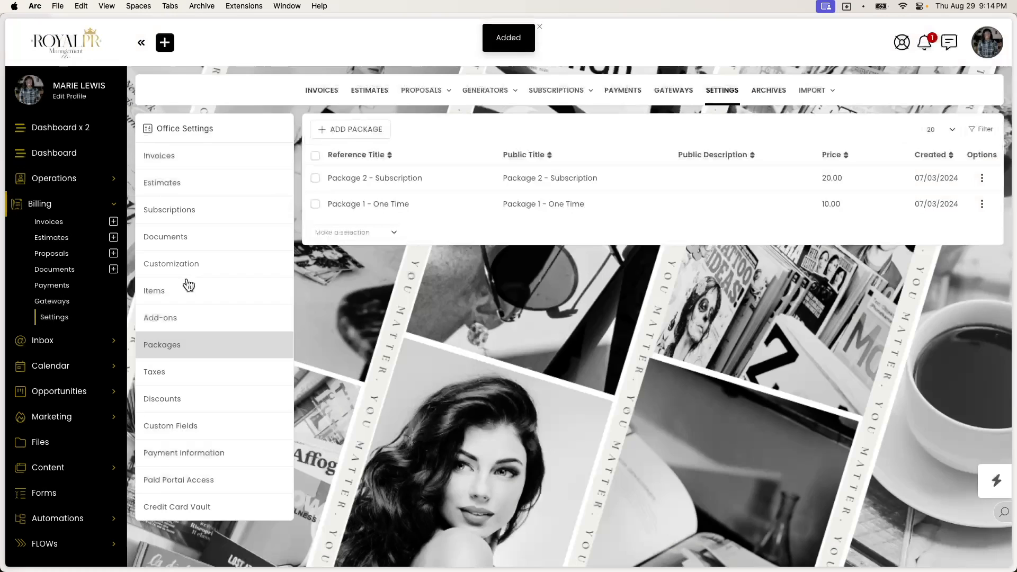
- Review the Option 1 item (quantity 1.00, rate 1.00) in the Items list
left_click(154, 290)
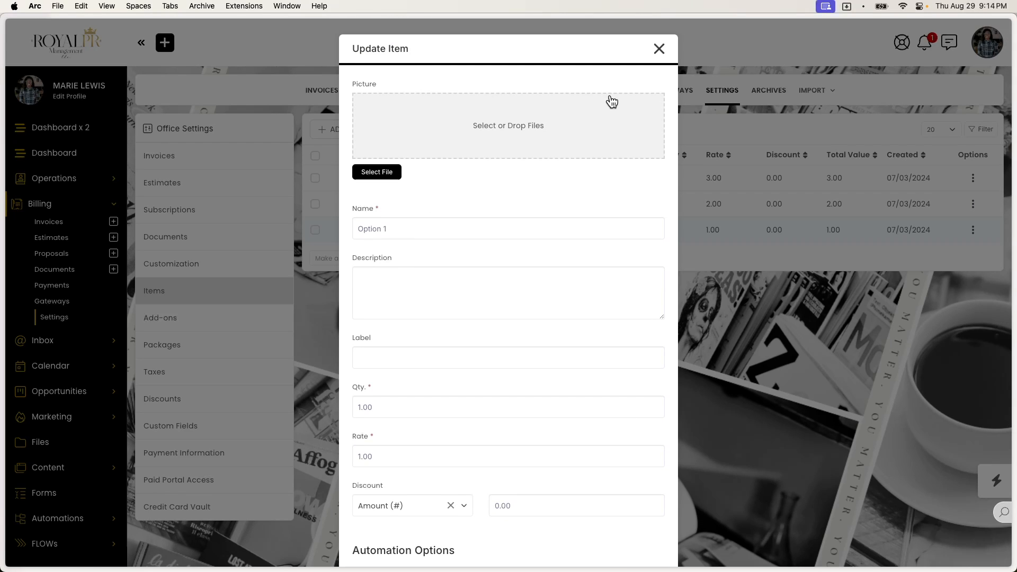
mouse_move(614, 100)
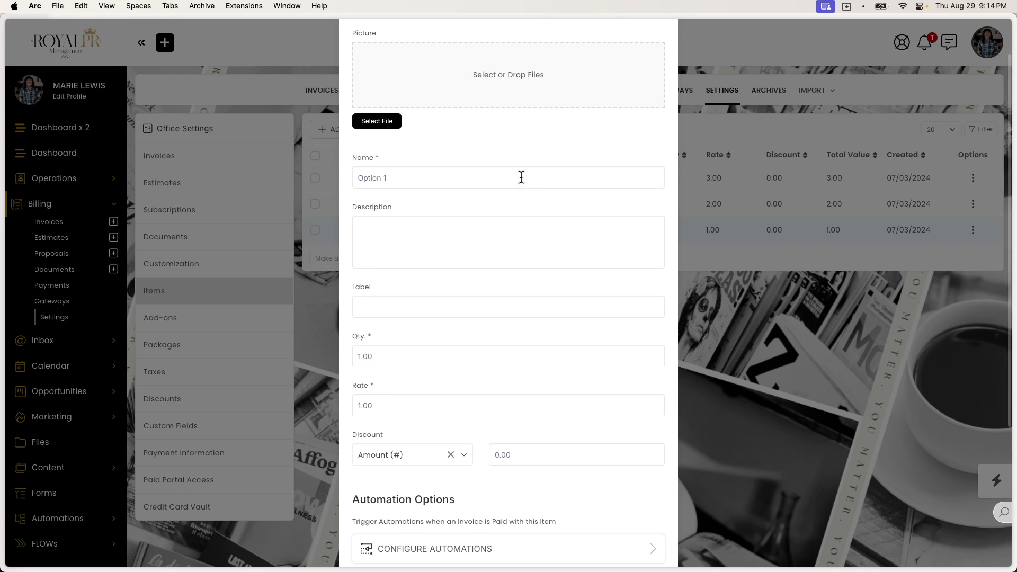
scroll("down", 3)
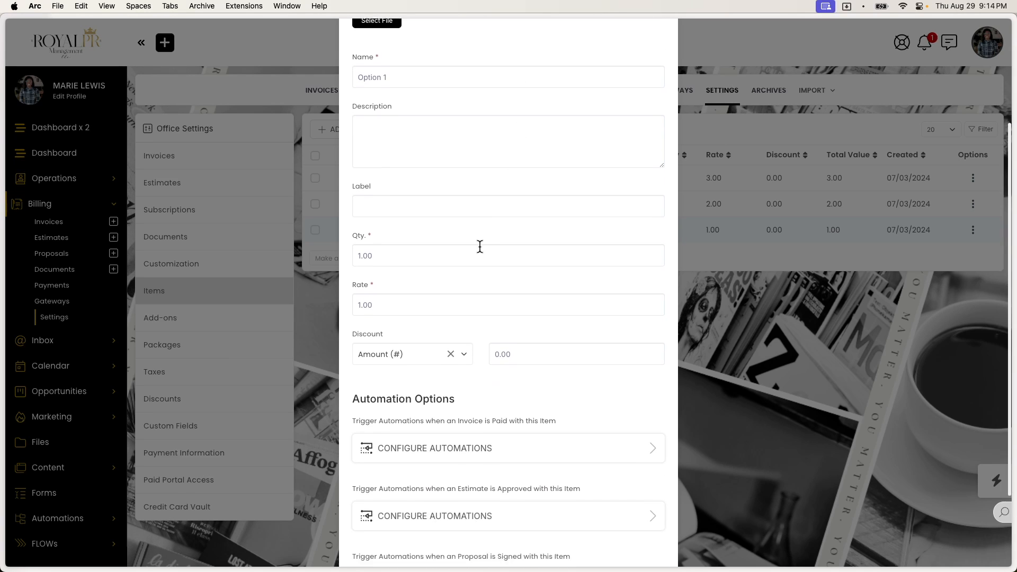
scroll("down", 3)
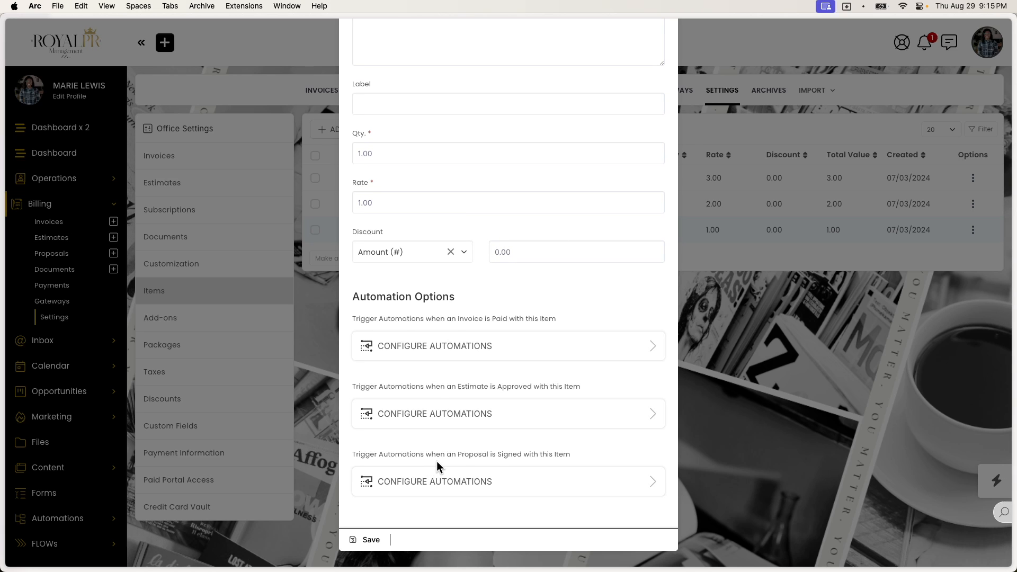
left_click(371, 539)
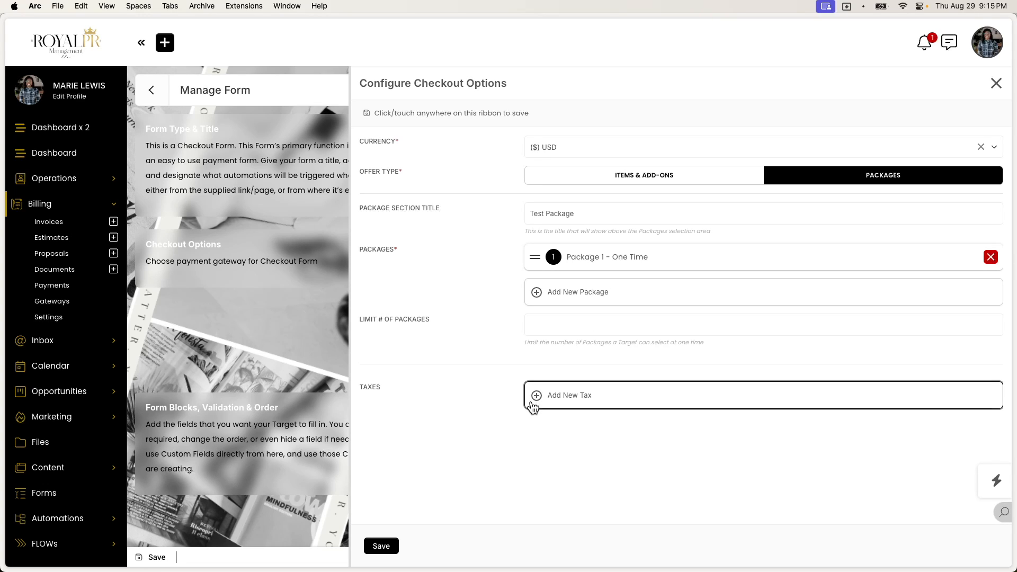
- Check the tax picker, which offers no taxes to add to the checkout
left_click(569, 395)
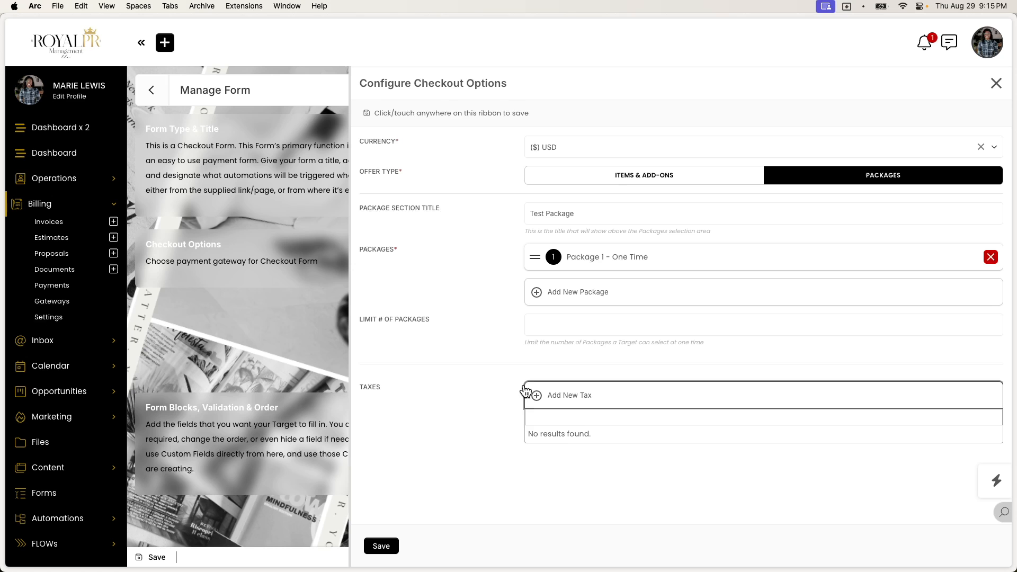
mouse_move(515, 447)
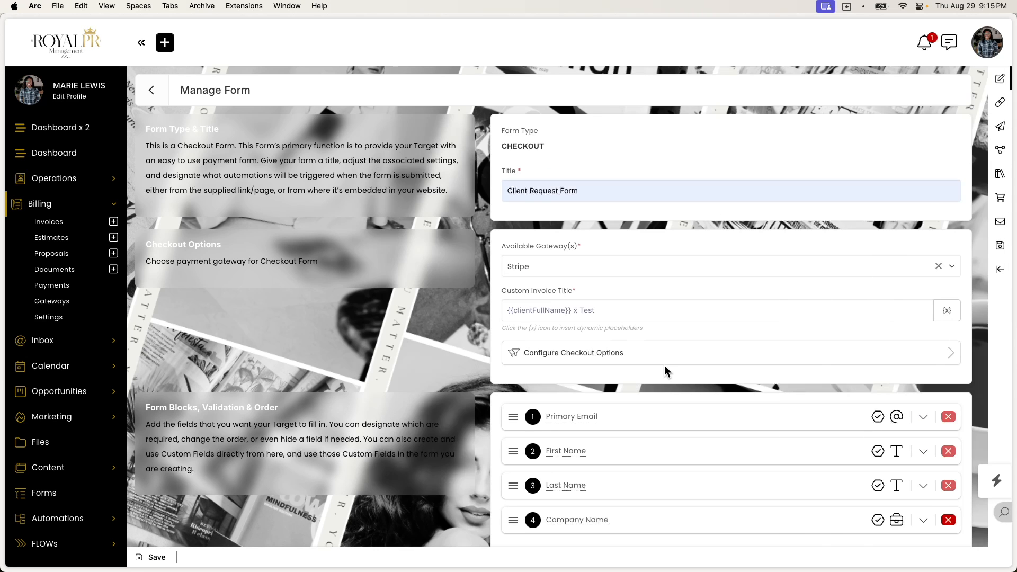
scroll("down", 3)
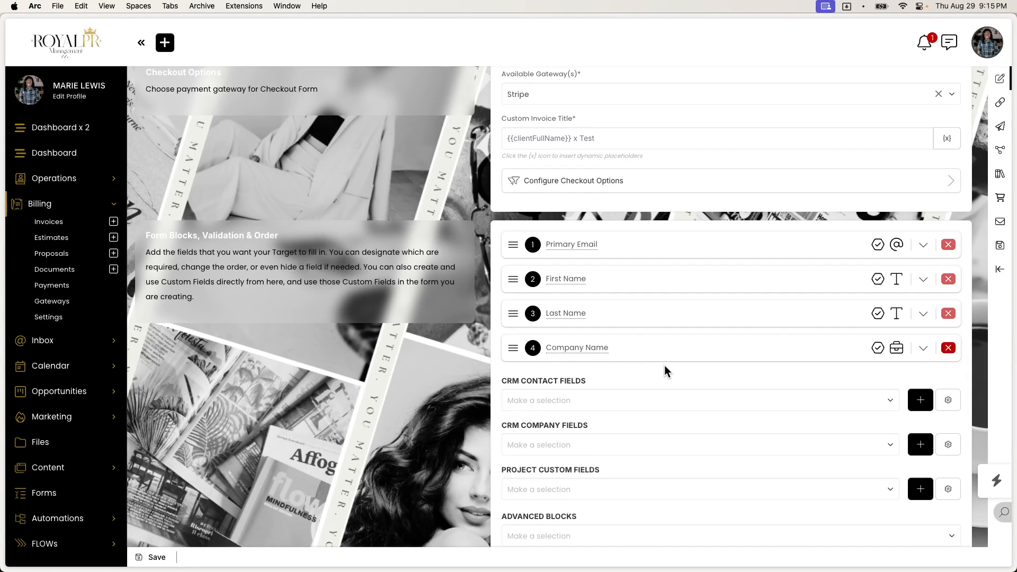
scroll("down", 3)
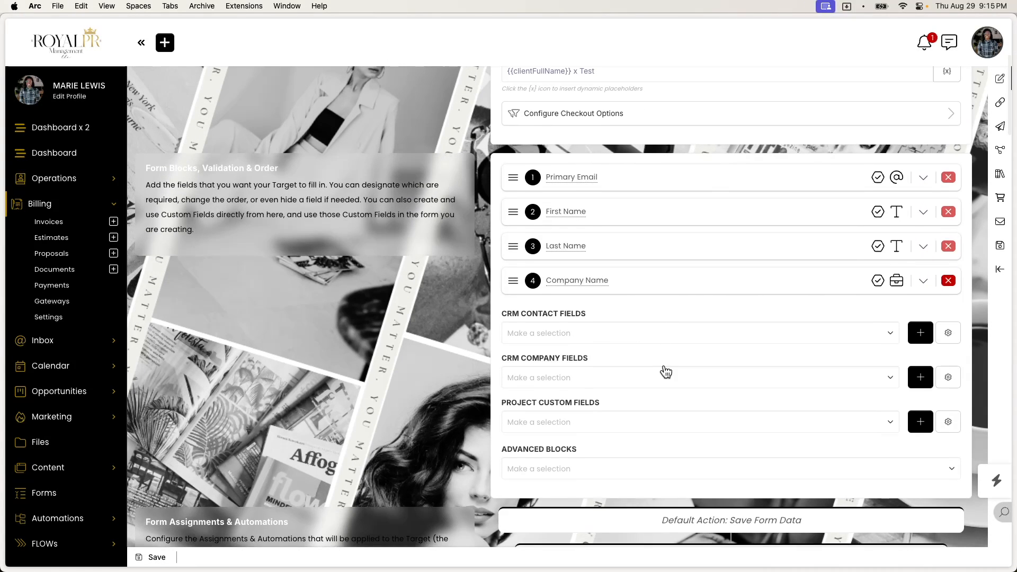
scroll("down", 3)
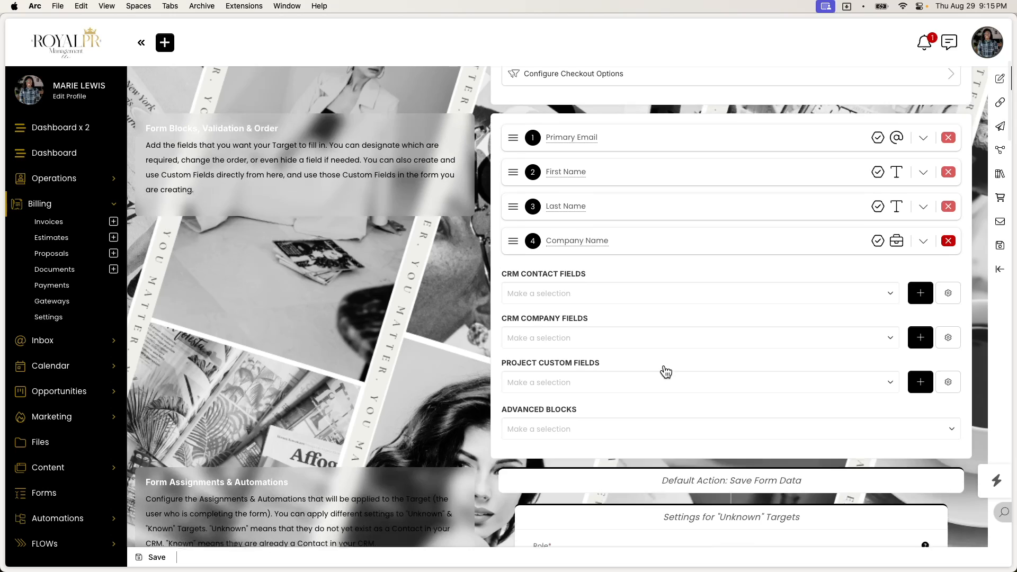
scroll("down", 3)
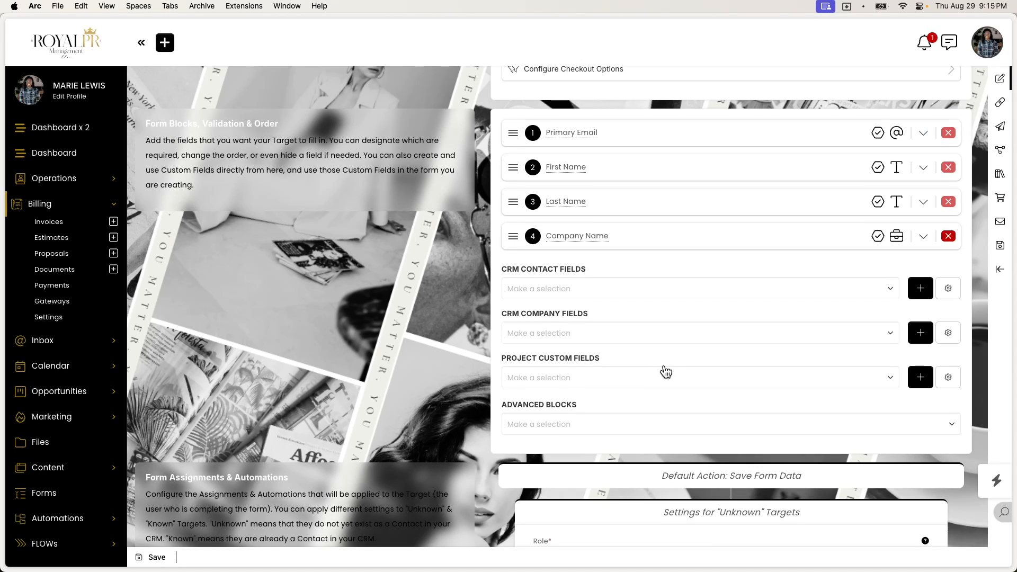
mouse_move(666, 332)
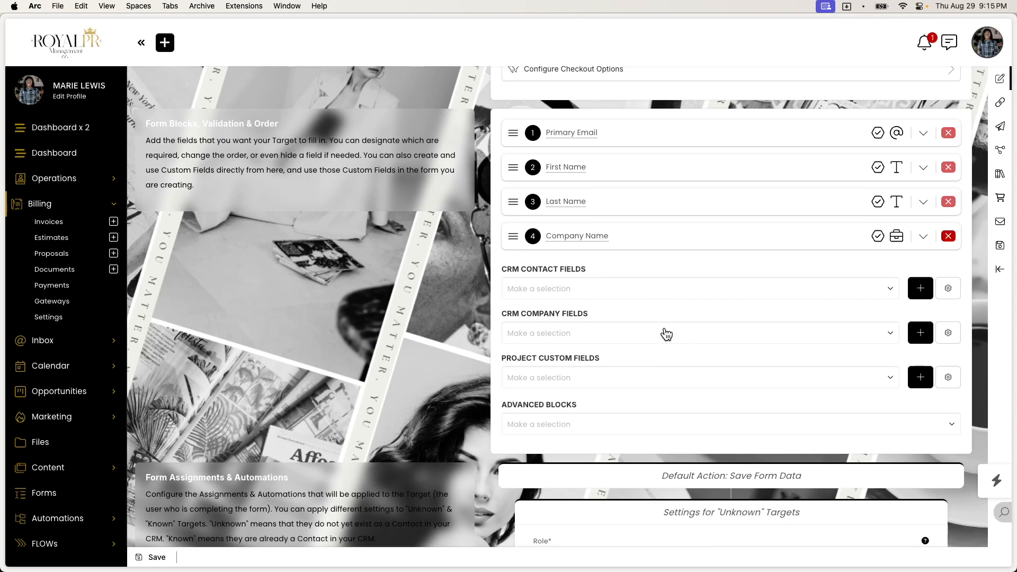
left_click(694, 288)
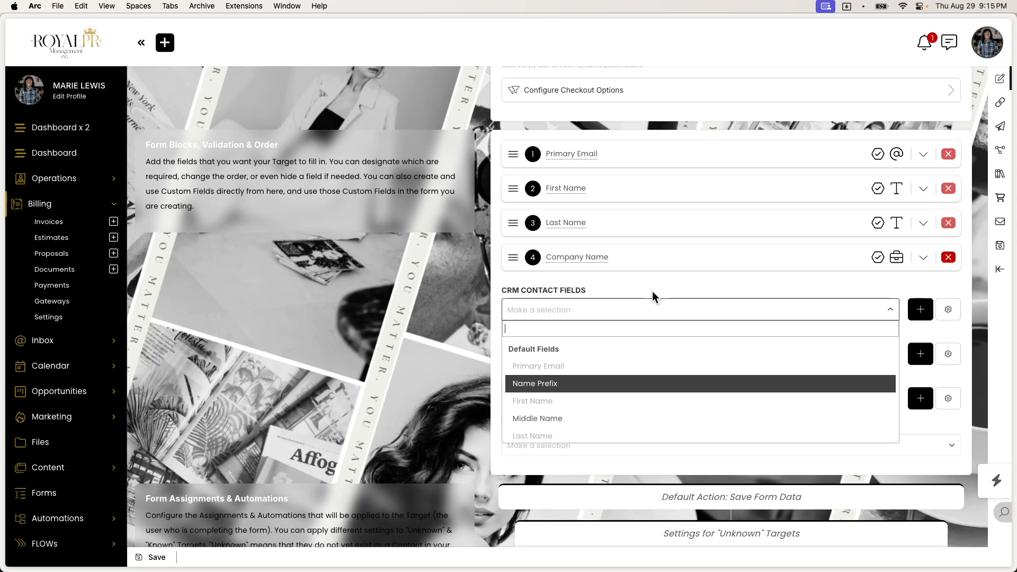
mouse_move(650, 298)
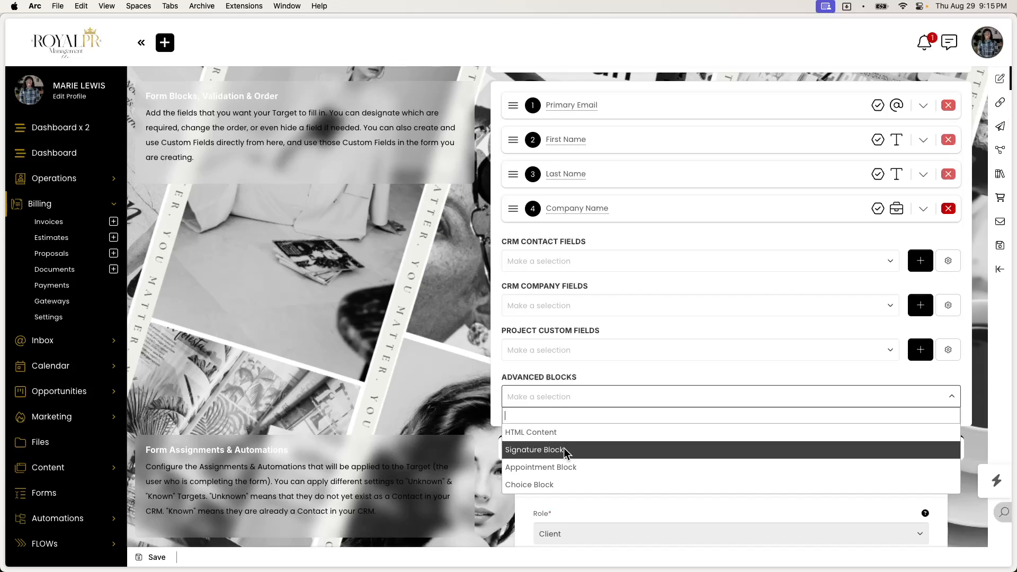
mouse_move(573, 453)
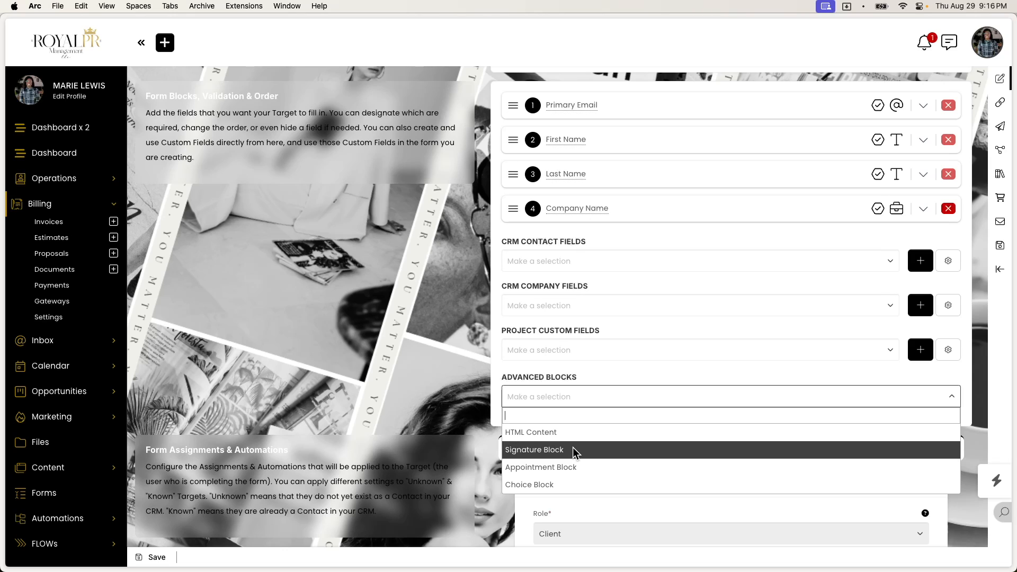
mouse_move(573, 453)
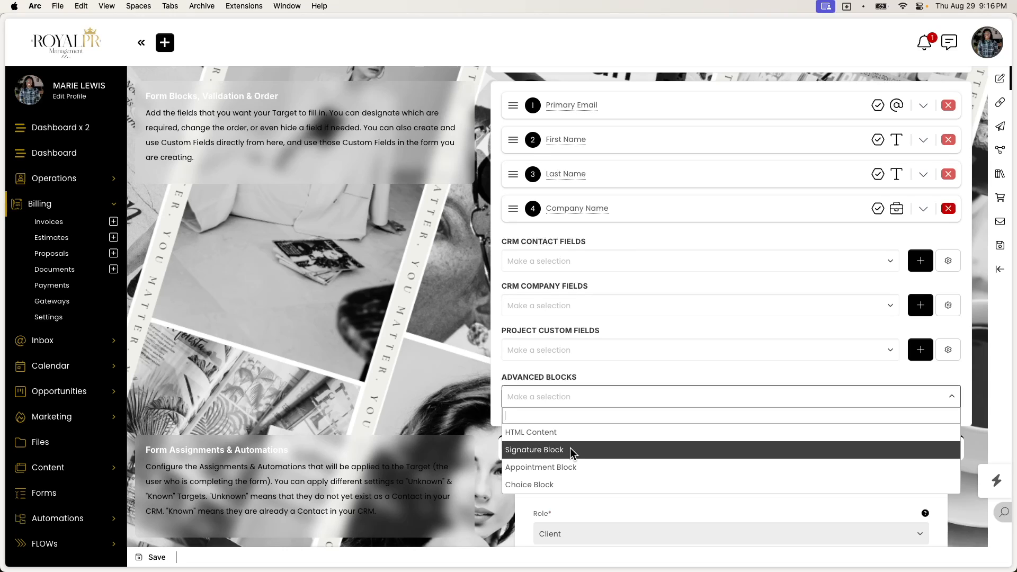
mouse_move(545, 432)
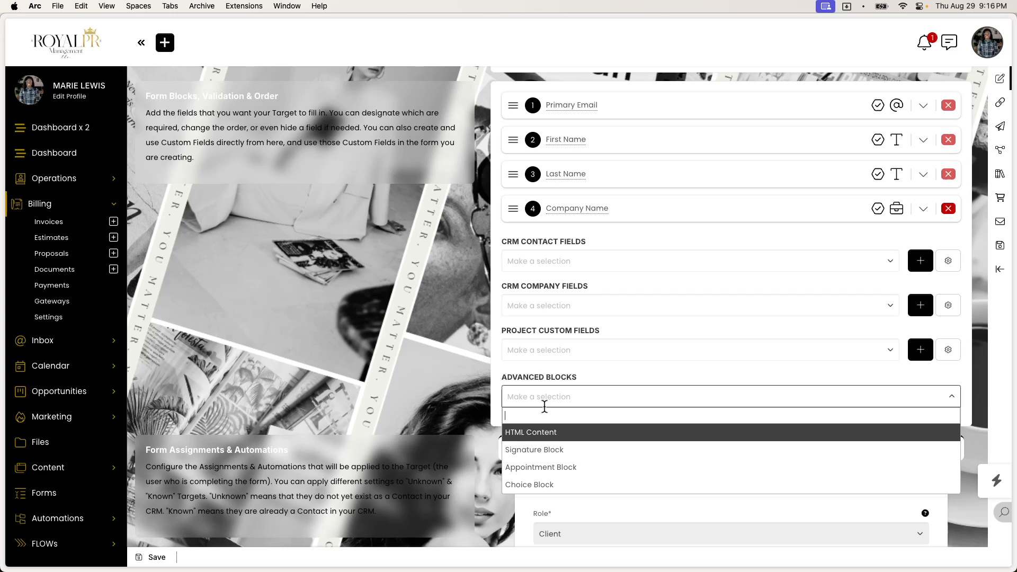
mouse_move(582, 437)
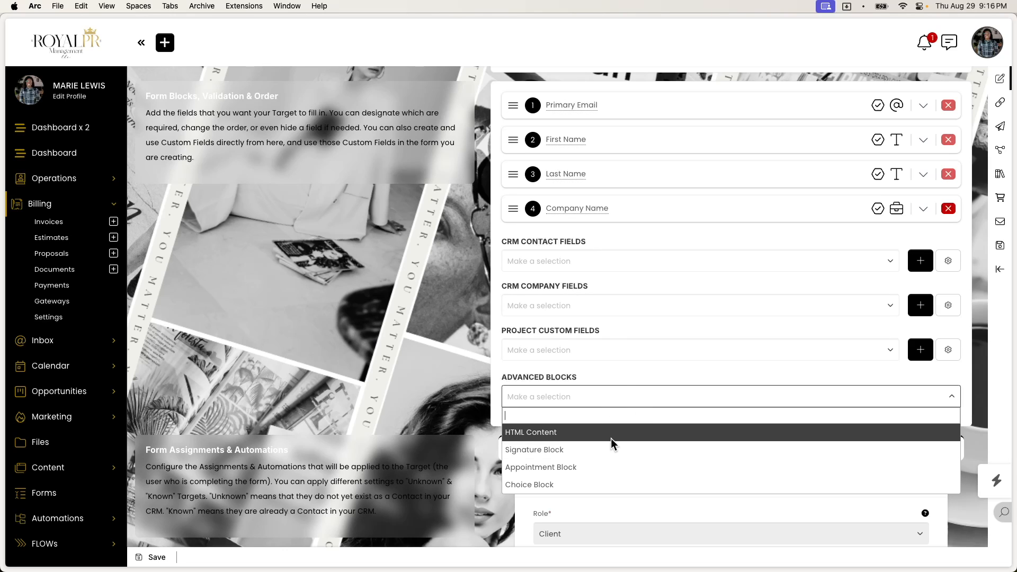
mouse_move(613, 444)
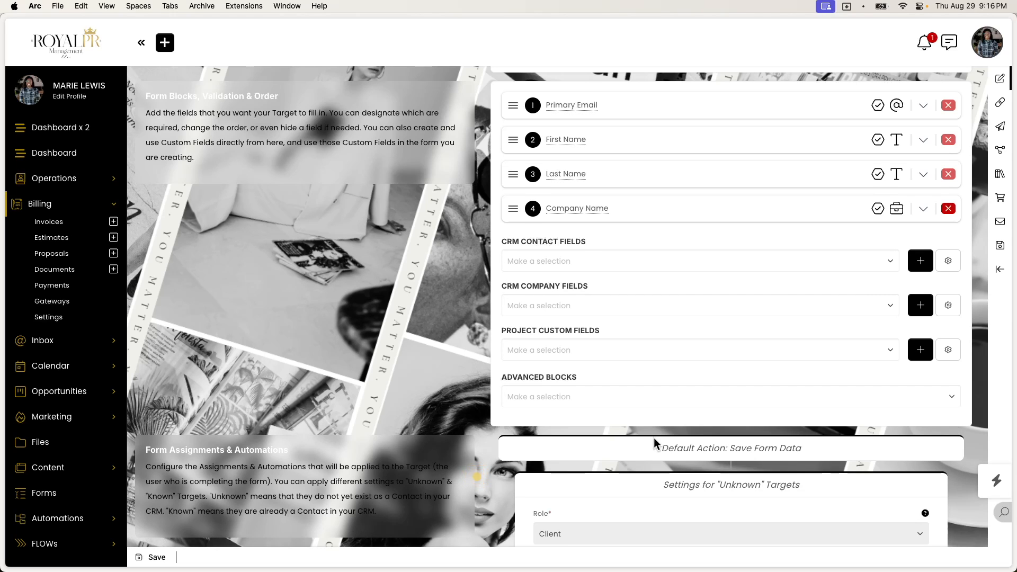
scroll("down", 3)
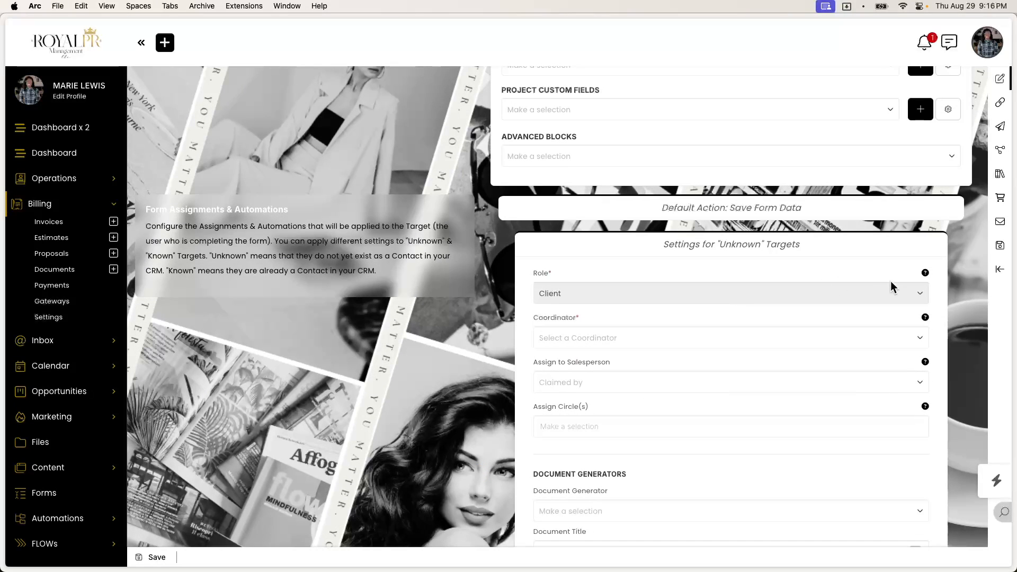
scroll("down", 3)
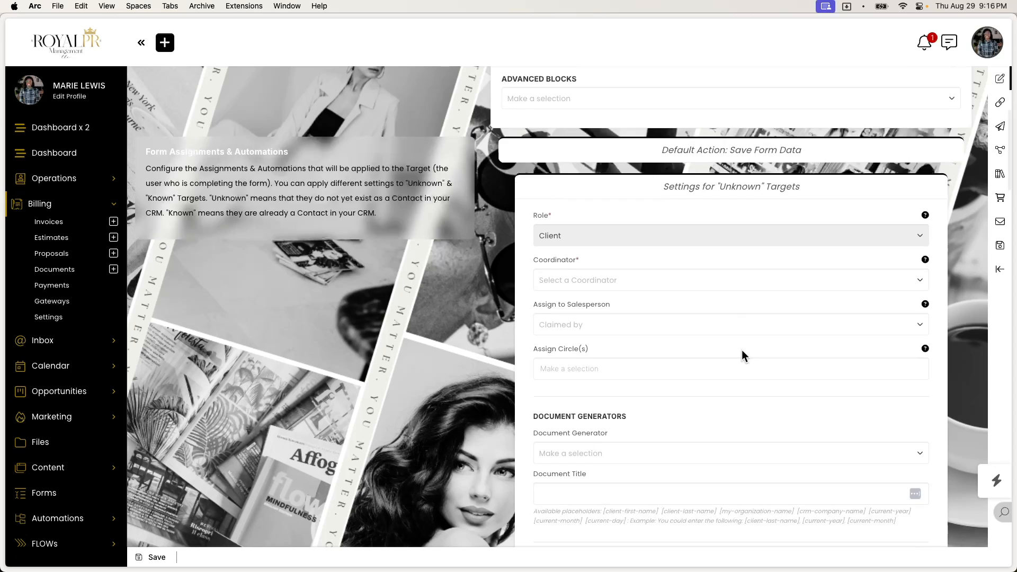
scroll("down", 3)
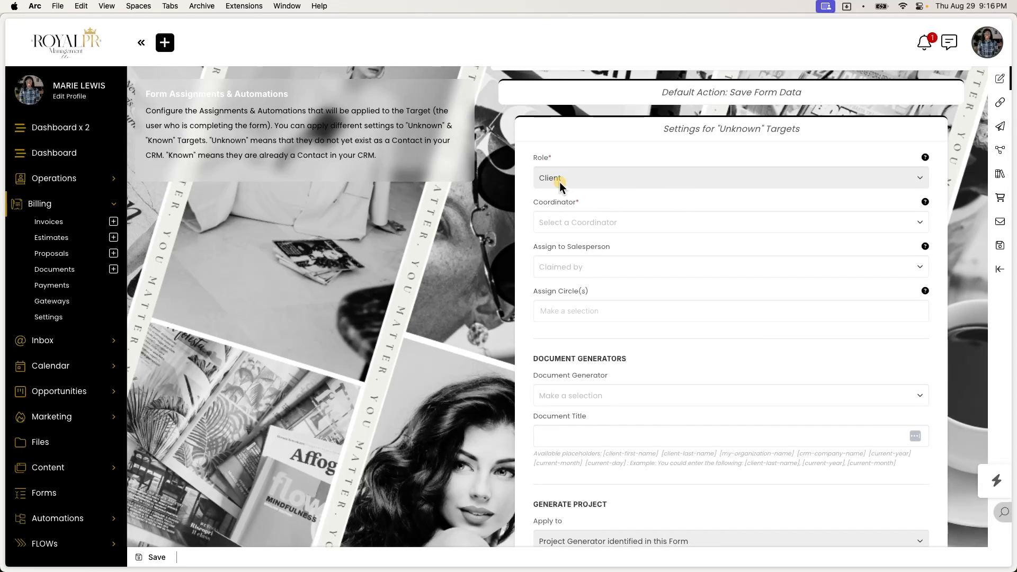
mouse_move(607, 192)
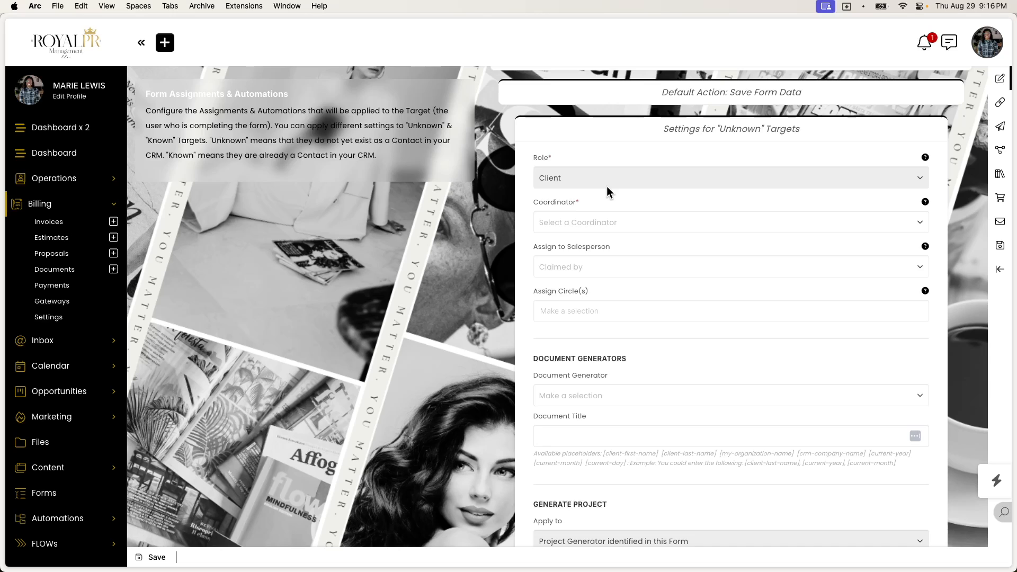
scroll("down", 3)
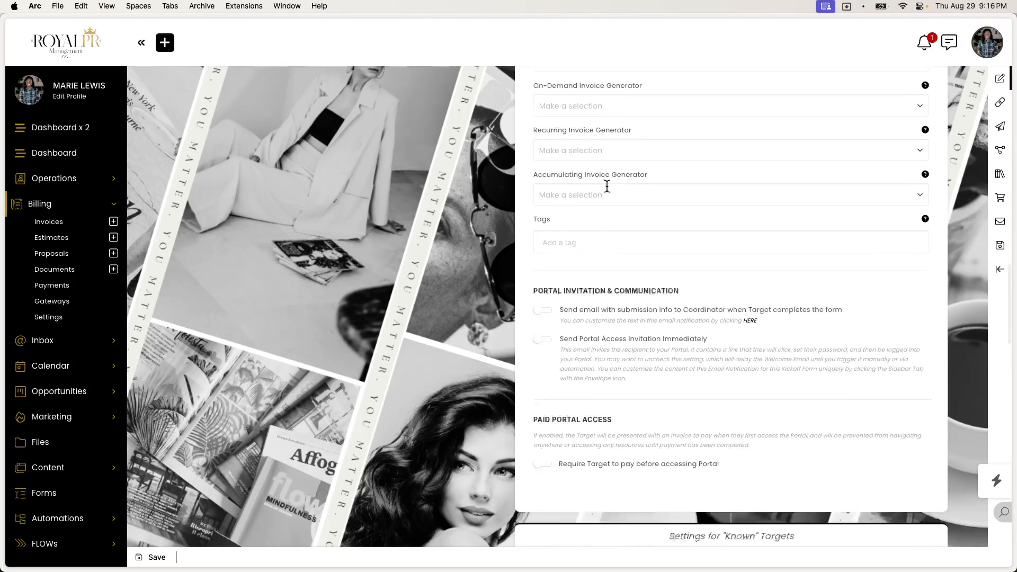
scroll("down", 3)
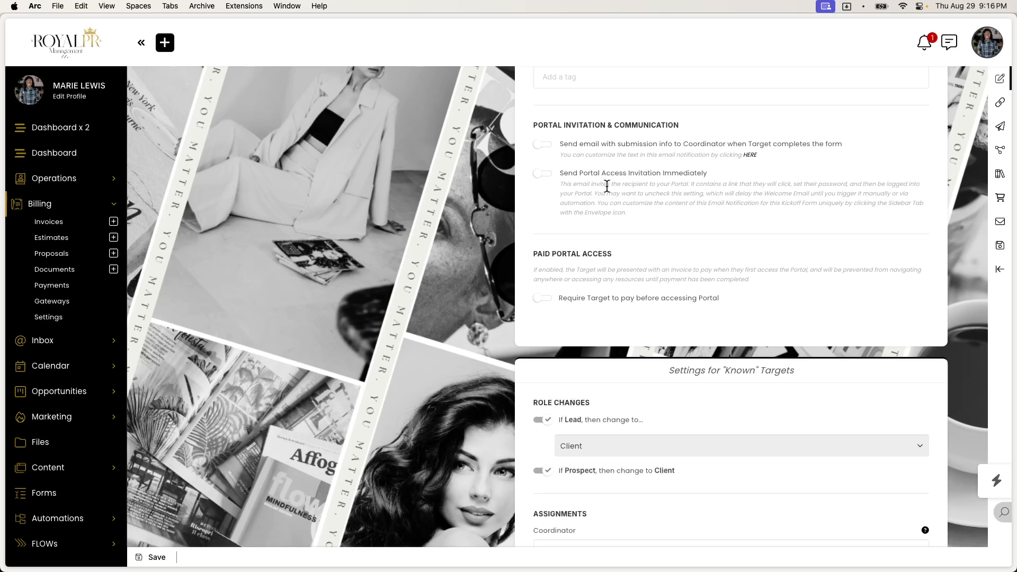
mouse_move(645, 481)
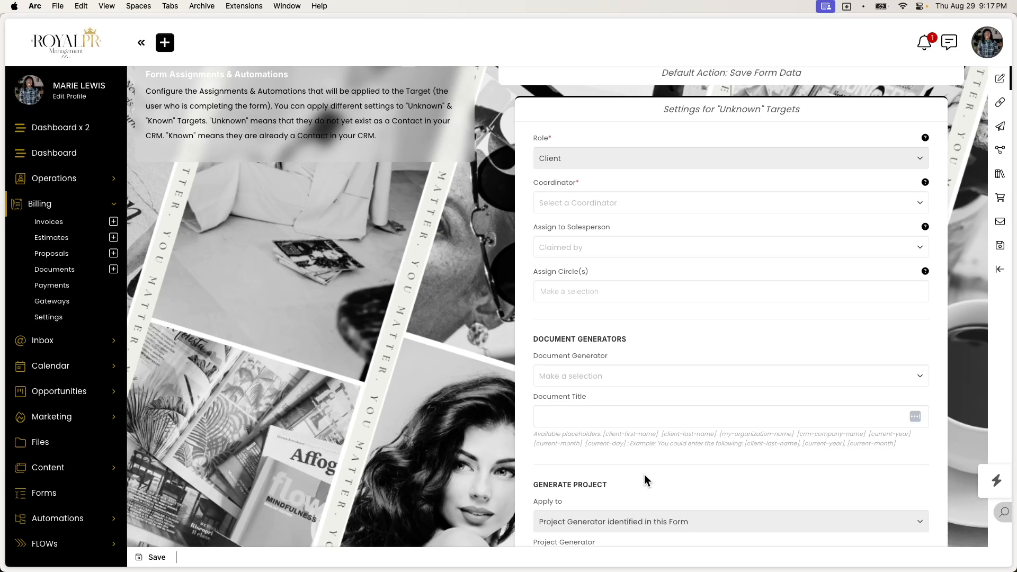
mouse_move(596, 208)
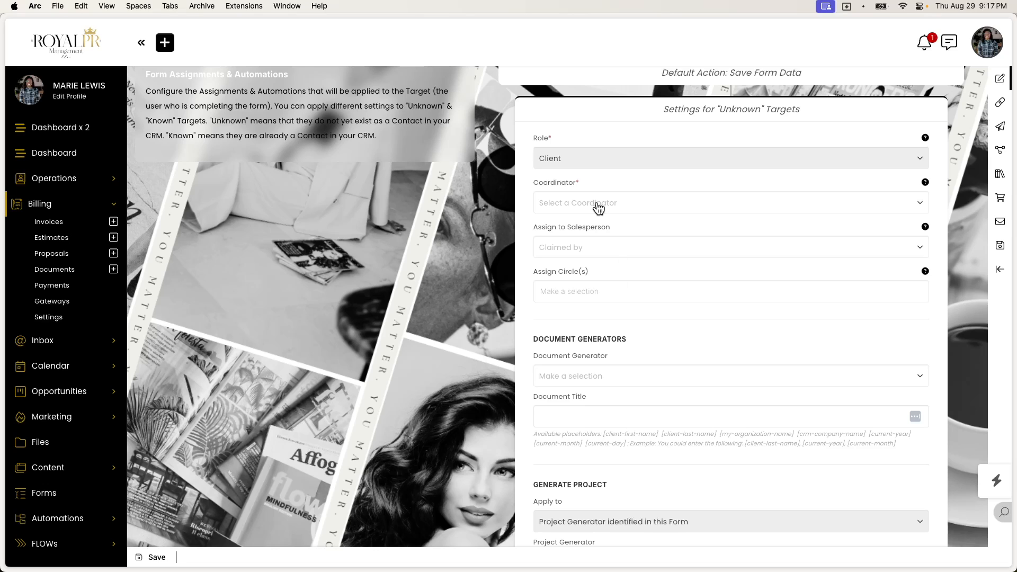
- Choose a coordinator user for unknown targets submitting the form
left_click(727, 203)
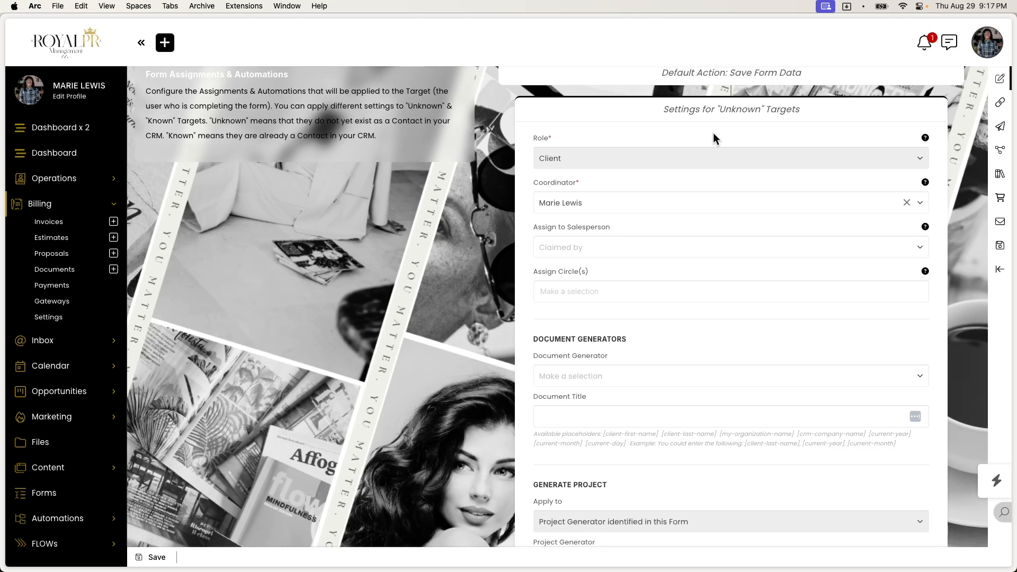
scroll("down", 3)
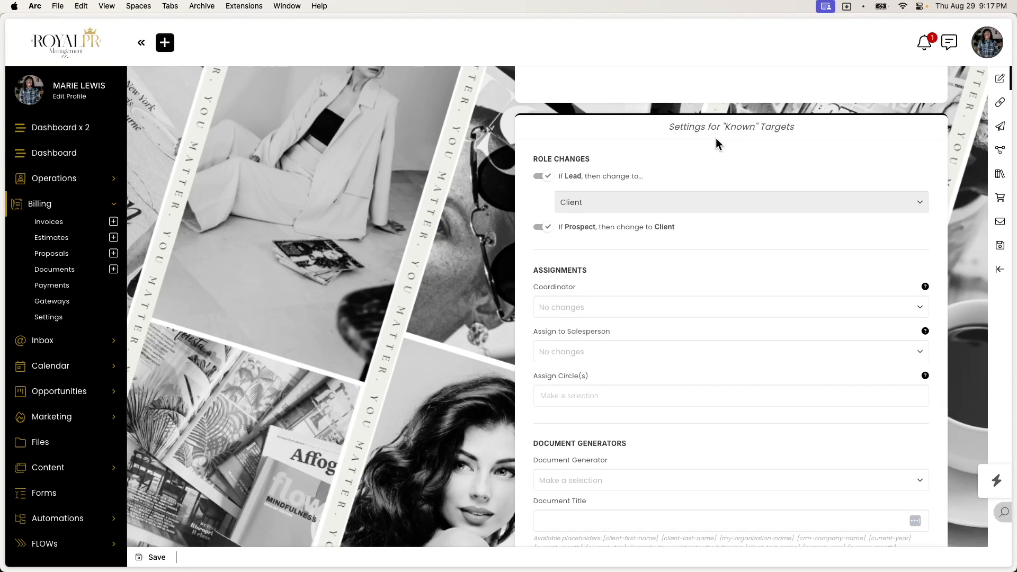
scroll("down", 3)
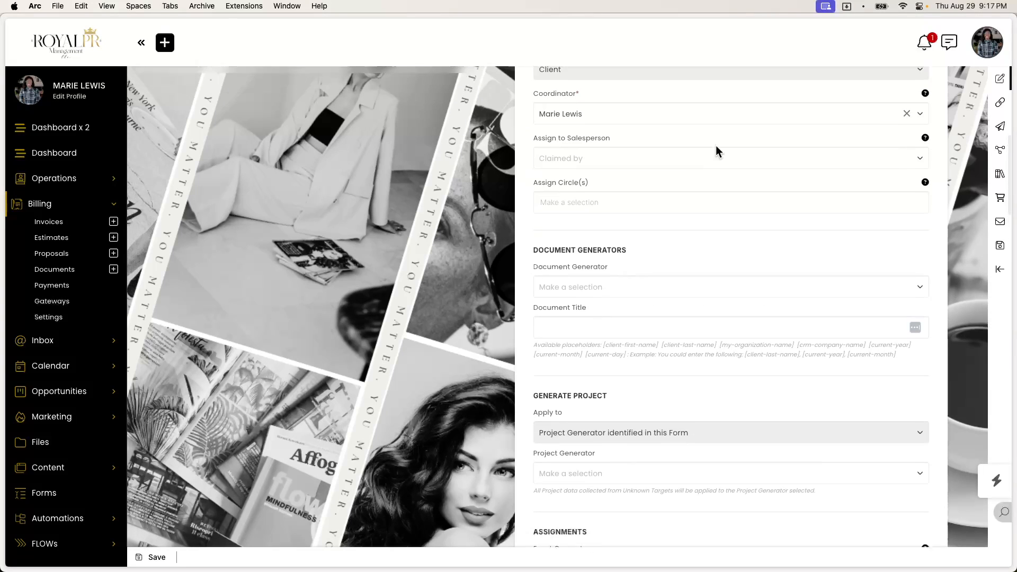
scroll("down", 3)
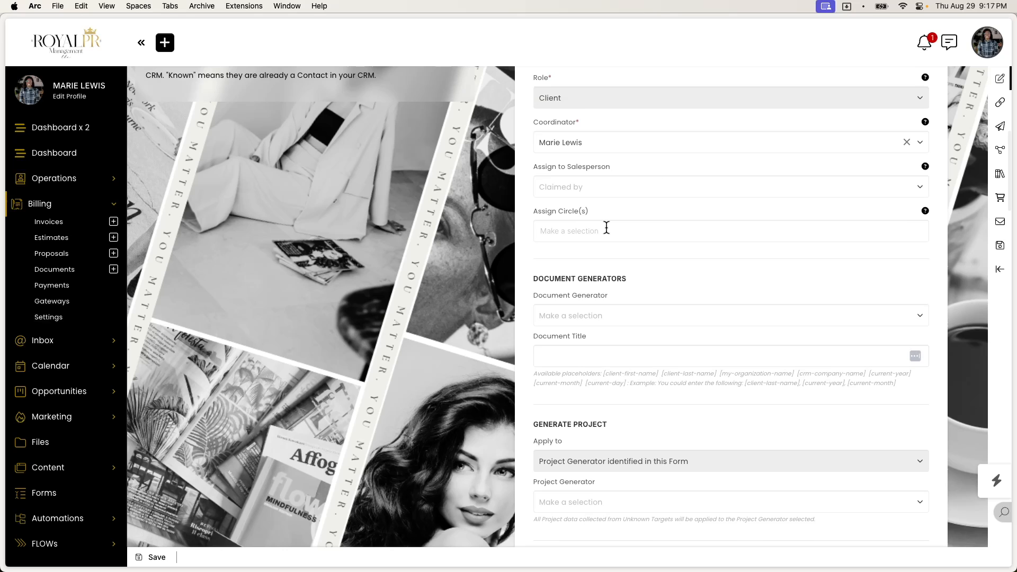
- Assign new targets to the 'step 1' circle and review the remaining assignment settings
left_click(606, 230)
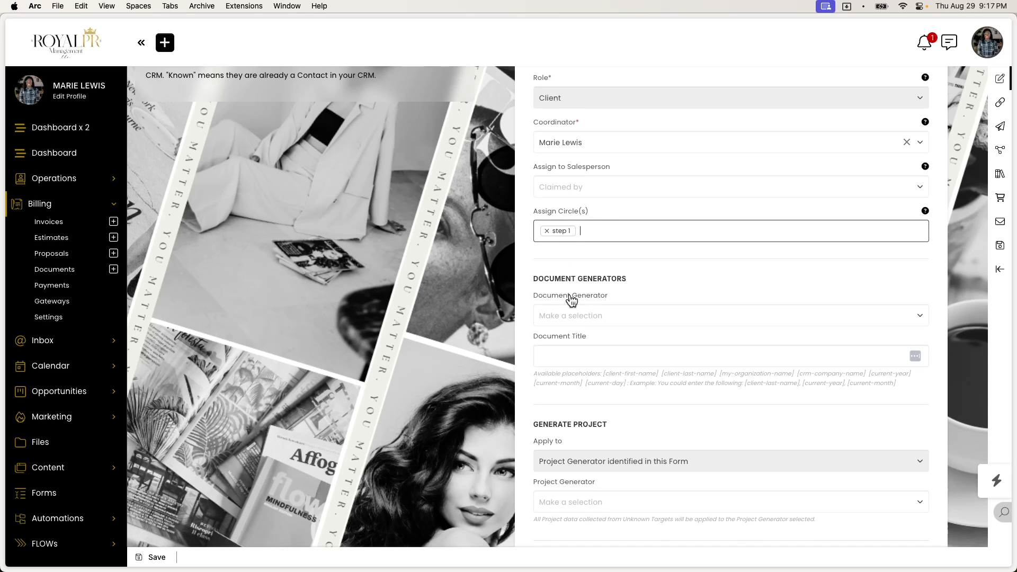
mouse_move(746, 272)
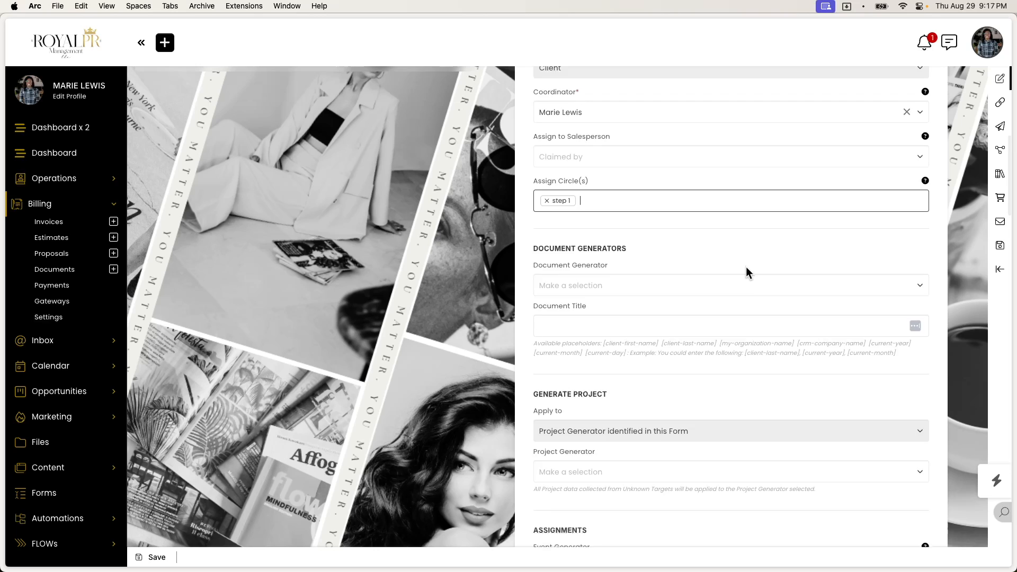
scroll("down", 3)
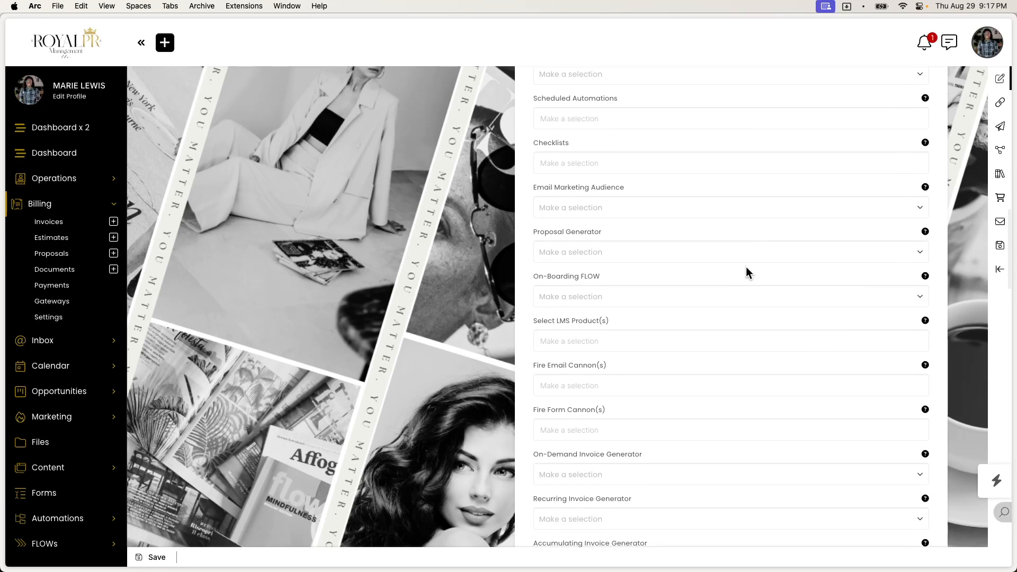
mouse_move(614, 305)
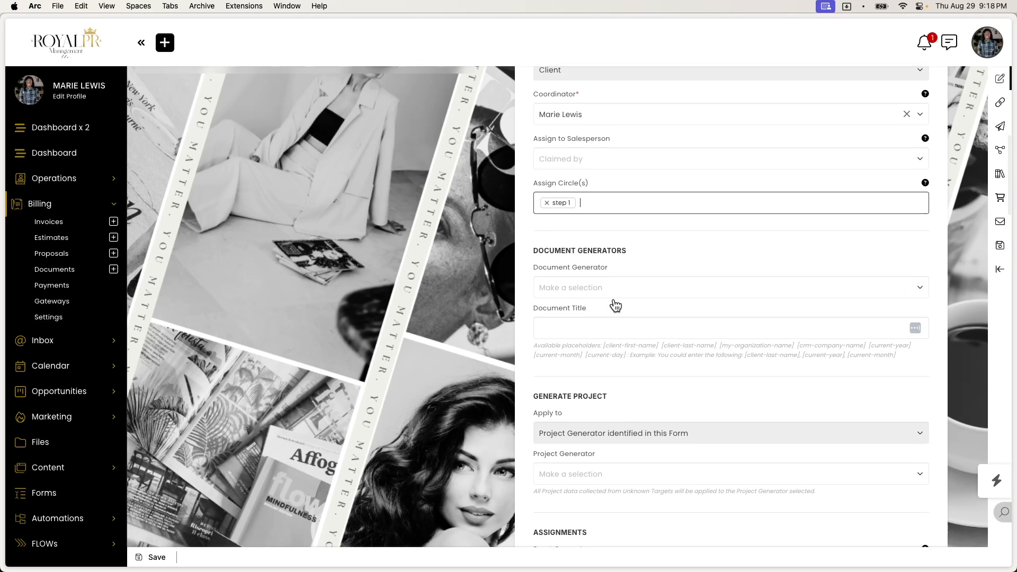
scroll("down", 3)
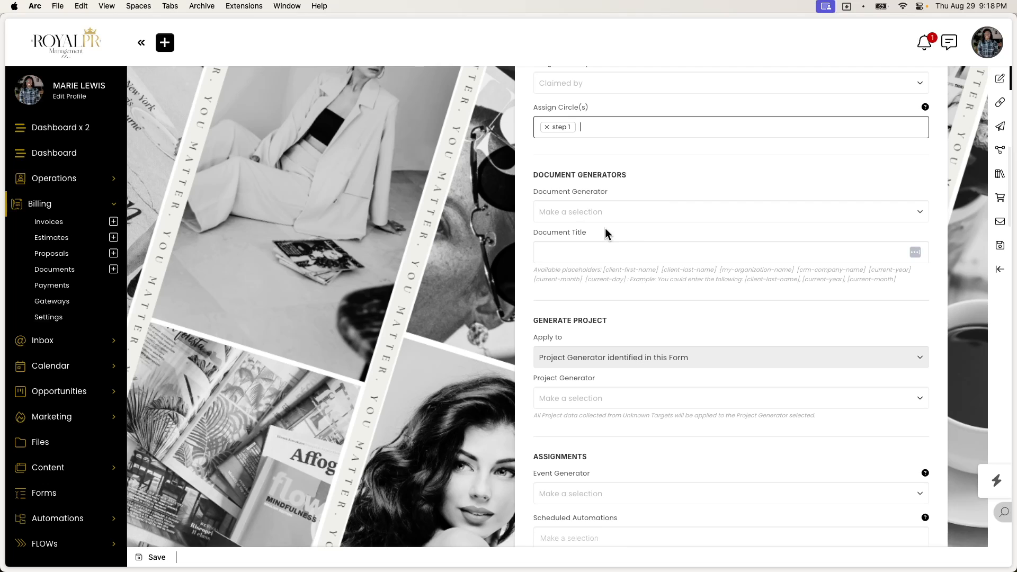
scroll("down", 3)
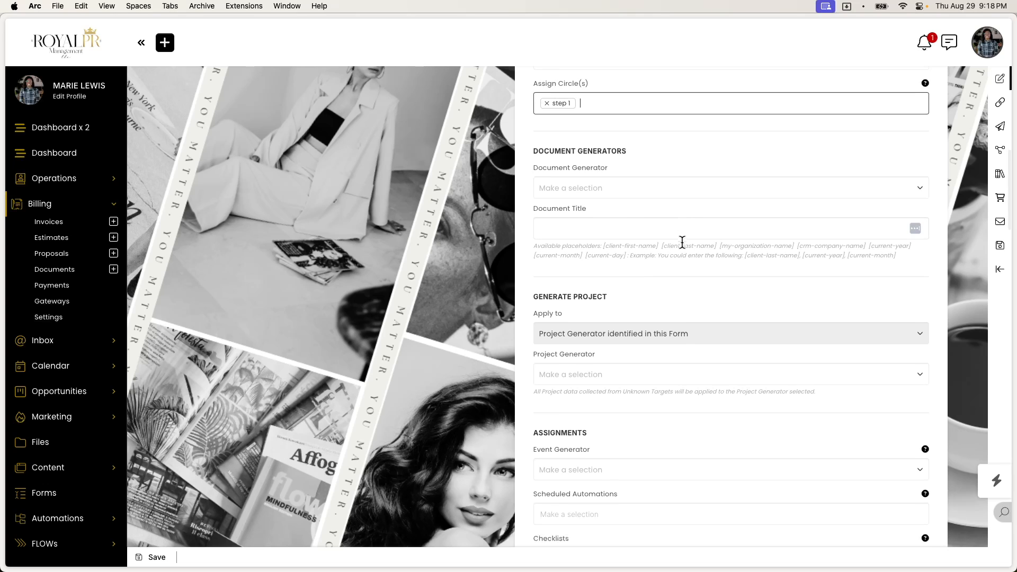
scroll("down", 3)
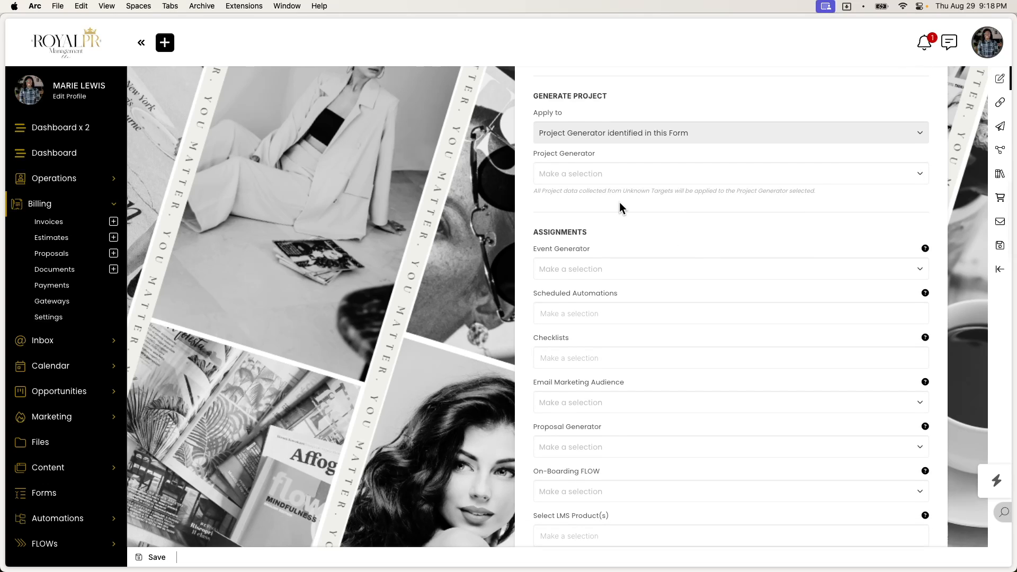
scroll("down", 3)
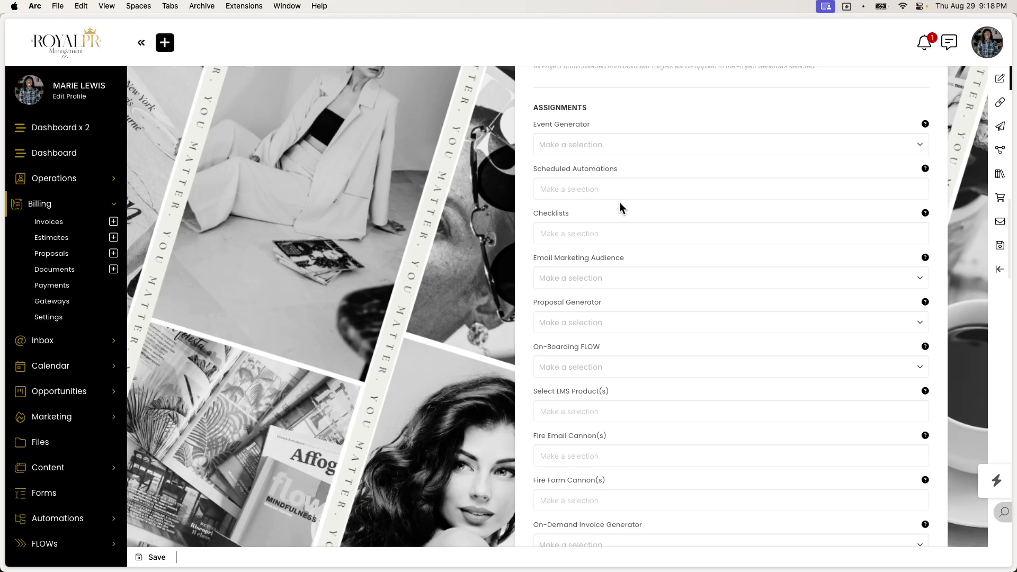
scroll("down", 3)
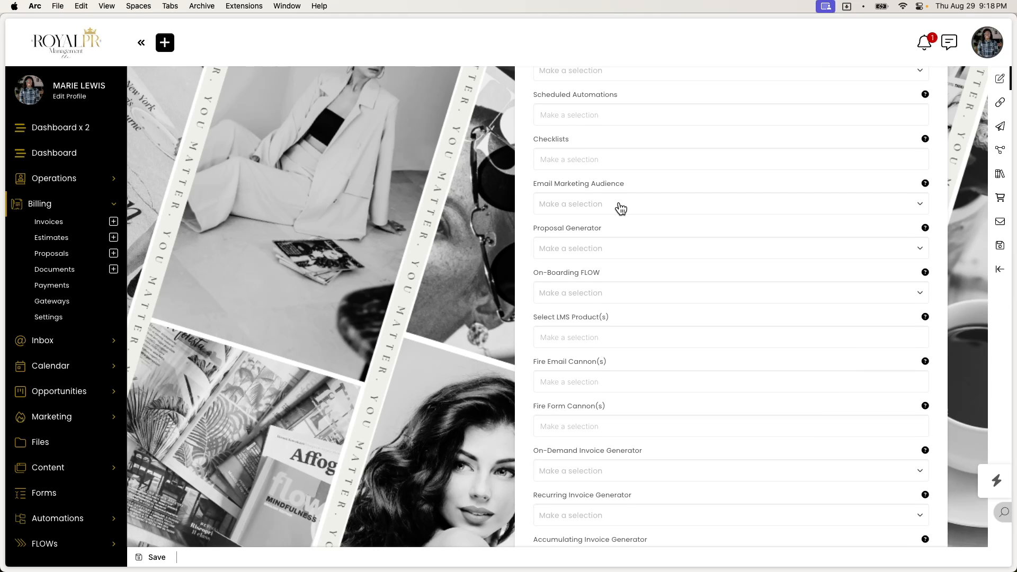
scroll("down", 3)
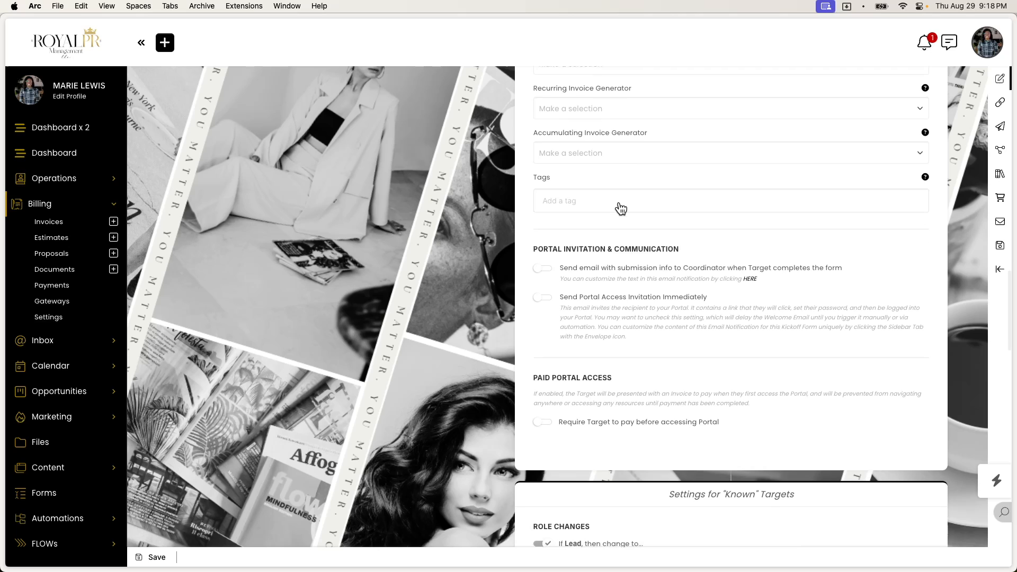
scroll("down", 3)
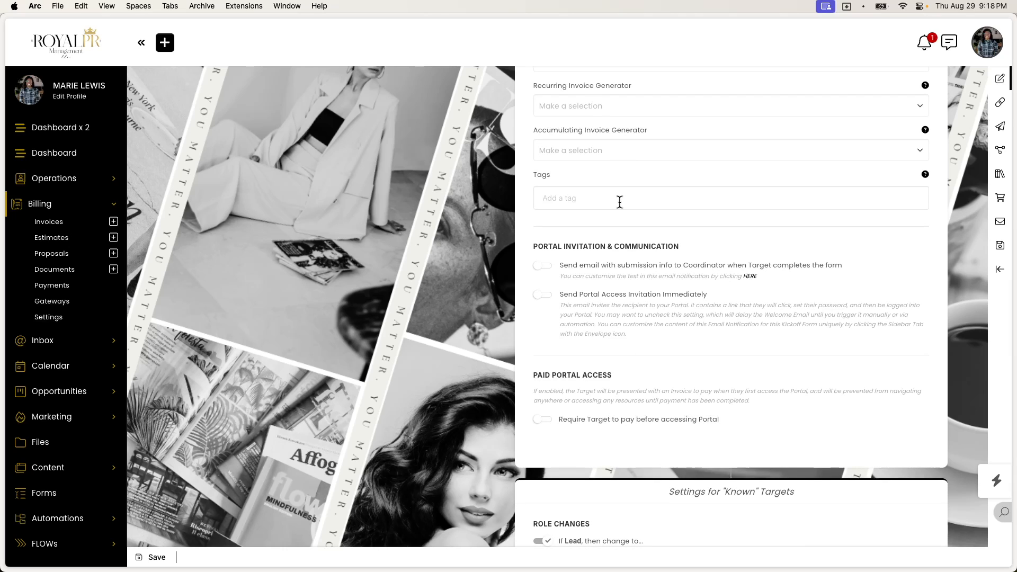
mouse_move(590, 267)
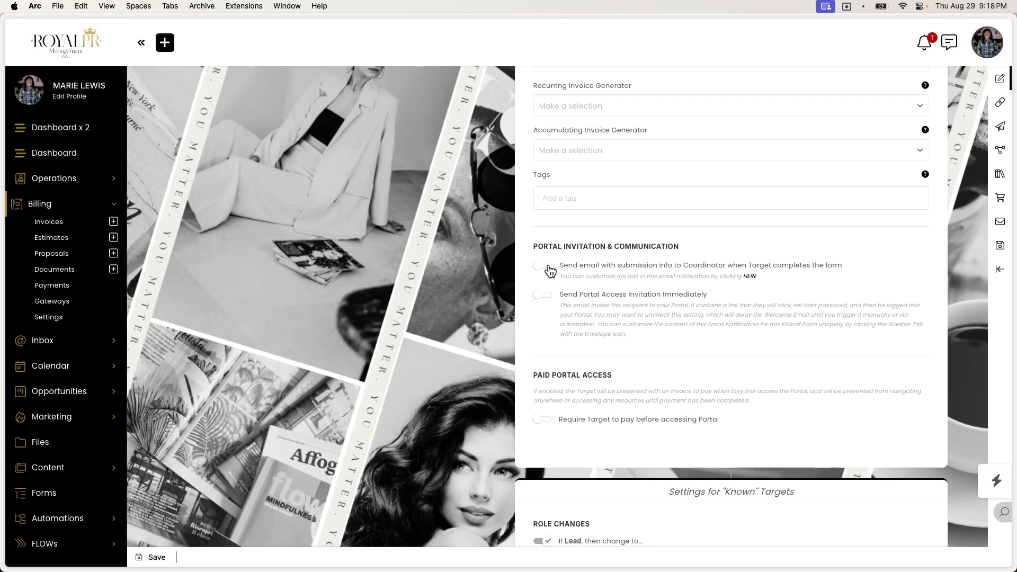
mouse_move(782, 276)
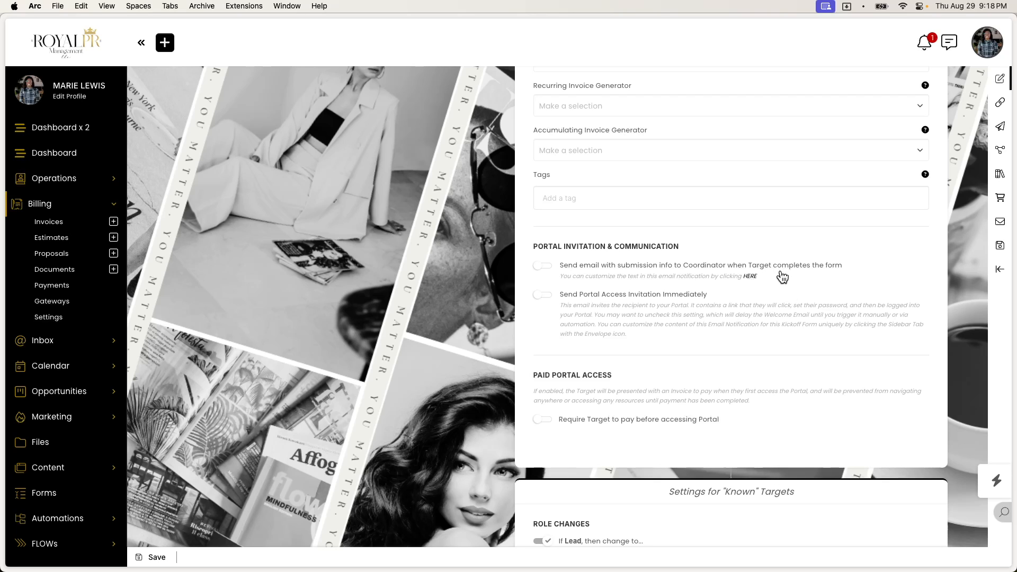
mouse_move(780, 300)
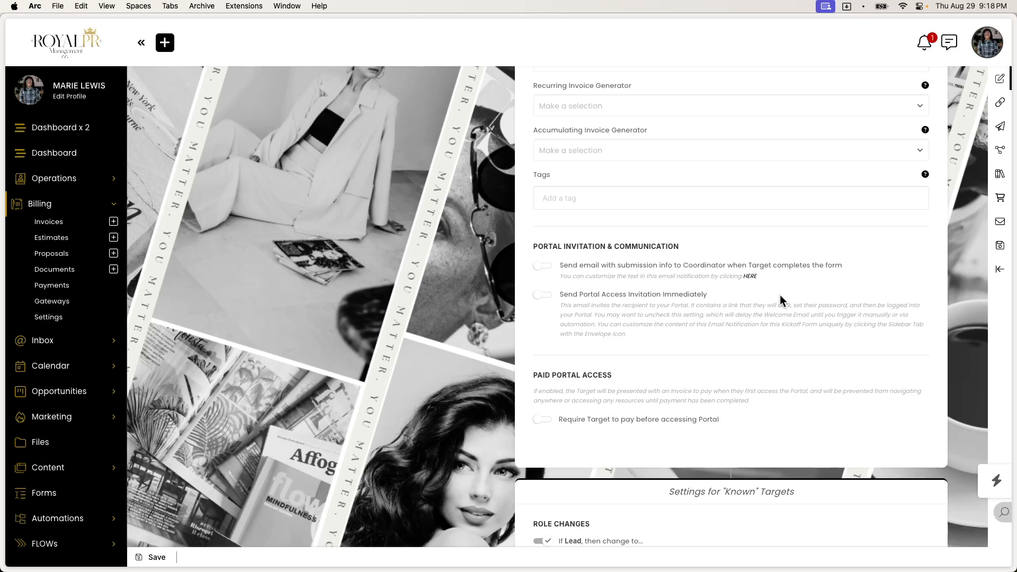
mouse_move(555, 311)
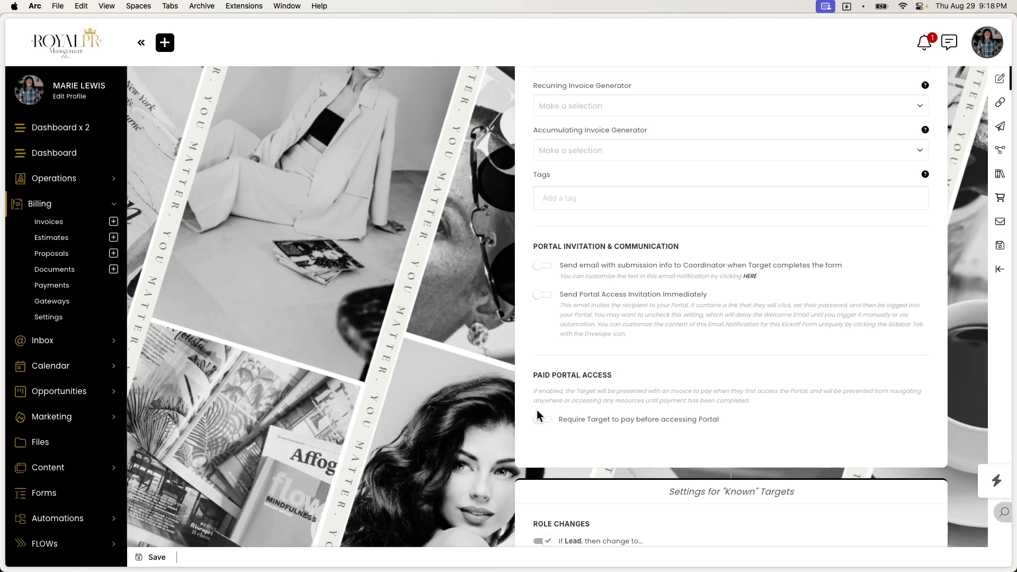
scroll("down", 3)
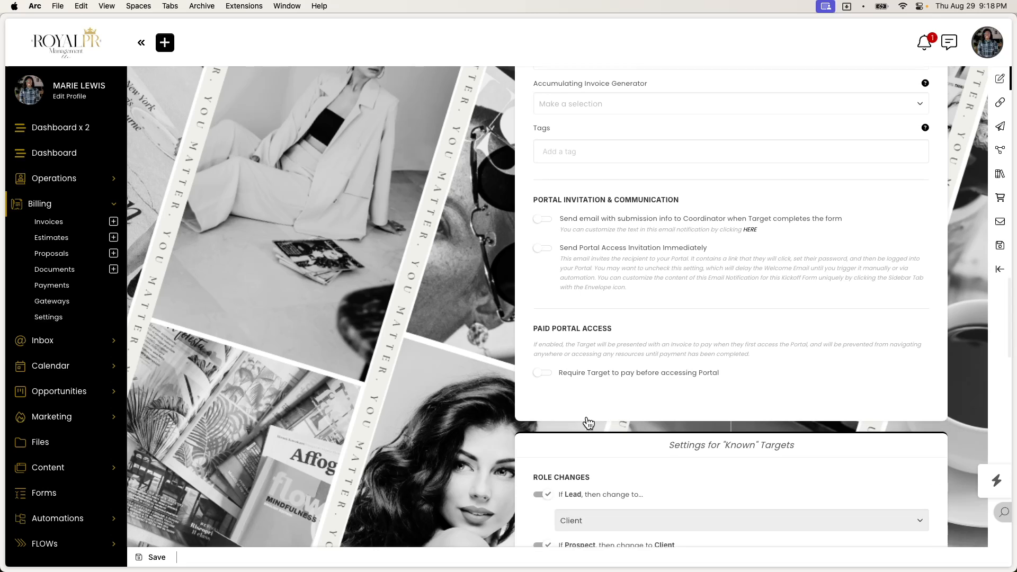
scroll("down", 3)
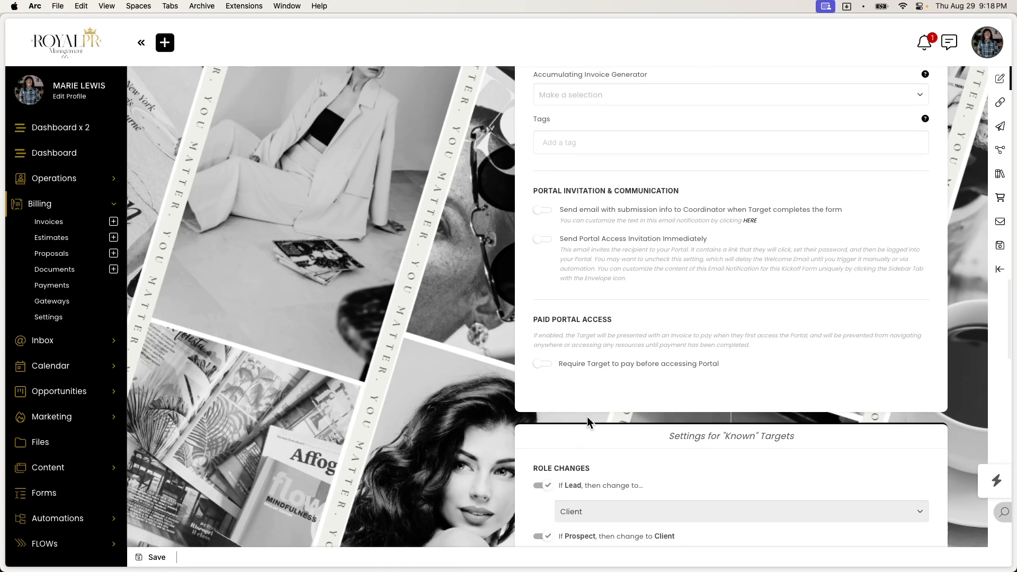
mouse_move(750, 379)
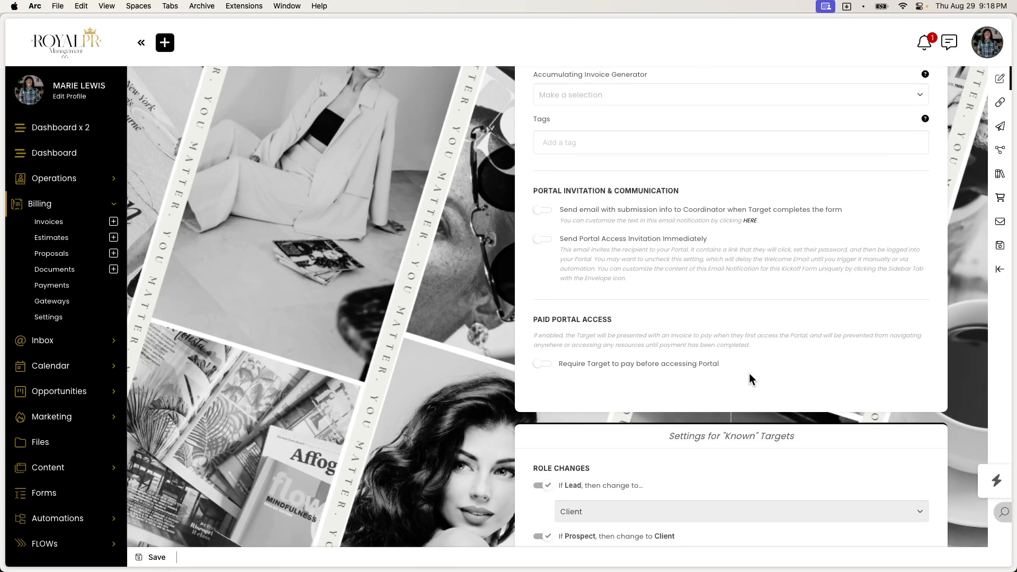
mouse_move(687, 362)
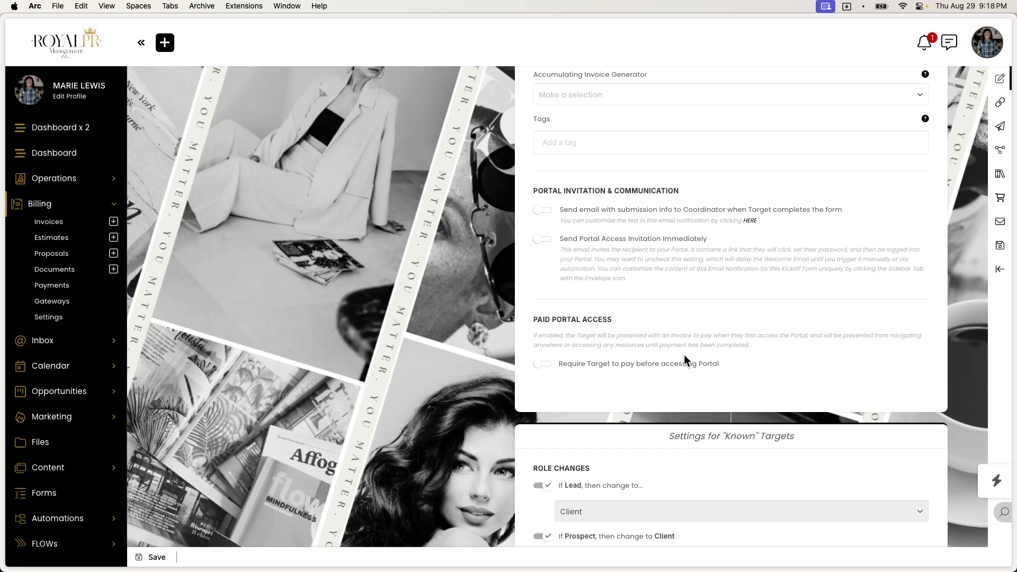
mouse_move(727, 392)
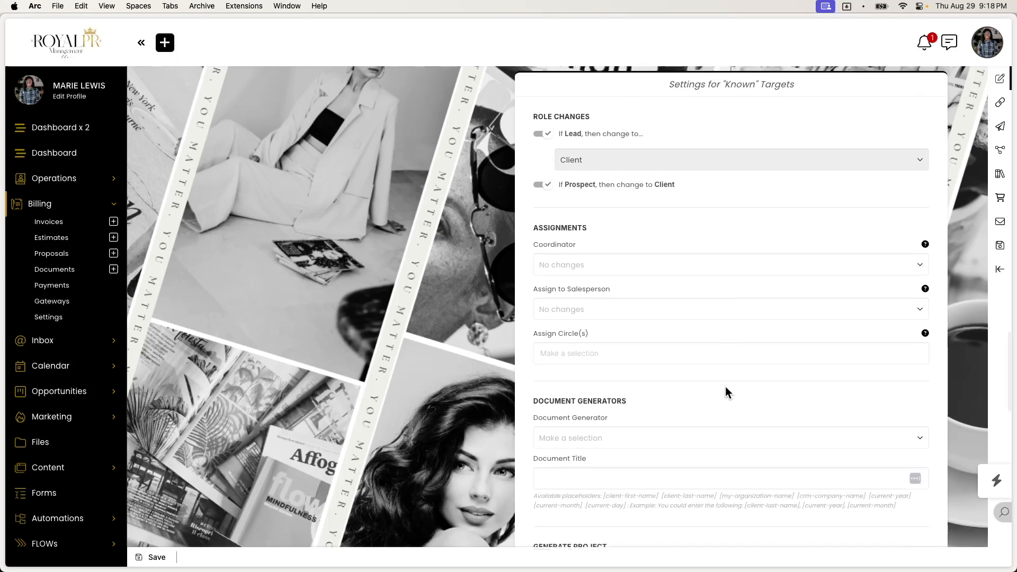
scroll("down", 3)
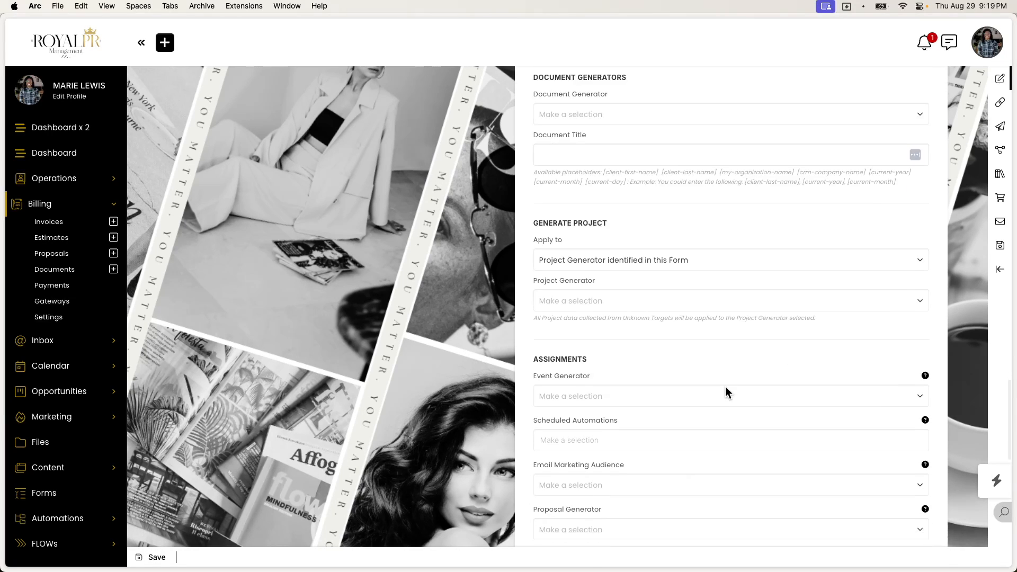
scroll("down", 3)
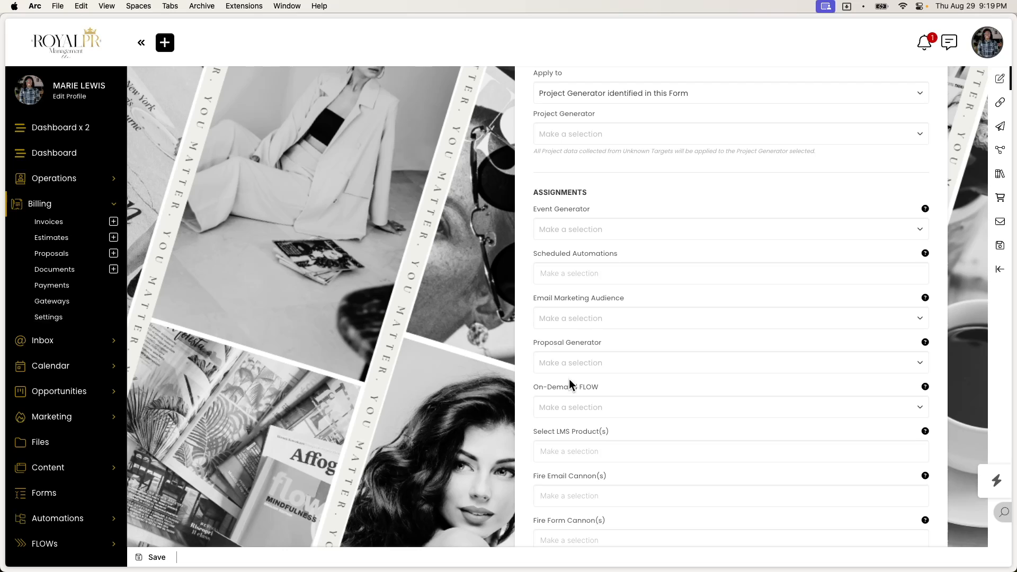
mouse_move(586, 404)
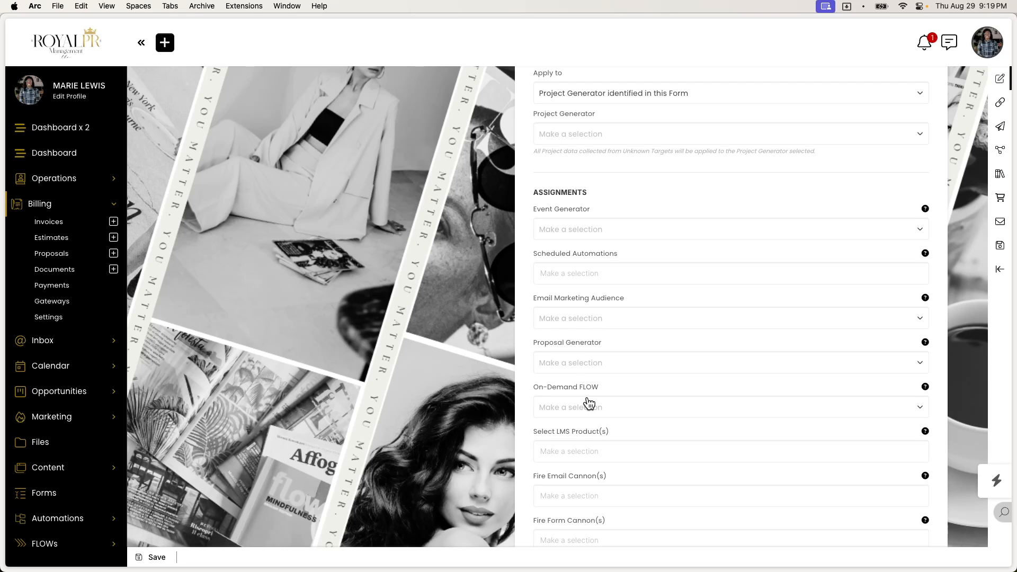
mouse_move(594, 394)
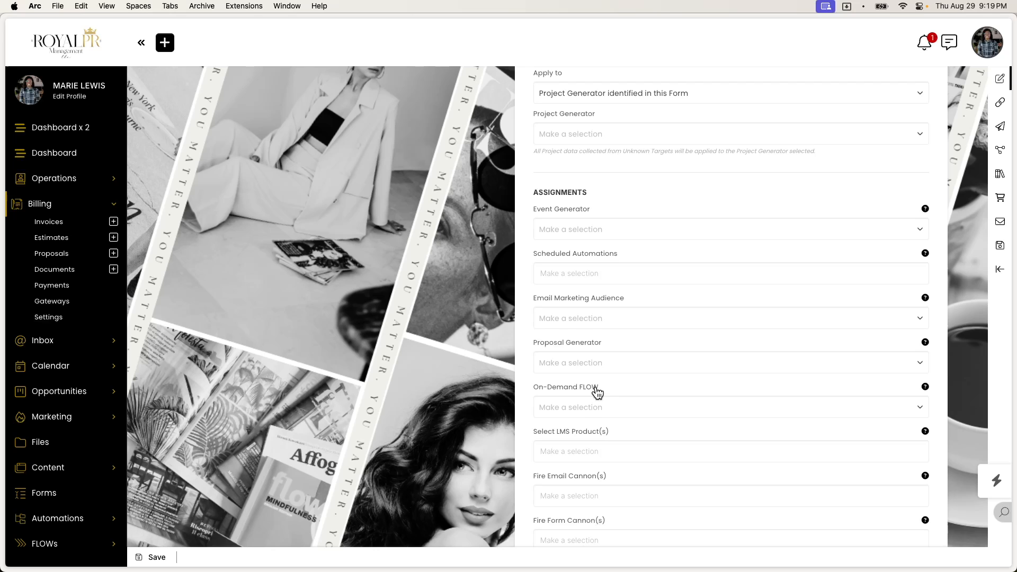
scroll("down", 3)
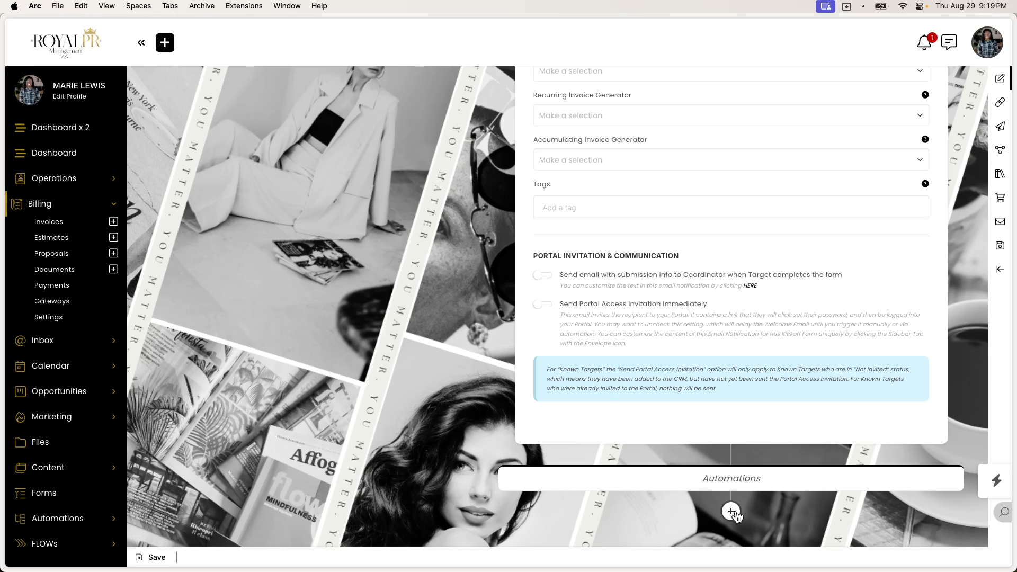
left_click(731, 511)
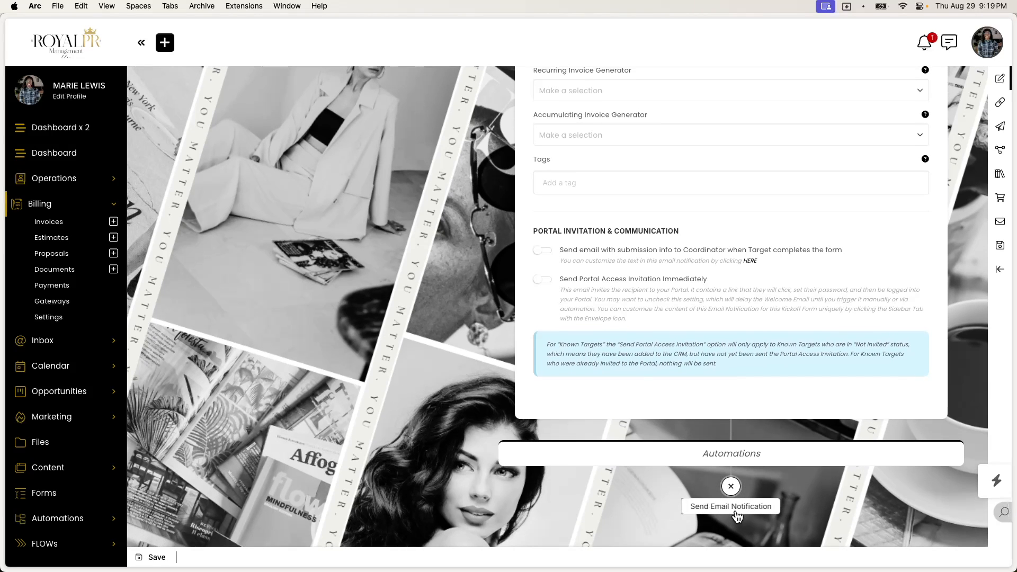
mouse_move(699, 509)
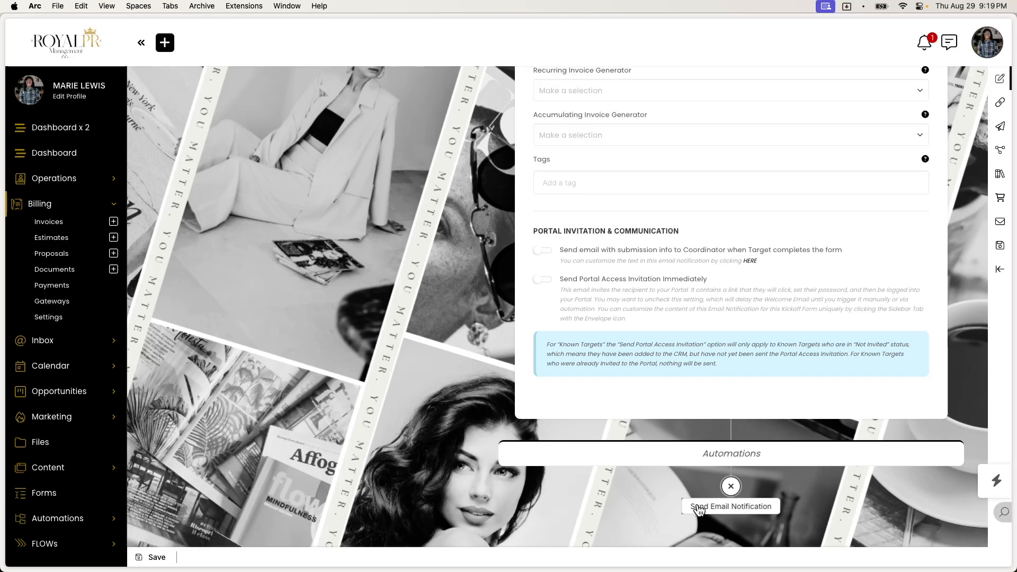
mouse_move(999, 150)
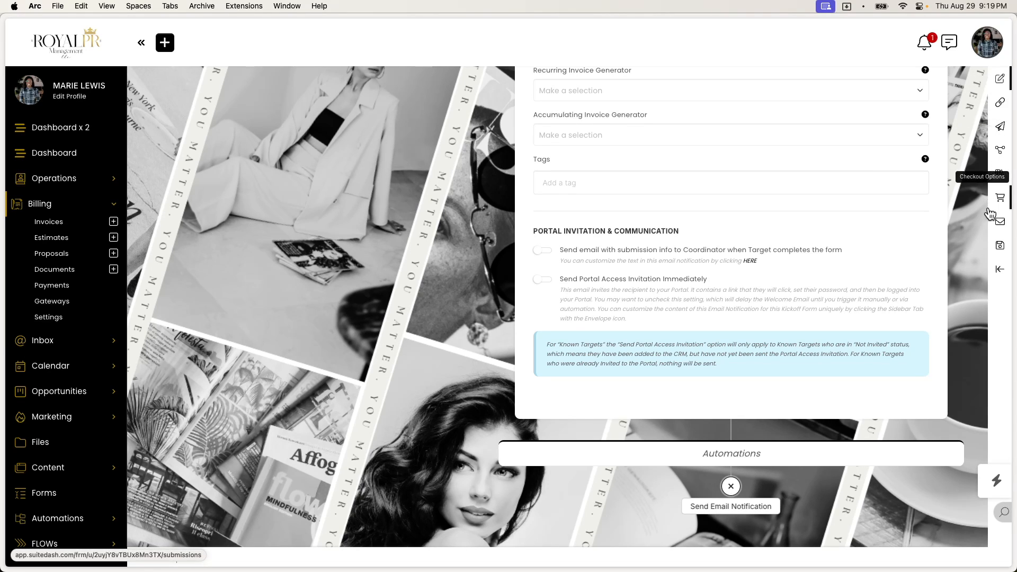
mouse_move(999, 128)
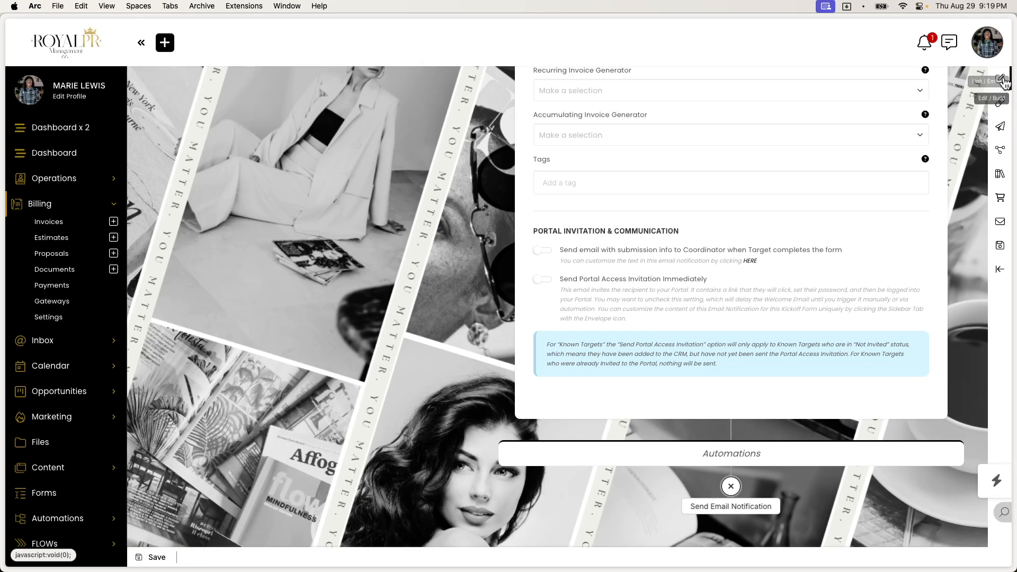
mouse_move(999, 103)
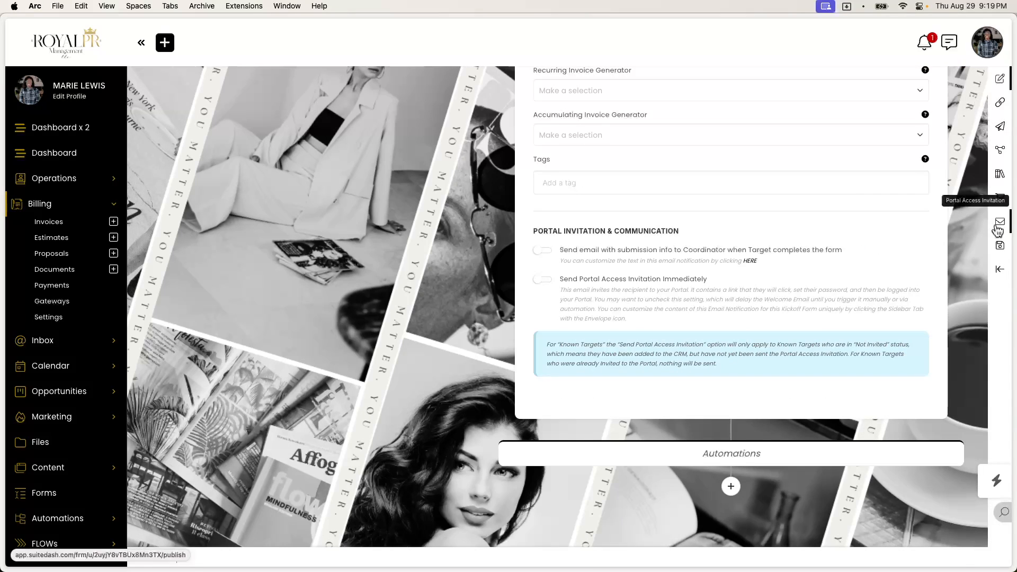
left_click(998, 221)
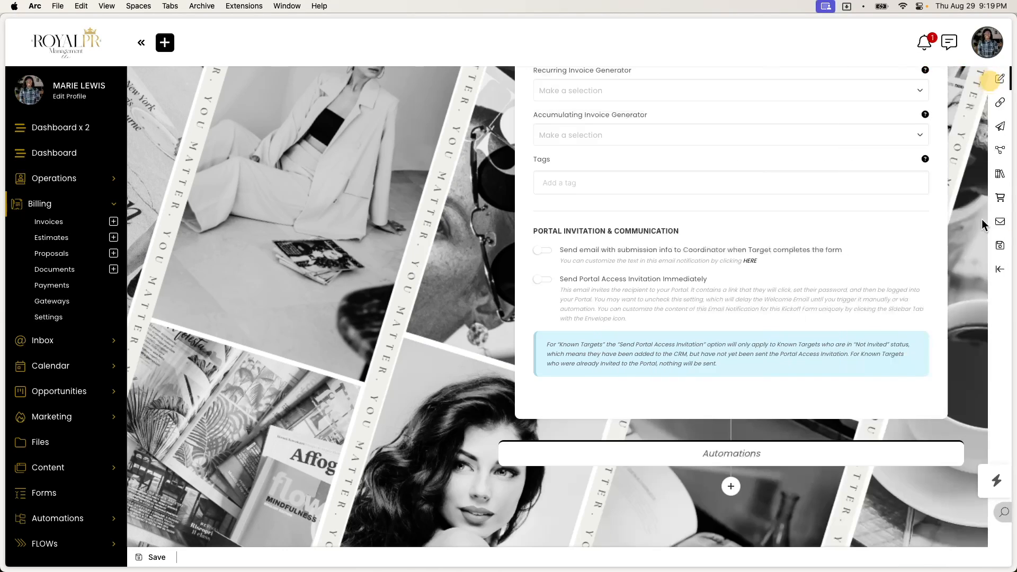
mouse_move(998, 247)
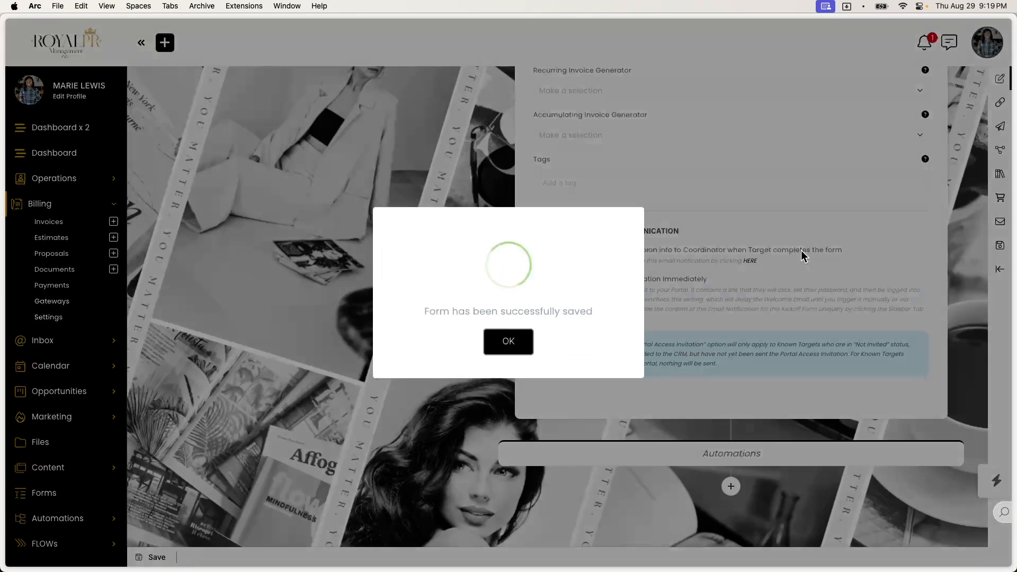
- Confirm the form is saved and open its direct link from the Link / Embed options
left_click(507, 341)
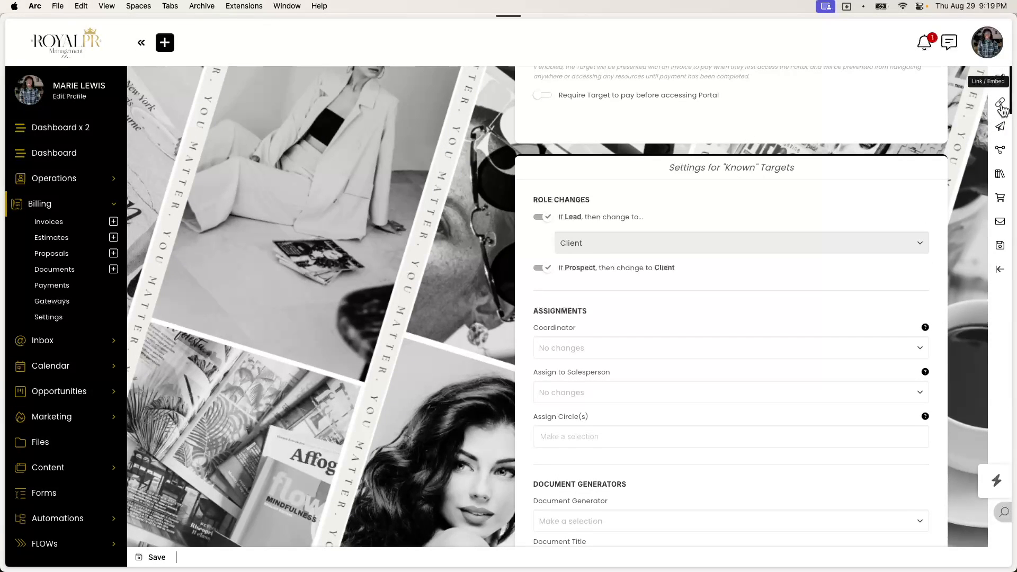
left_click(999, 105)
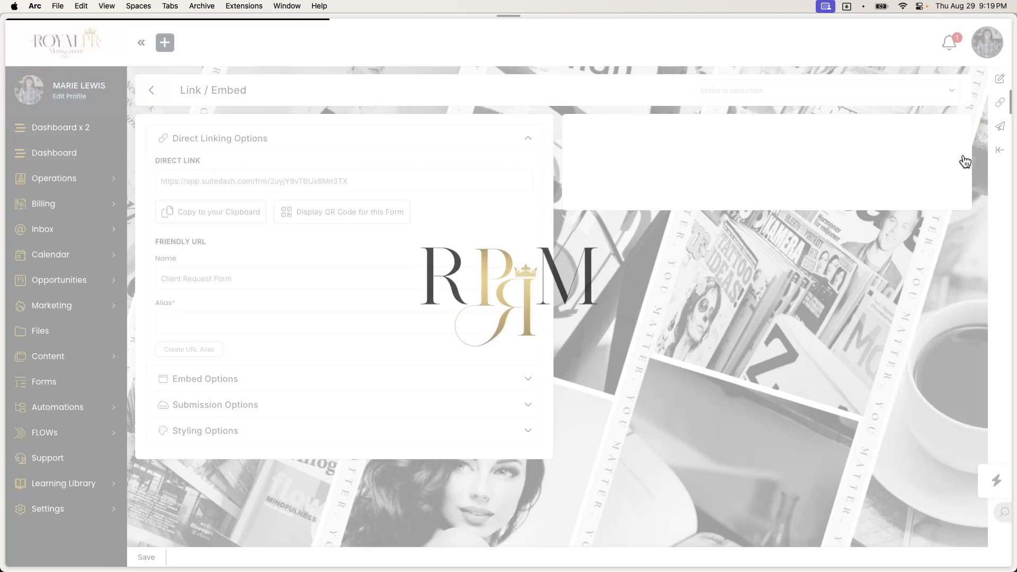
left_click(210, 211)
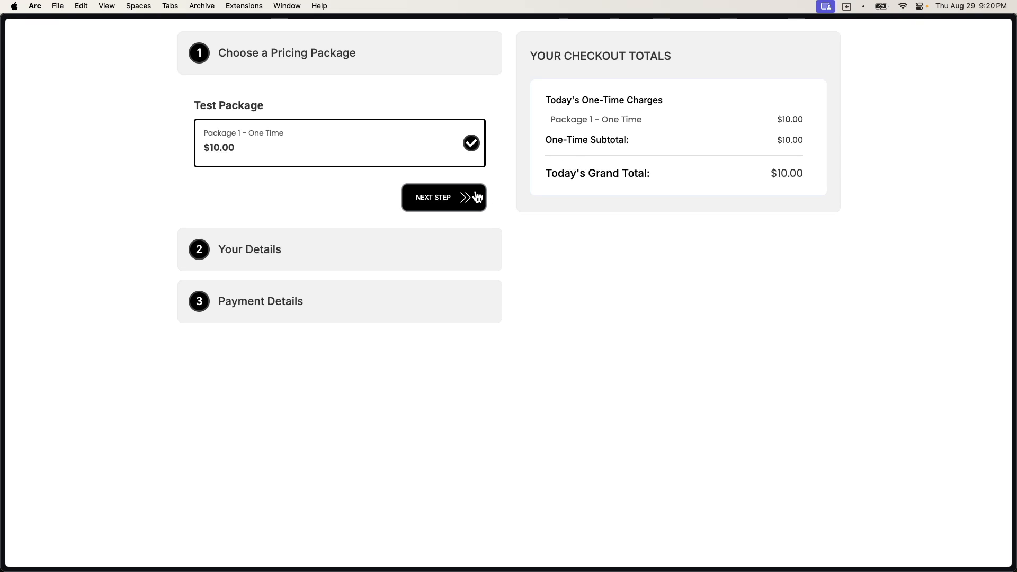
left_click(443, 197)
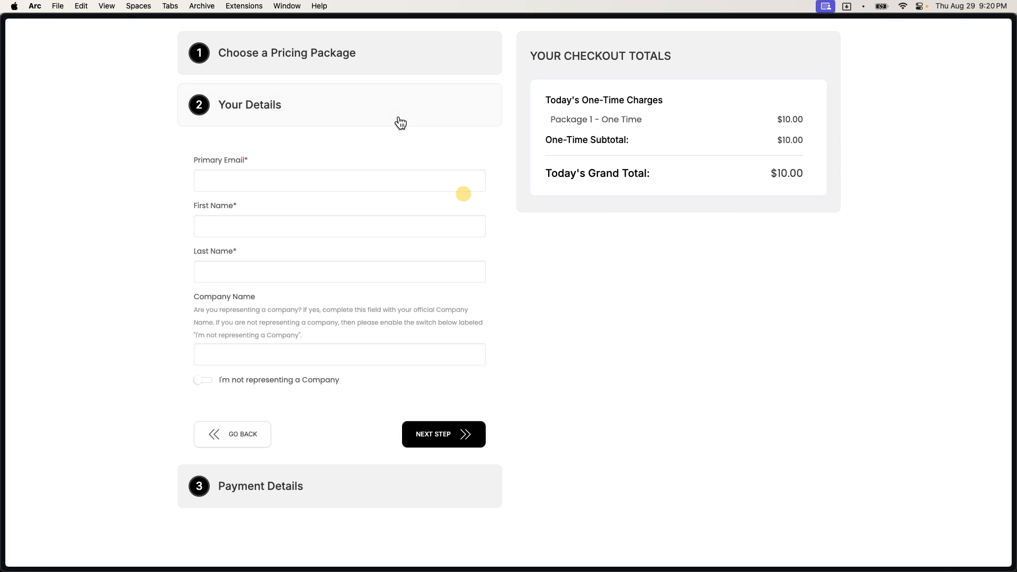
mouse_move(299, 418)
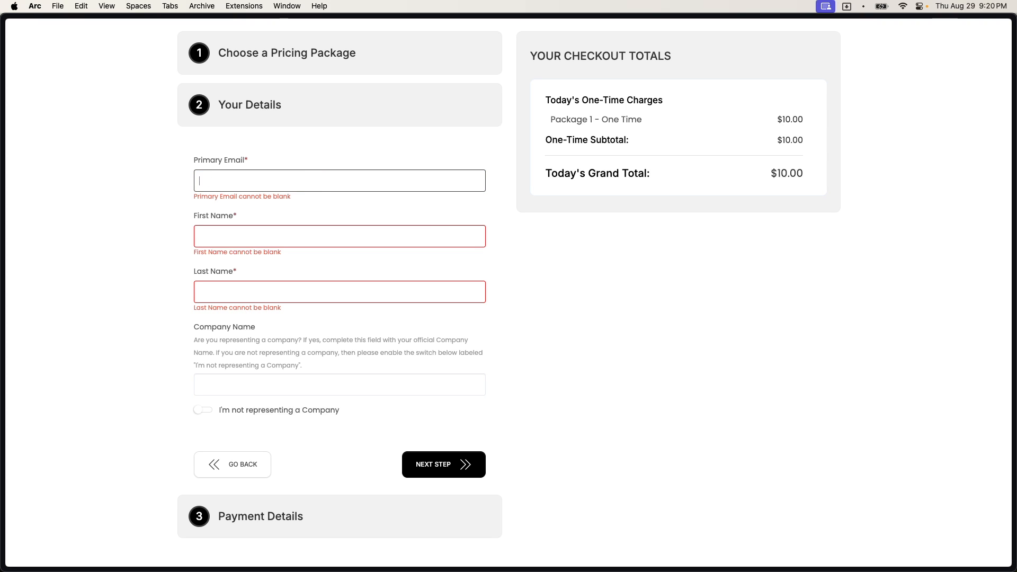
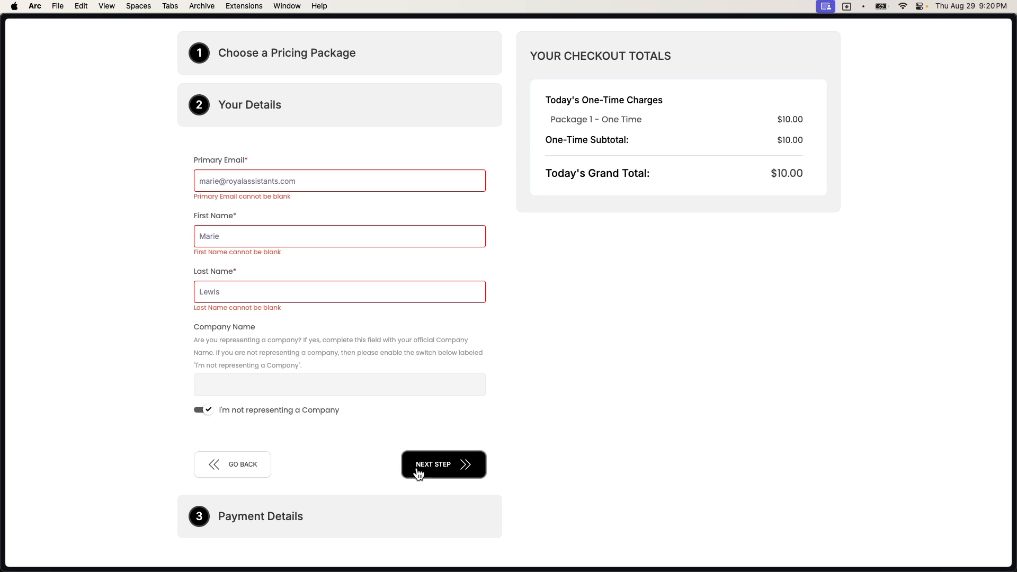
- Advance the checkout to the Payment Details step with the Stripe card form
left_click(442, 464)
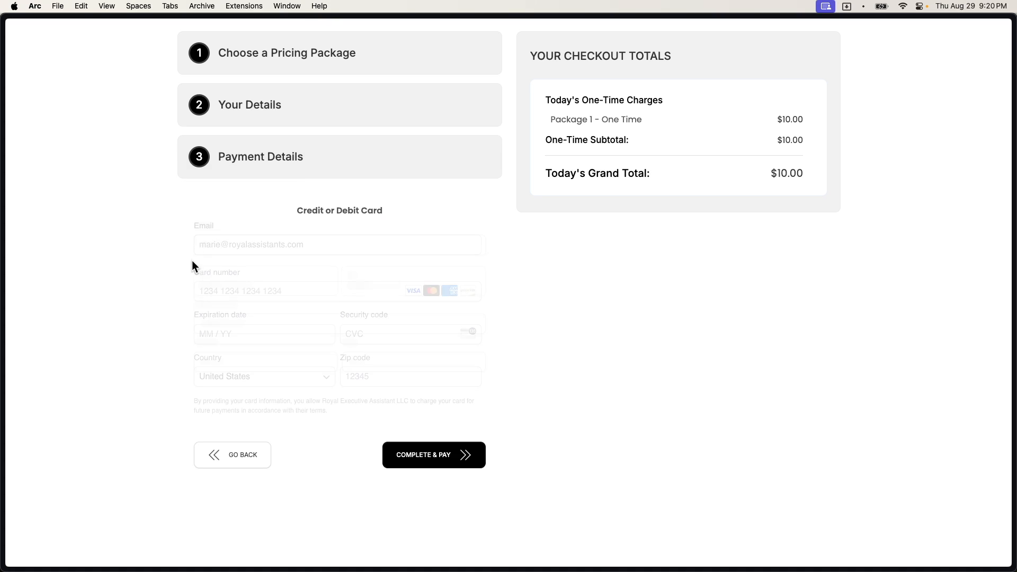
left_click(337, 245)
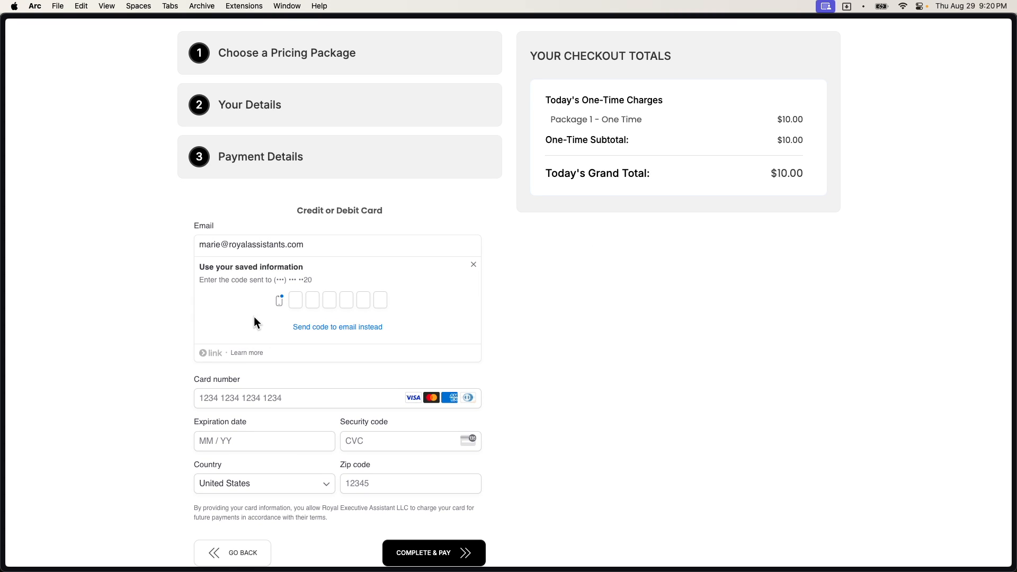
mouse_move(467, 317)
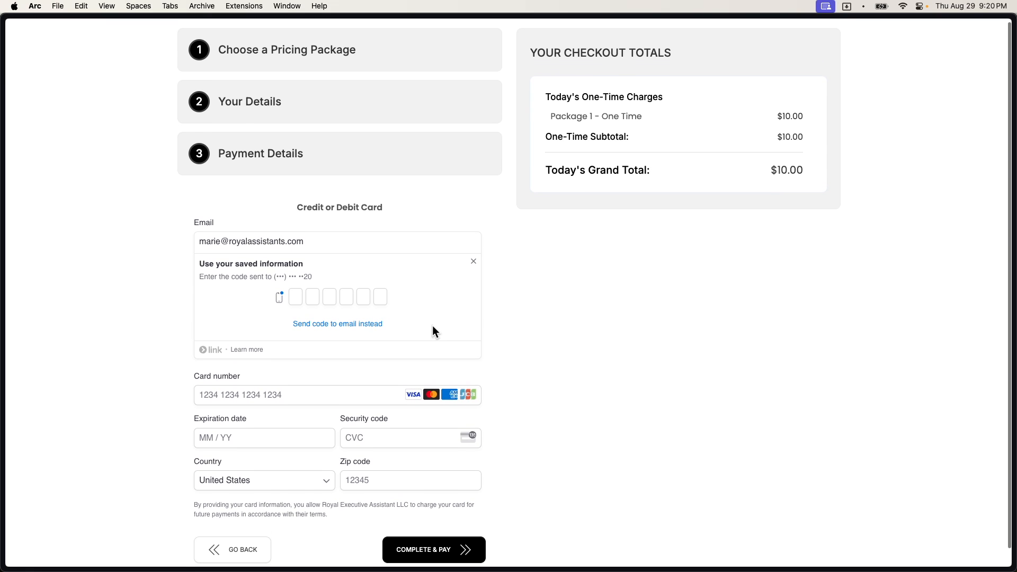
mouse_move(579, 171)
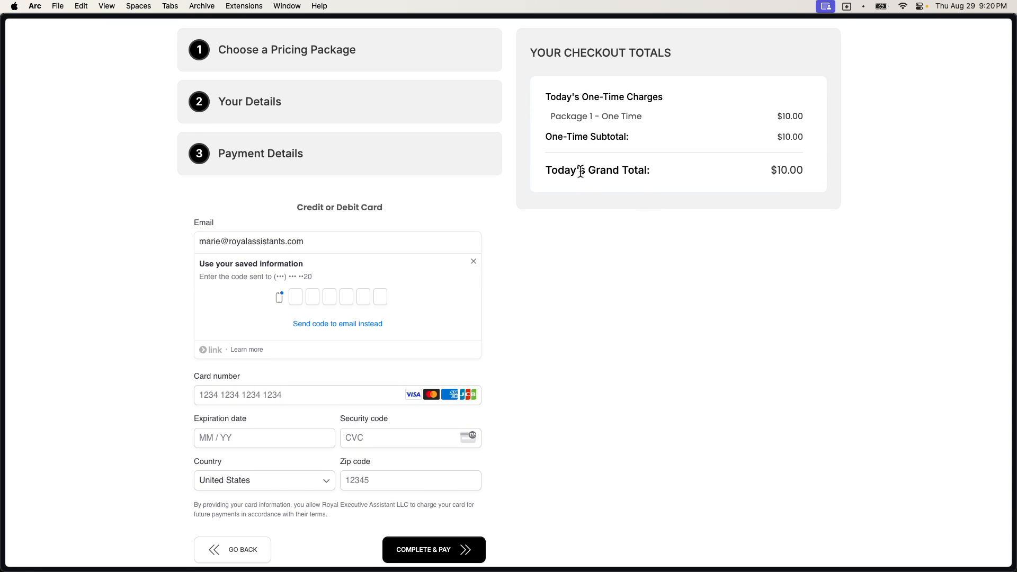
mouse_move(628, 325)
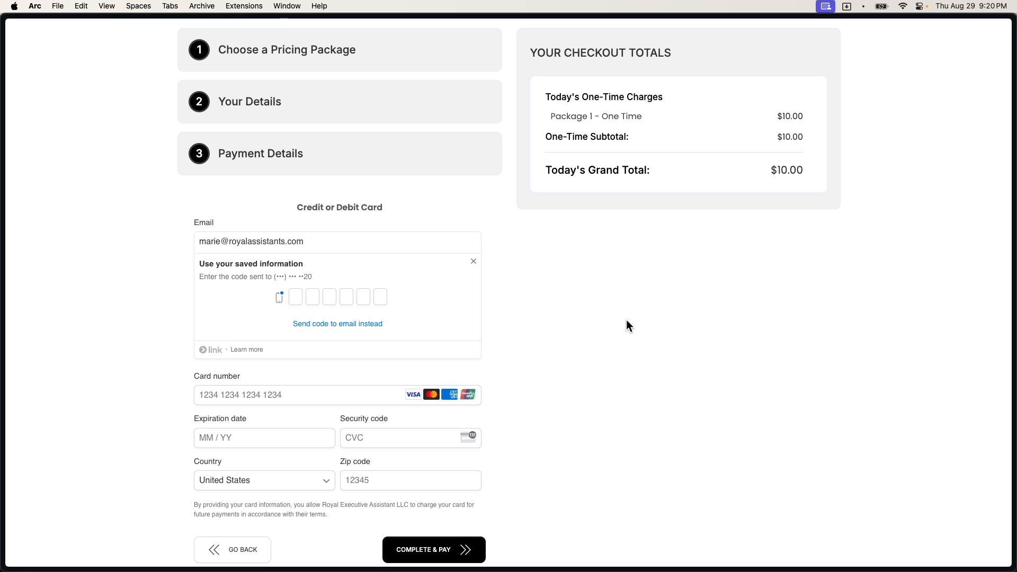